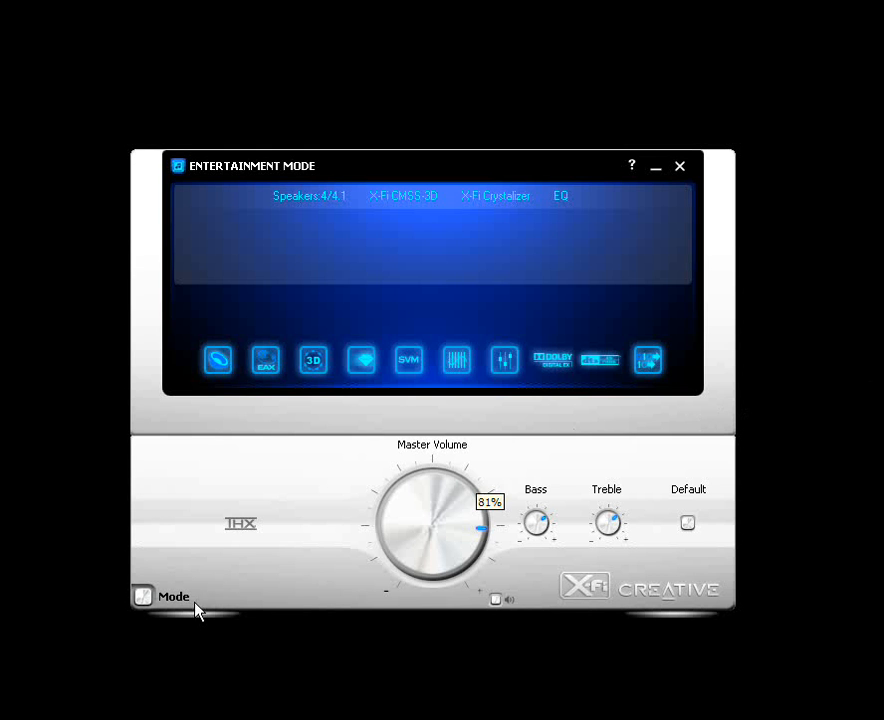
mouse_move(28, 216)
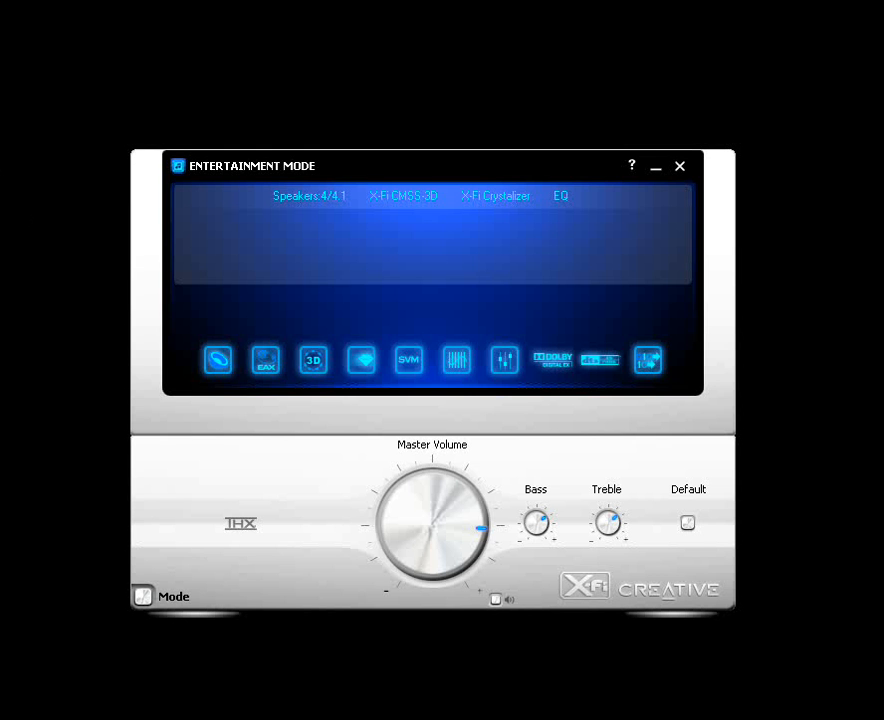
mouse_move(620, 178)
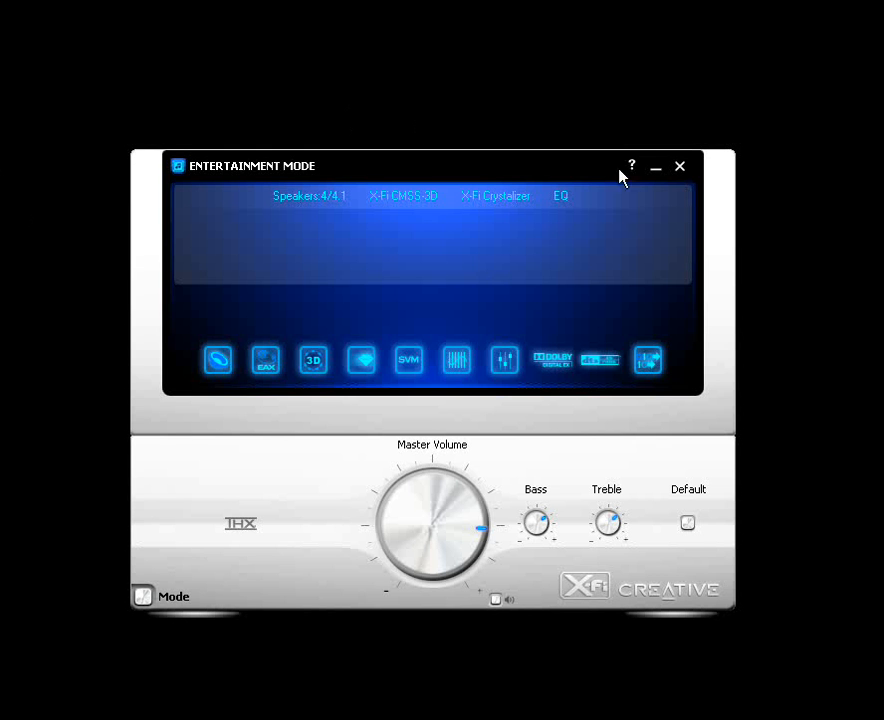
mouse_move(621, 178)
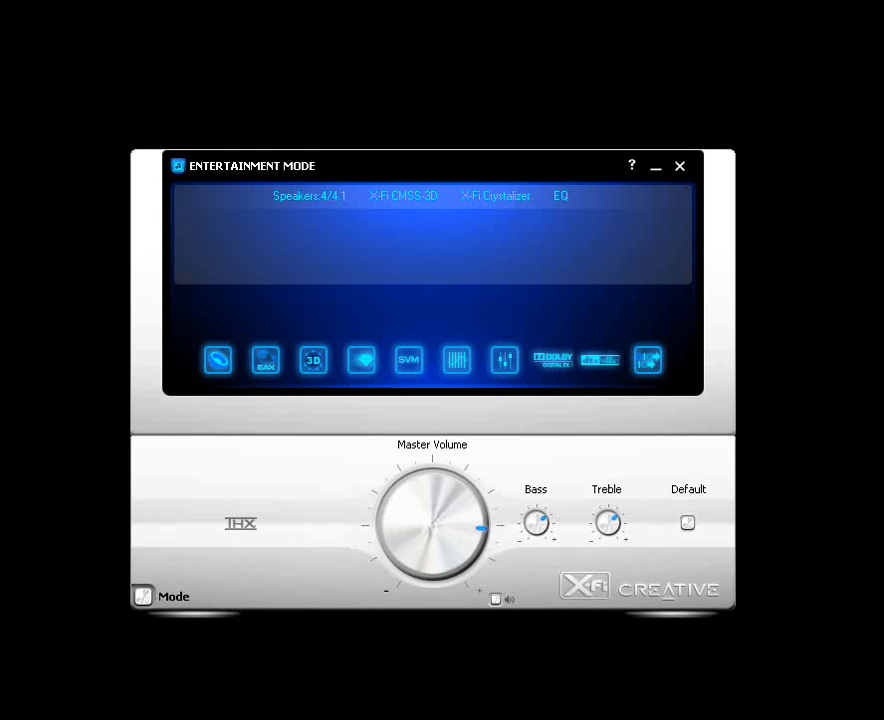
mouse_move(755, 418)
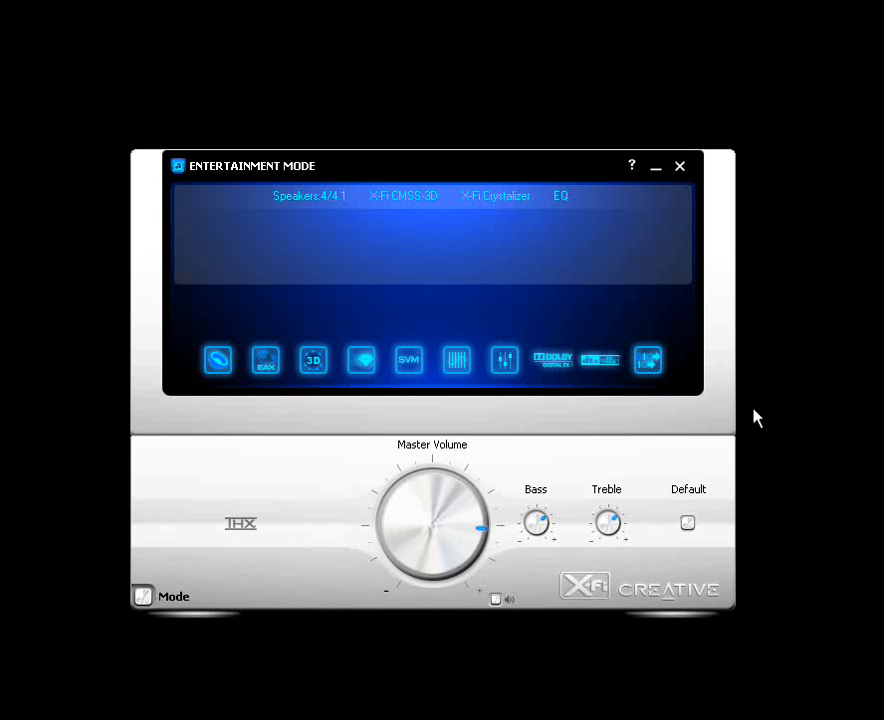
mouse_move(277, 463)
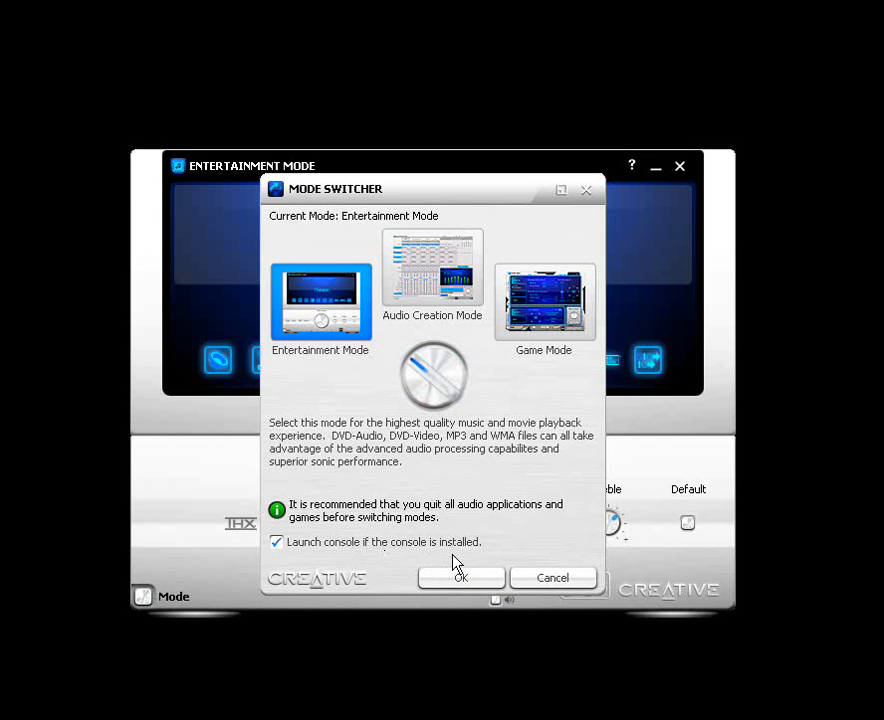
mouse_move(335, 560)
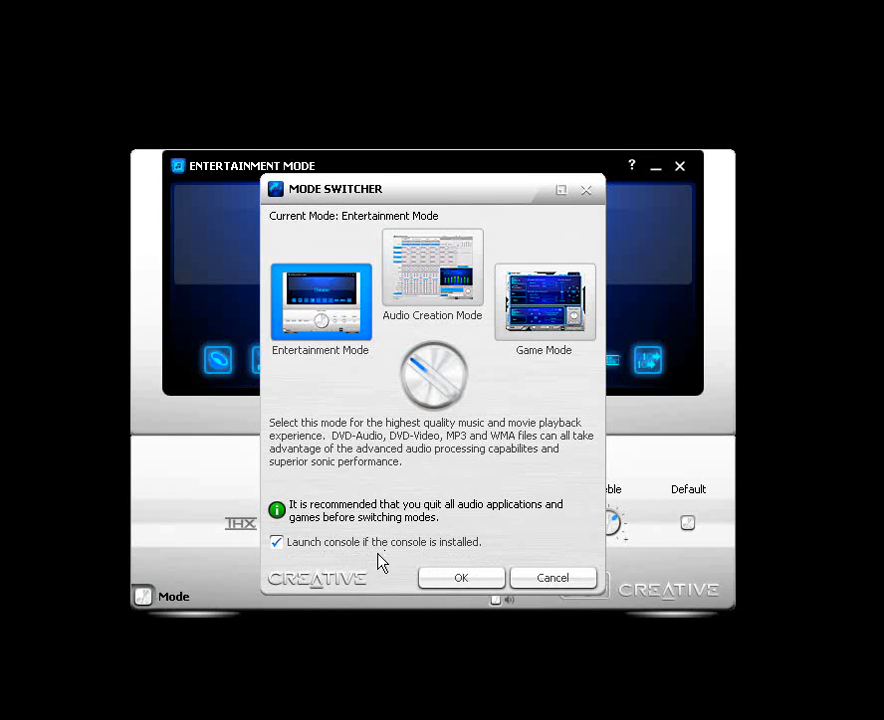
mouse_move(363, 558)
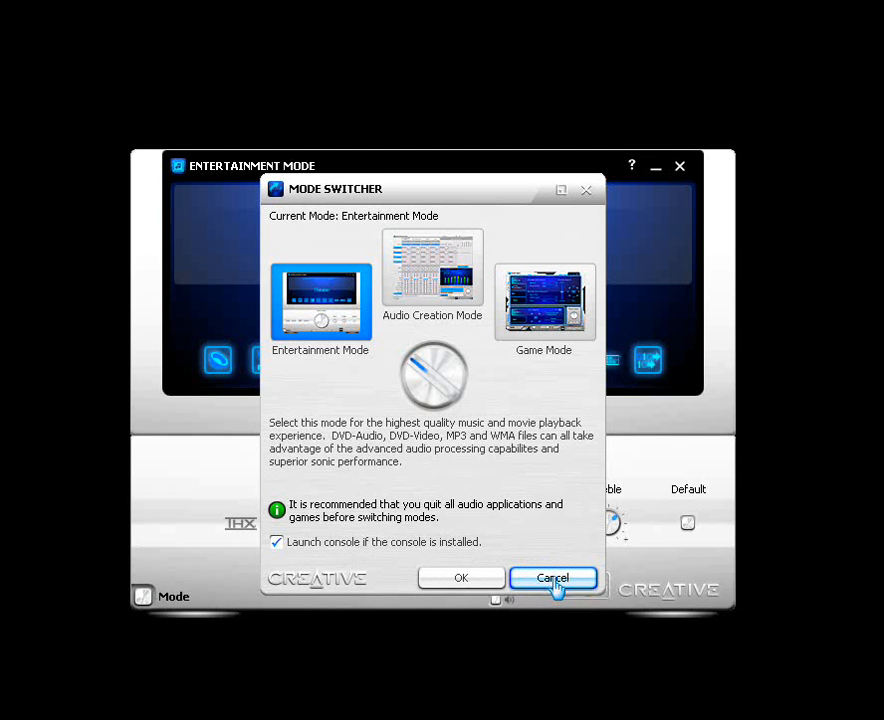
Drop master volume to 46%, bring it back to about 82%, then mute the output
left_click(552, 578)
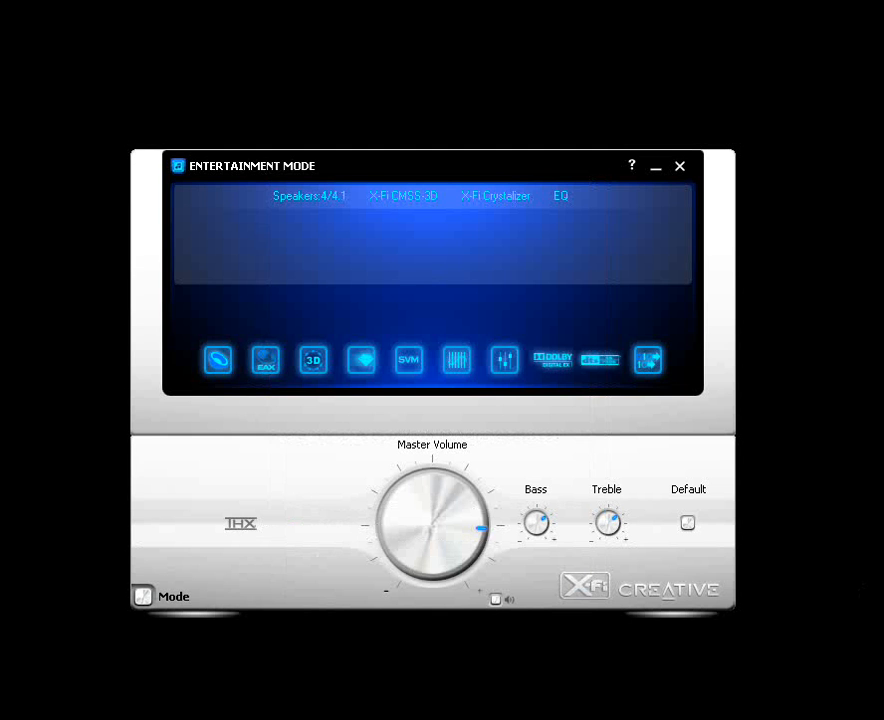
mouse_move(824, 494)
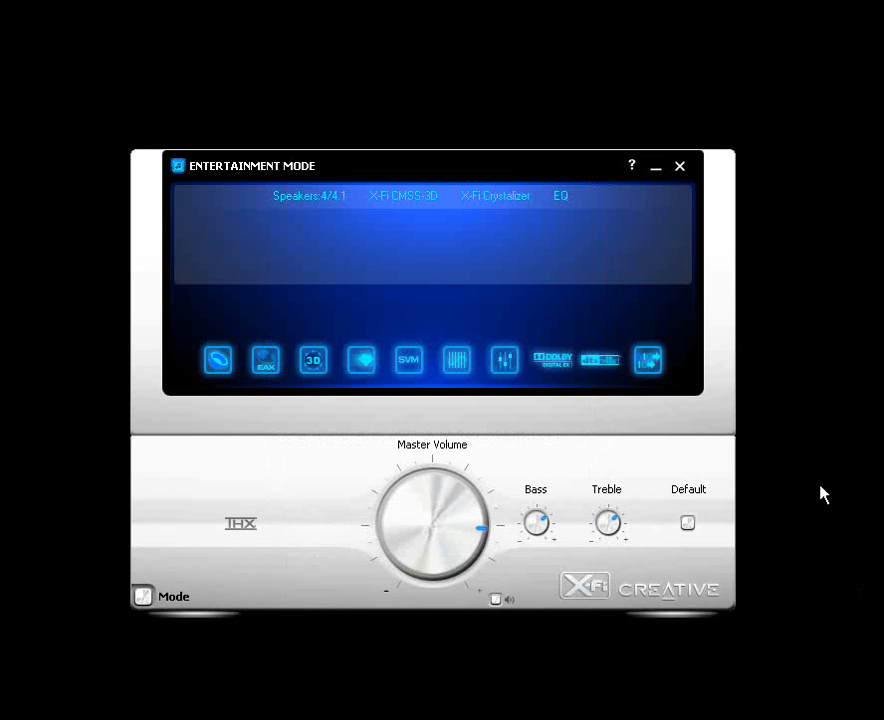
mouse_move(491, 478)
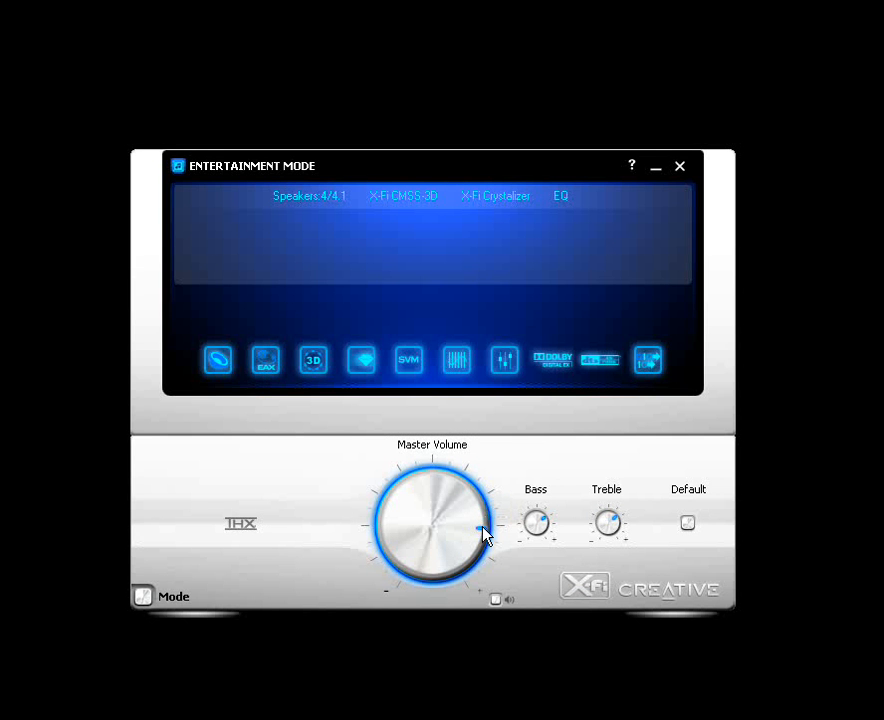
left_click_drag(483, 533, 423, 490)
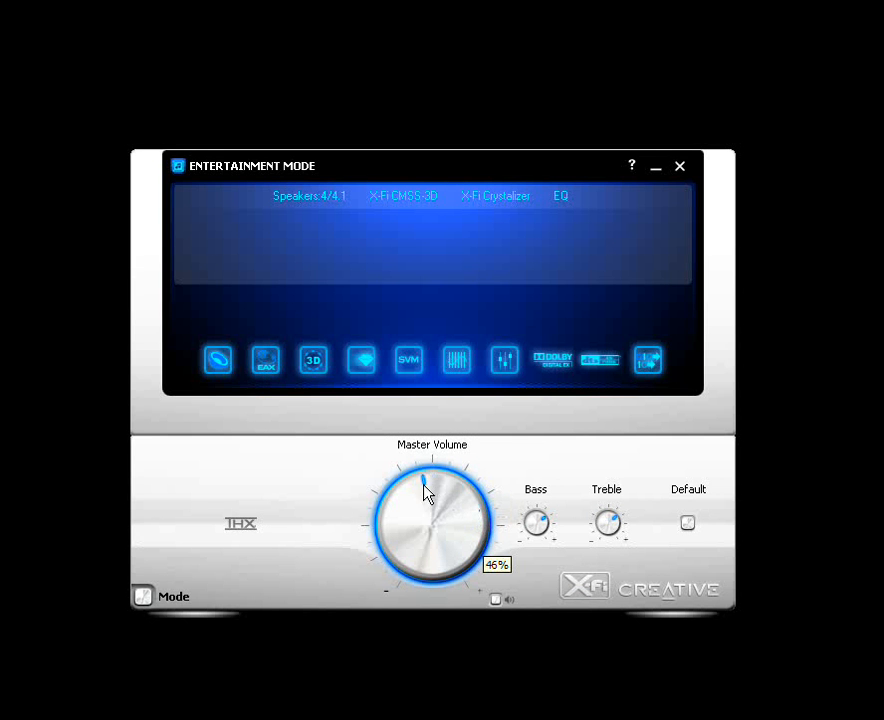
left_click_drag(420, 487, 485, 535)
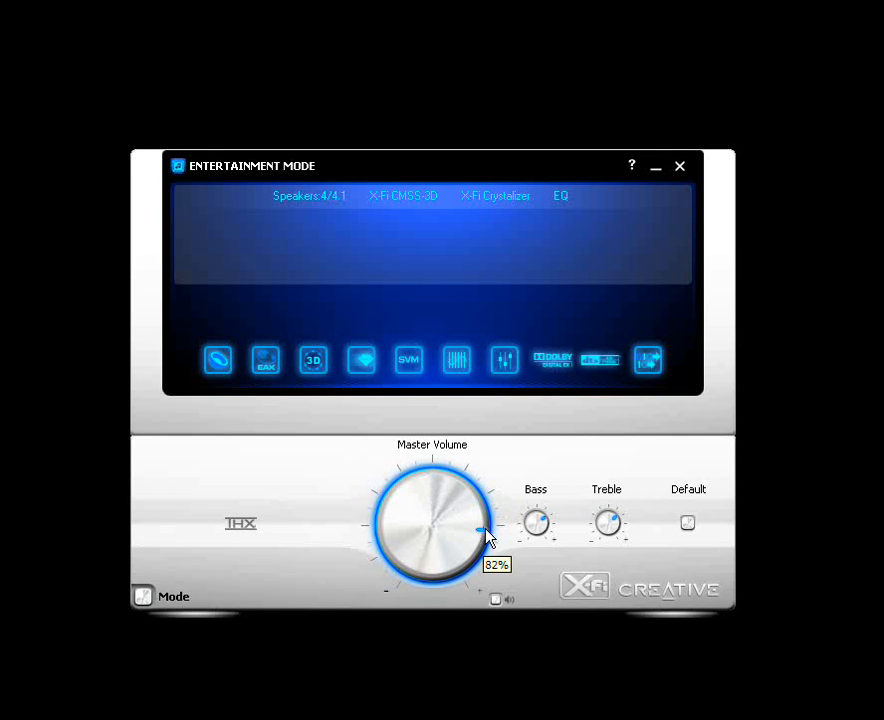
left_click_drag(480, 530, 480, 535)
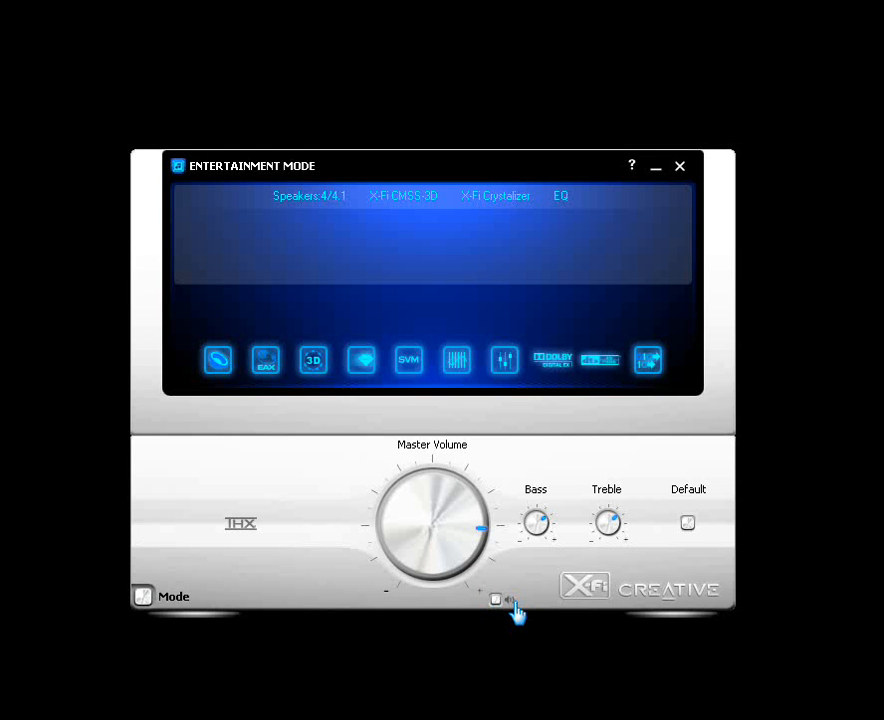
mouse_move(495, 610)
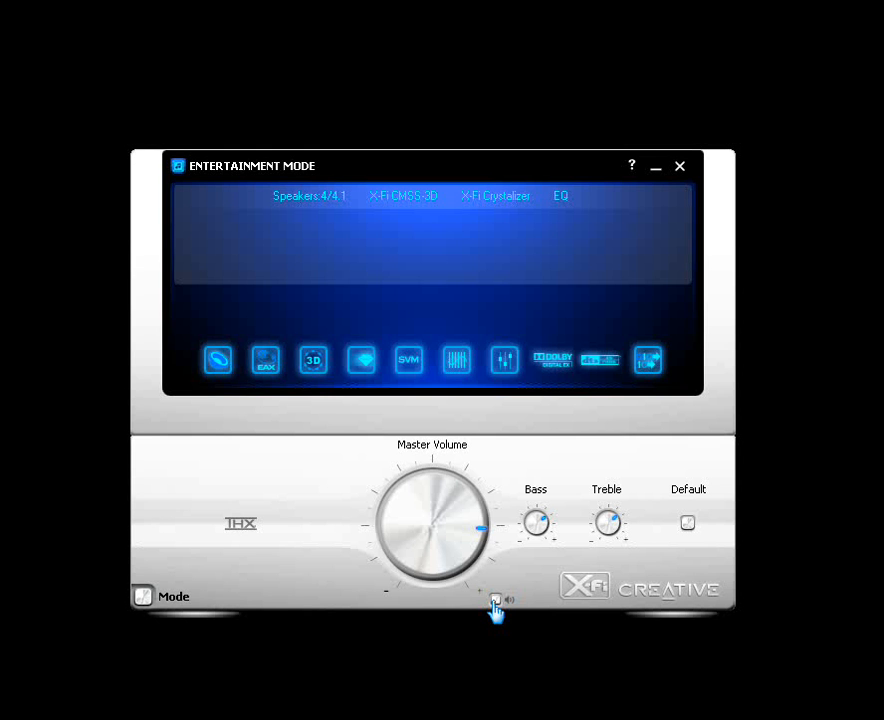
left_click(494, 601)
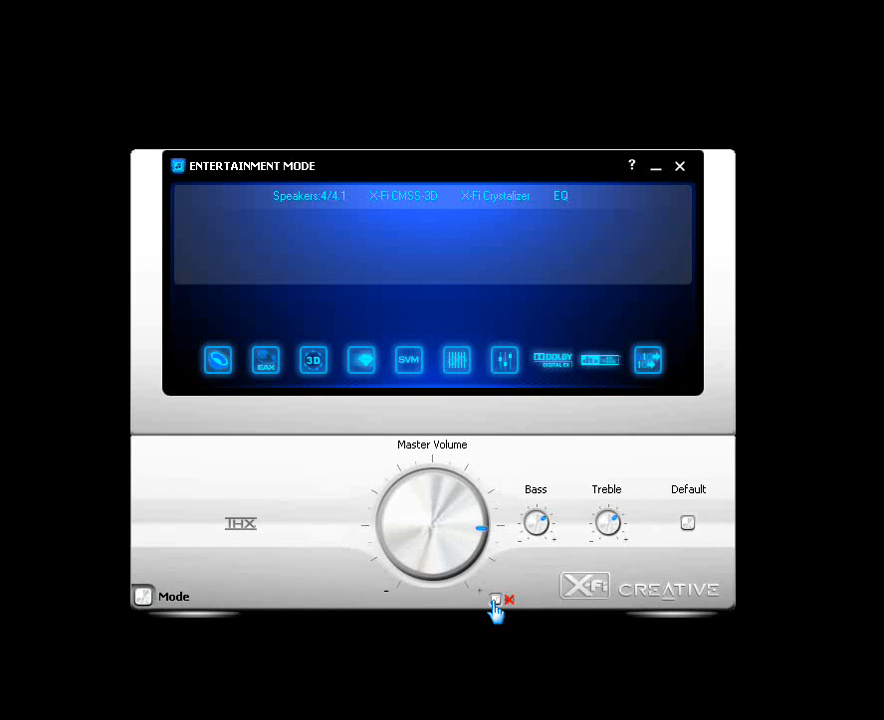
mouse_move(545, 550)
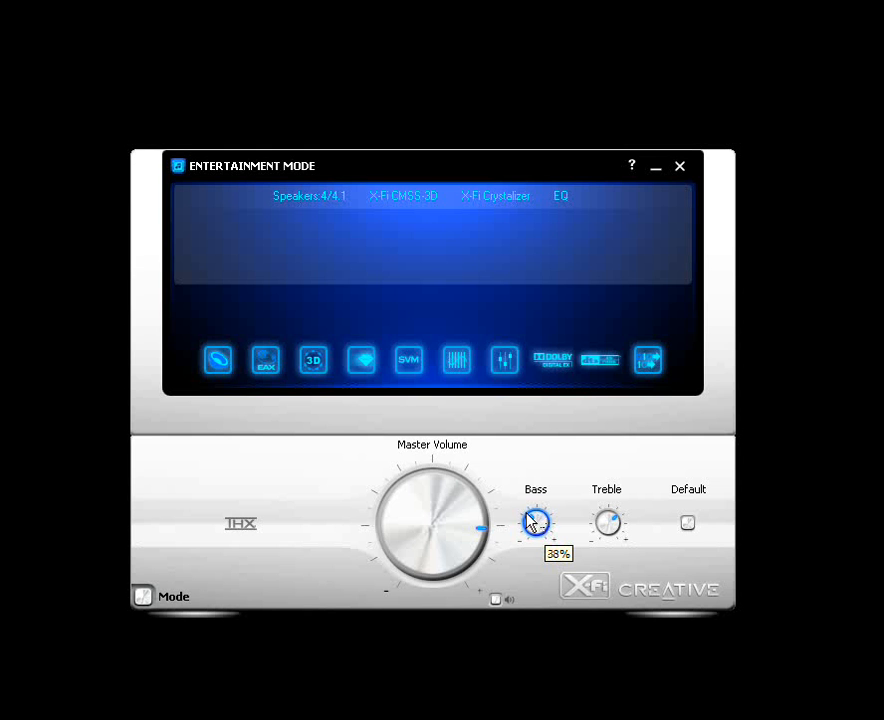
Turn the Bass knob down to 38%
left_click_drag(535, 522, 540, 515)
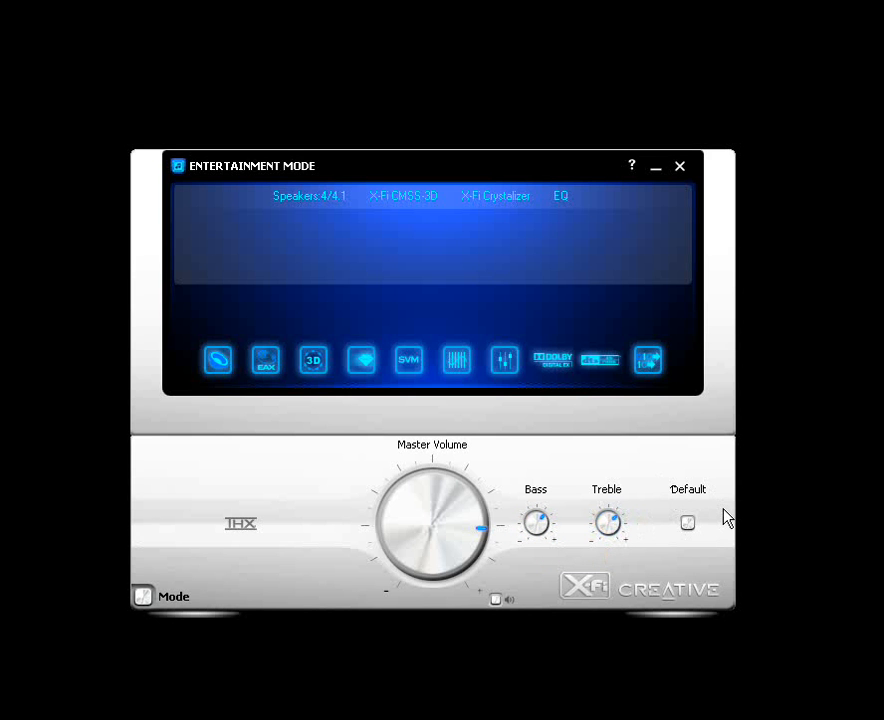
mouse_move(715, 547)
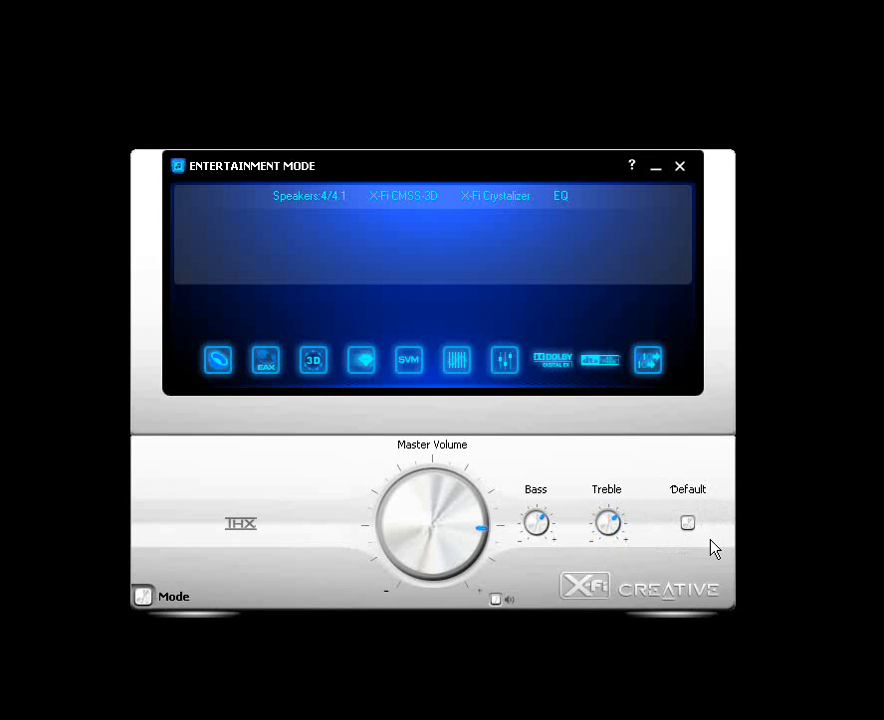
mouse_move(695, 557)
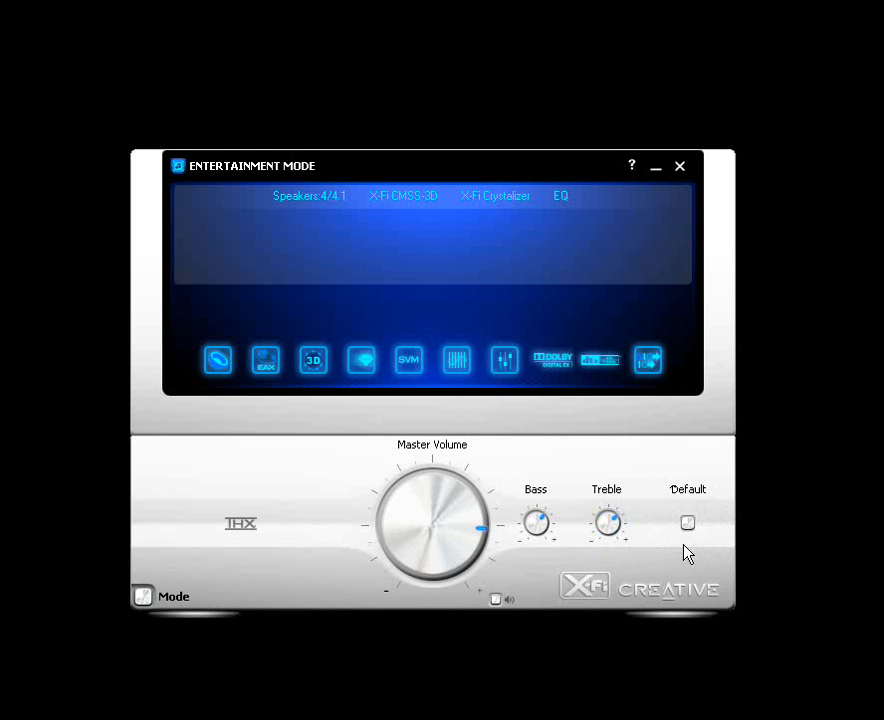
mouse_move(687, 546)
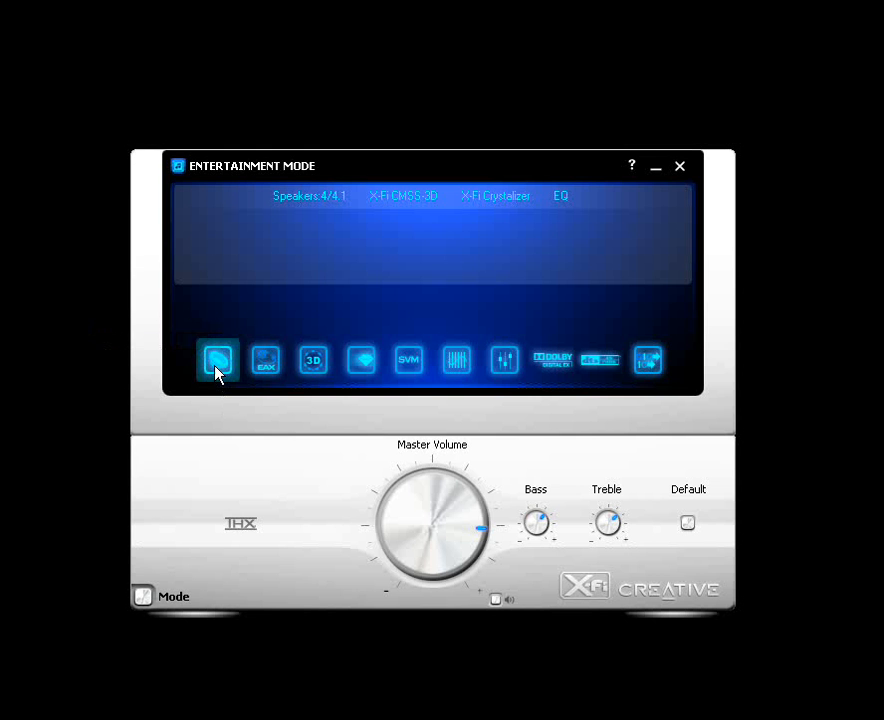
mouse_move(265, 360)
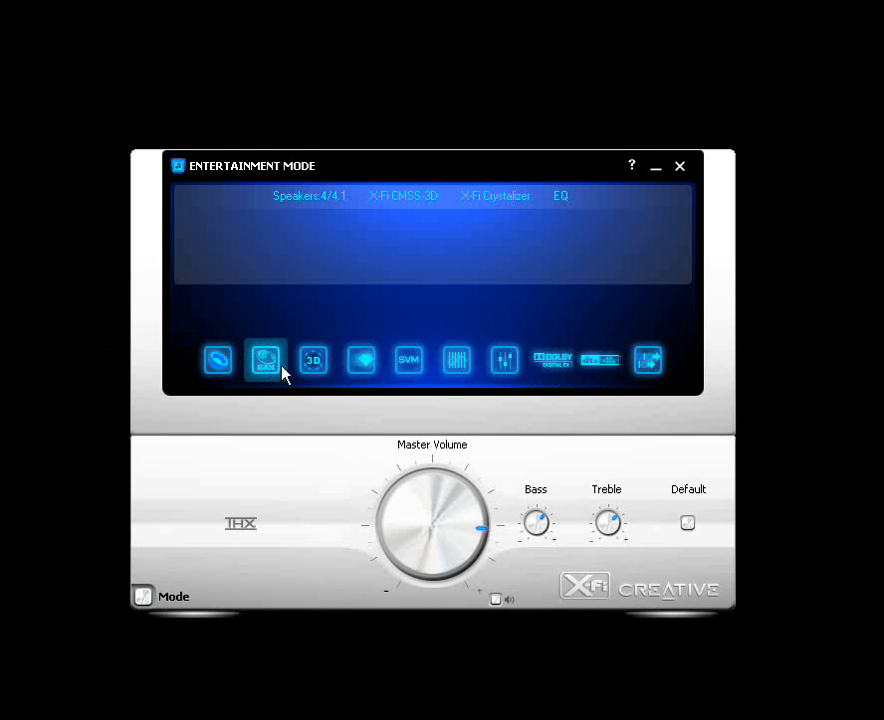
mouse_move(265, 360)
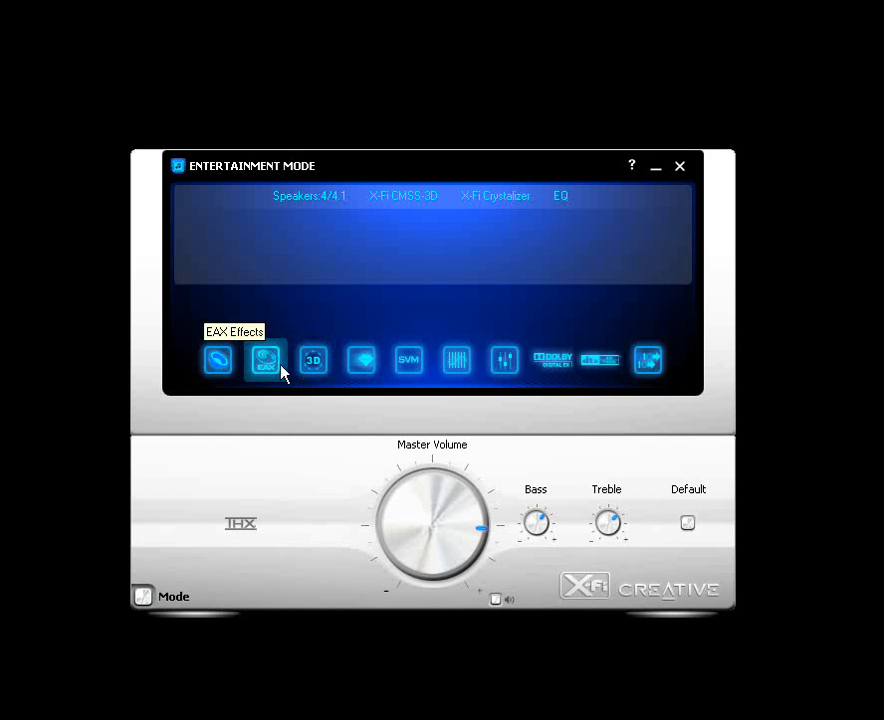
mouse_move(313, 372)
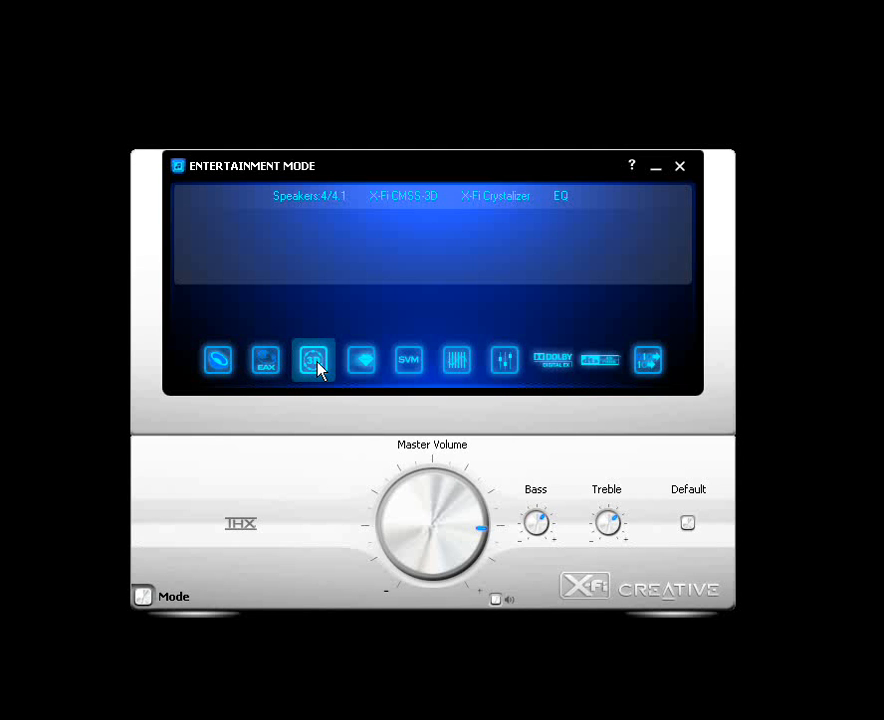
mouse_move(360, 360)
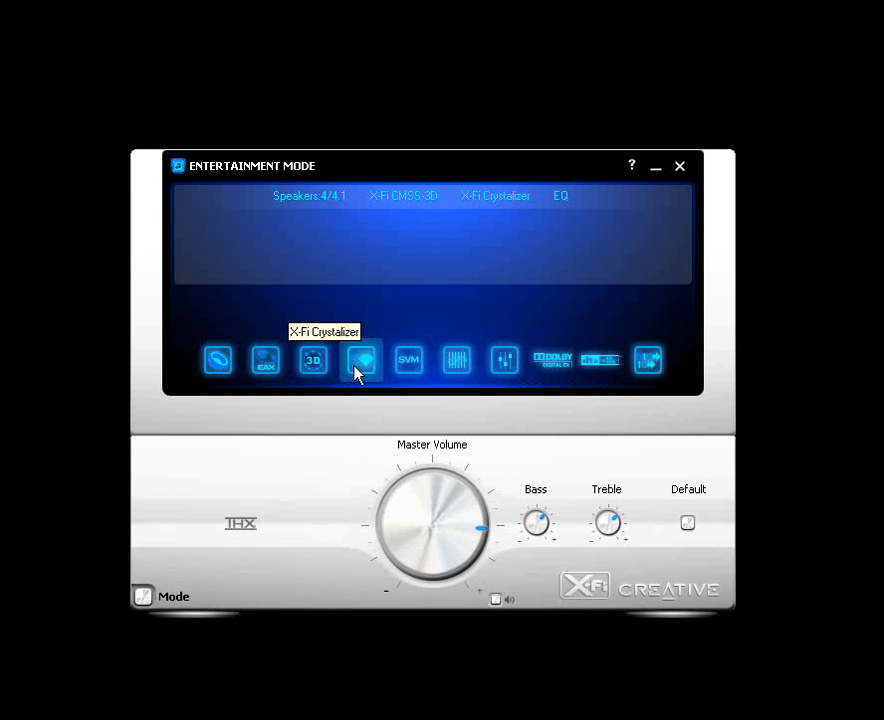
mouse_move(360, 372)
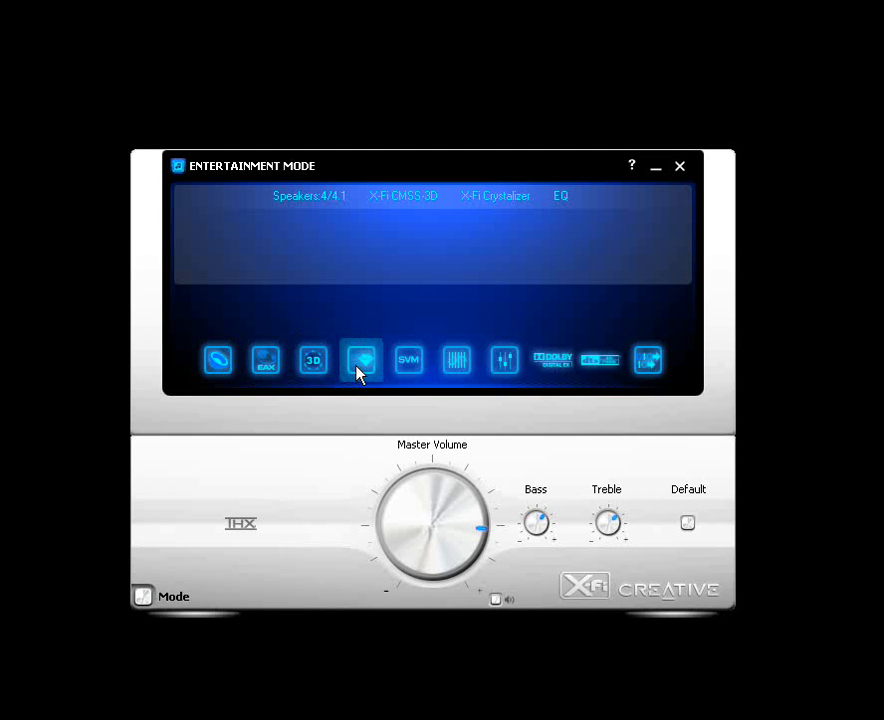
mouse_move(407, 360)
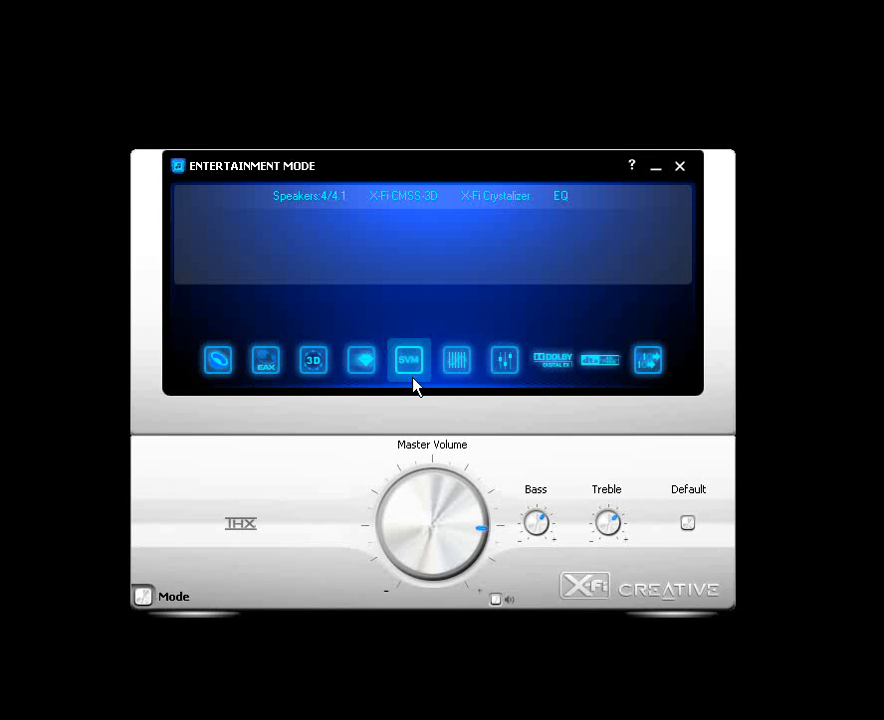
mouse_move(407, 382)
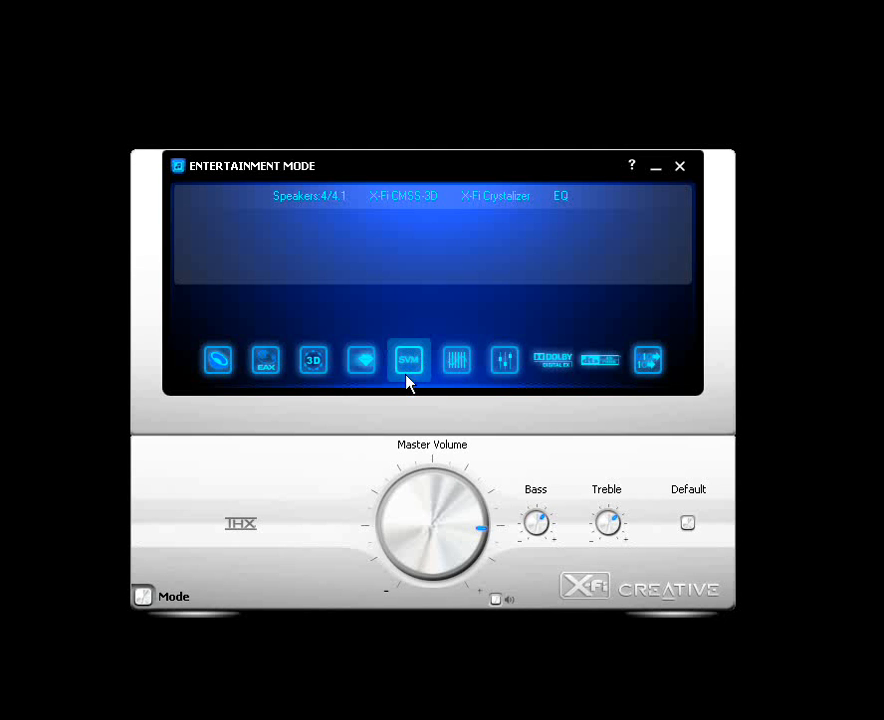
mouse_move(420, 380)
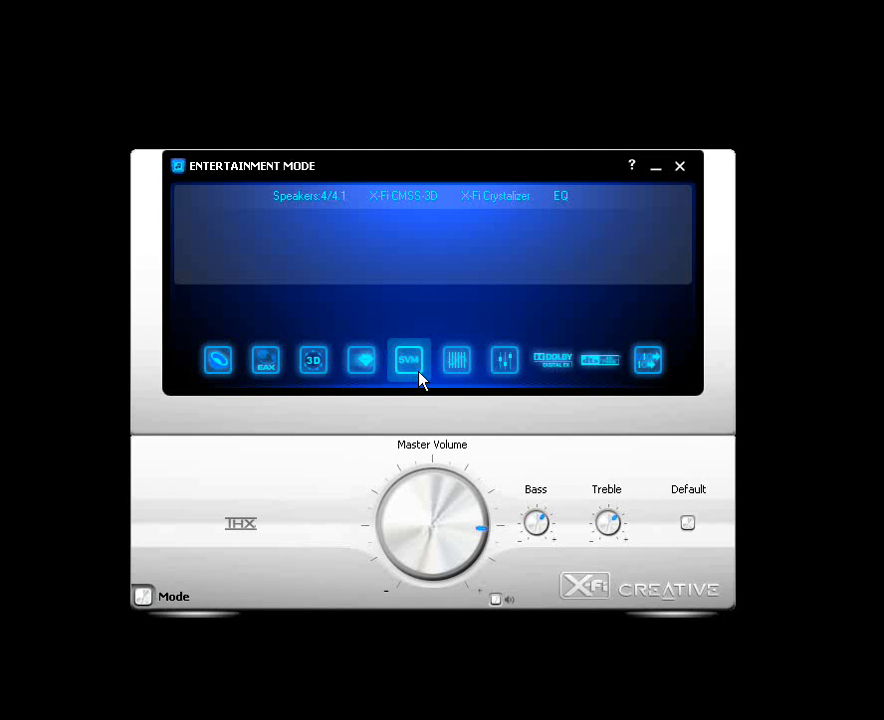
mouse_move(456, 360)
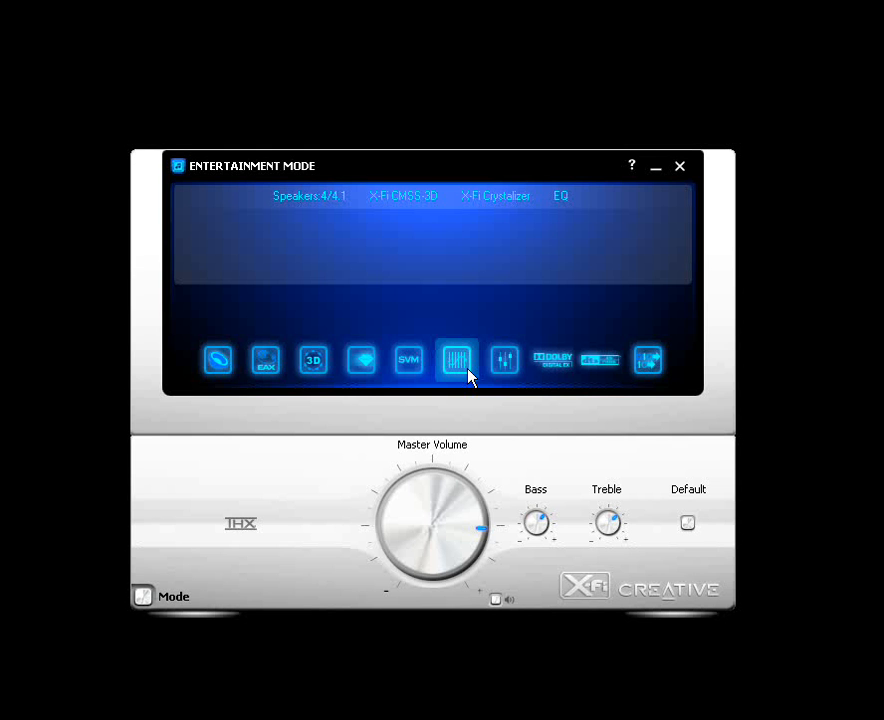
mouse_move(504, 362)
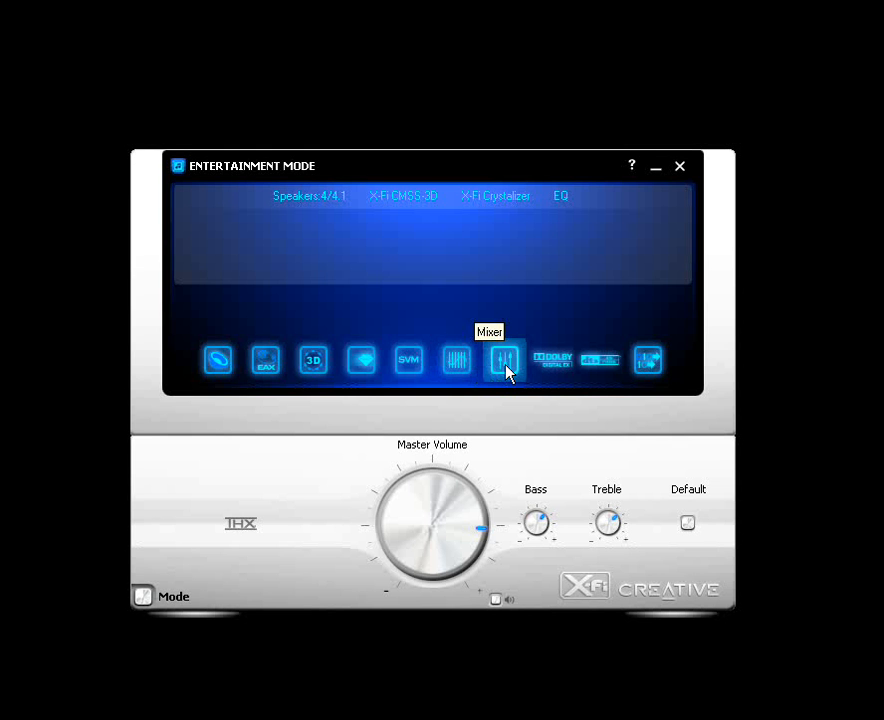
mouse_move(505, 362)
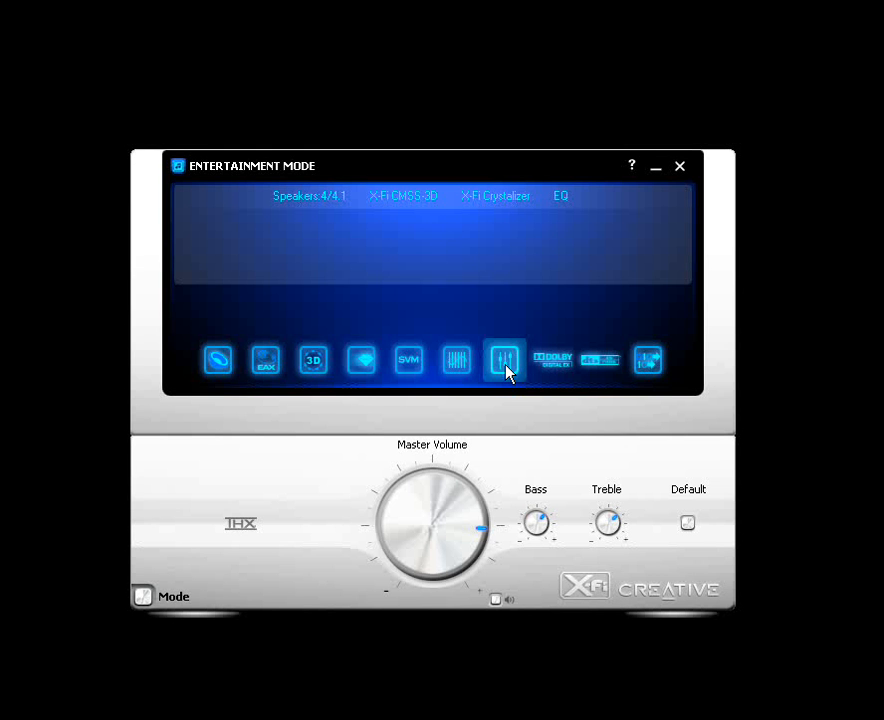
mouse_move(552, 360)
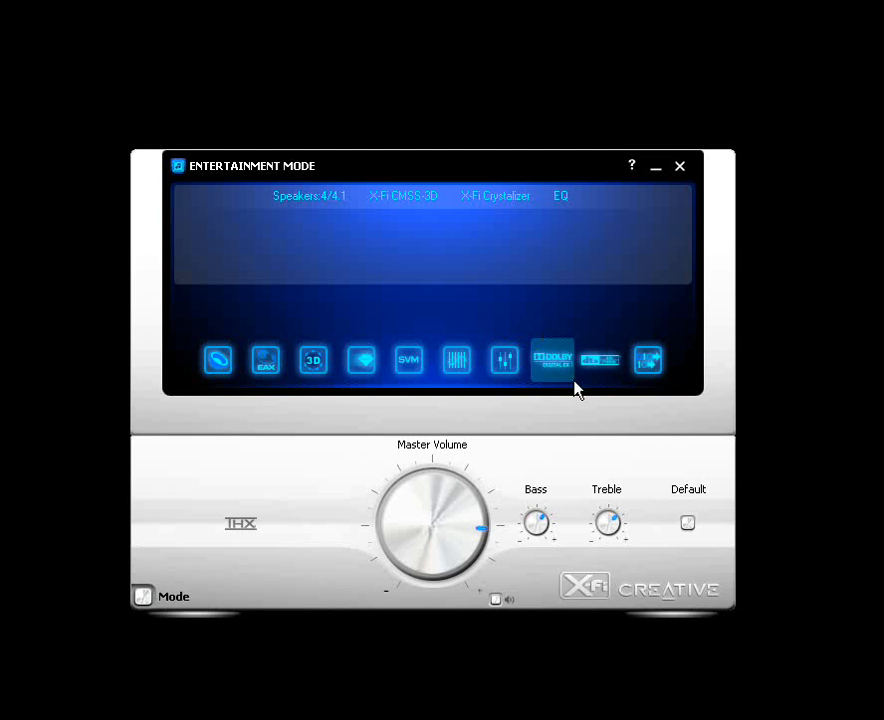
mouse_move(600, 360)
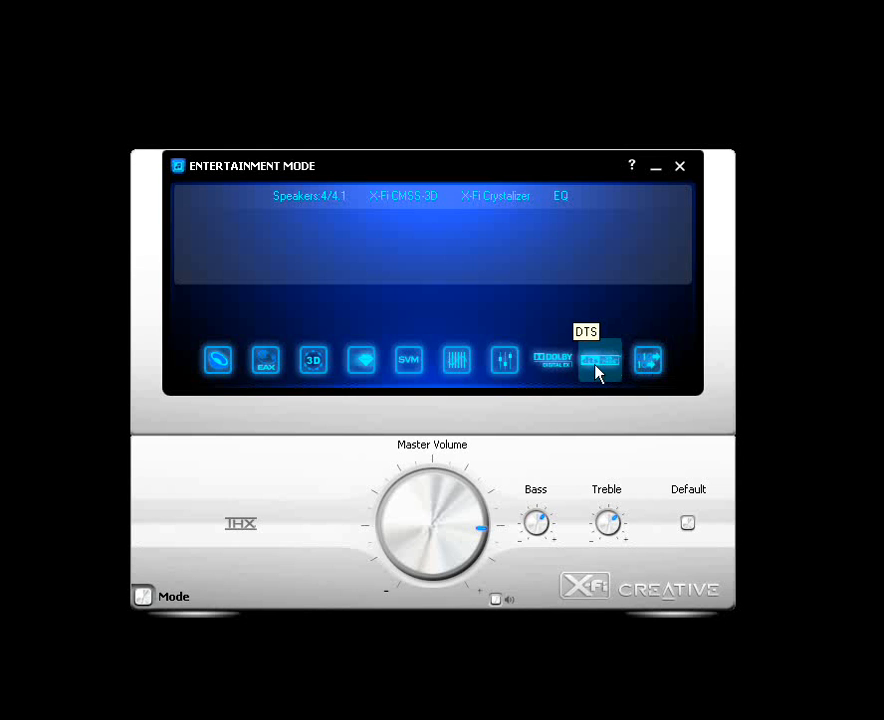
mouse_move(647, 360)
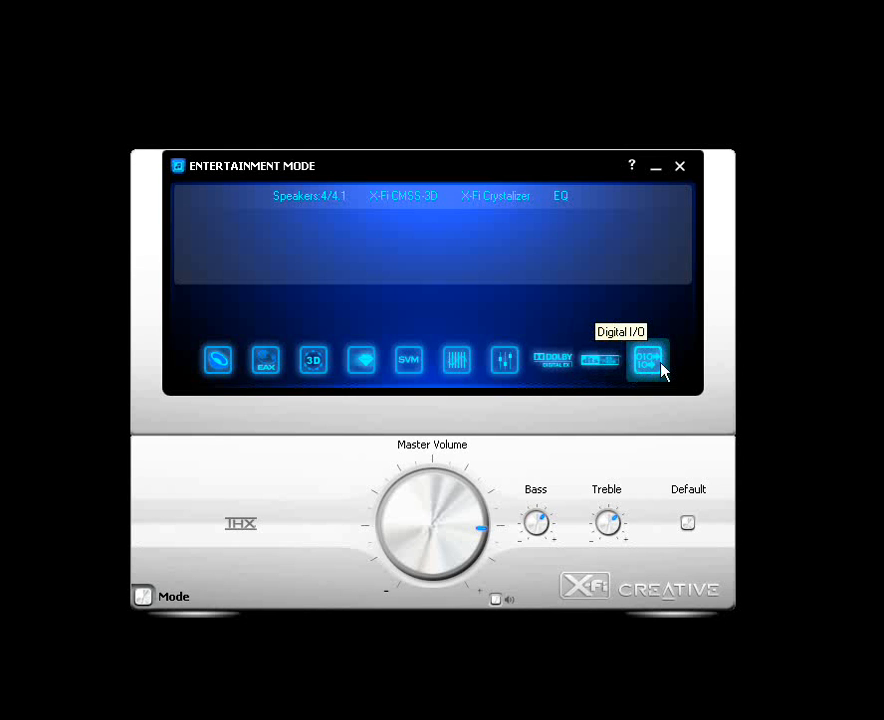
mouse_move(648, 360)
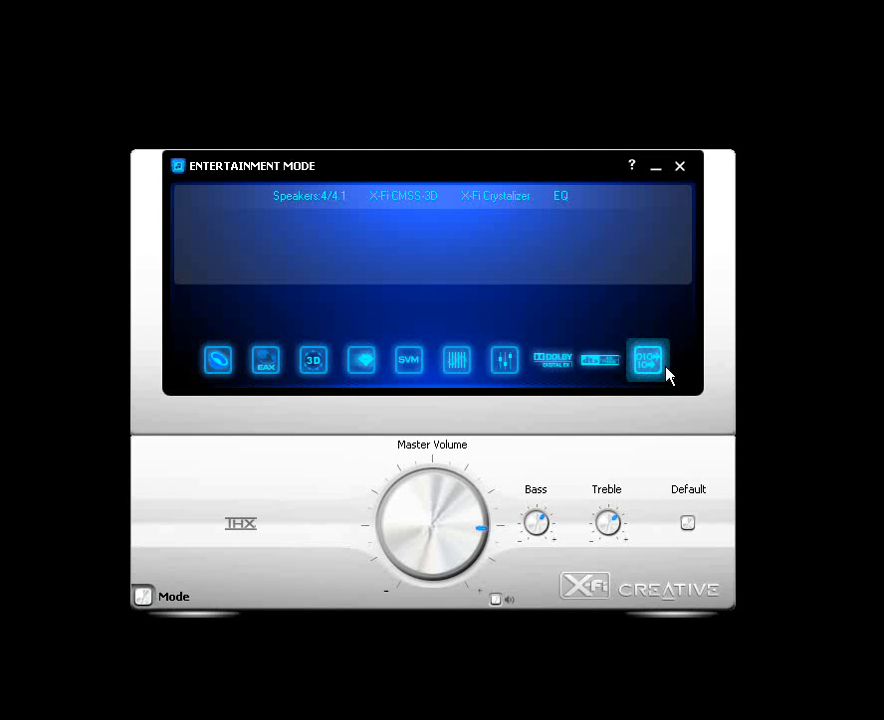
mouse_move(657, 378)
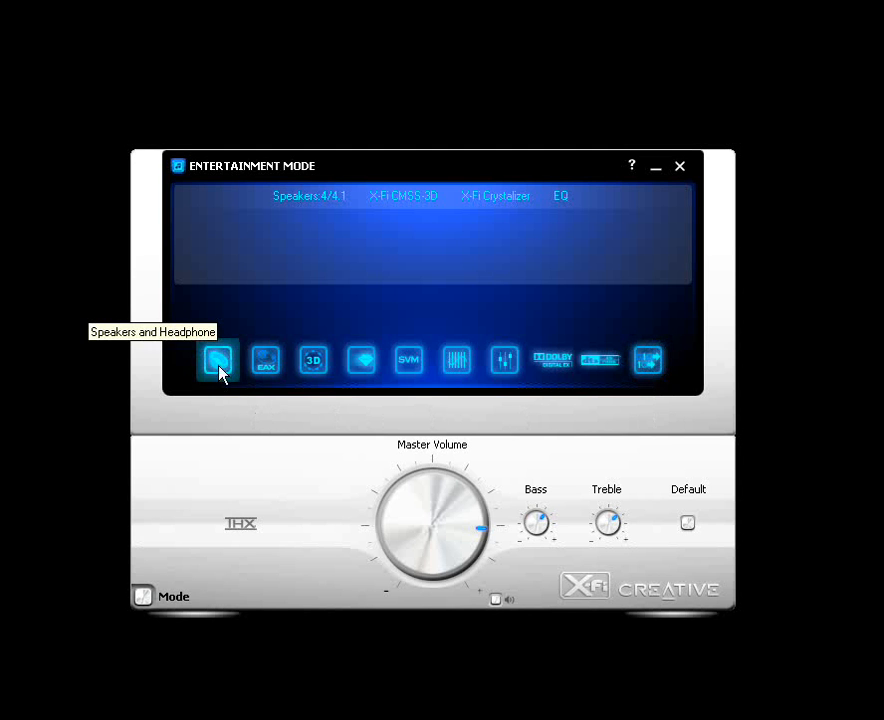
left_click(218, 360)
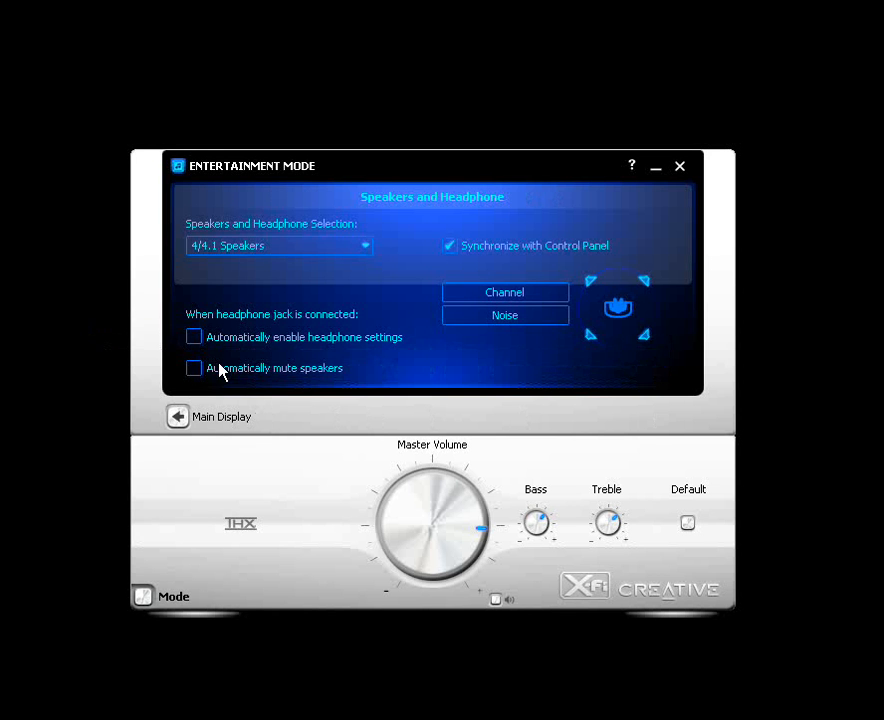
mouse_move(355, 280)
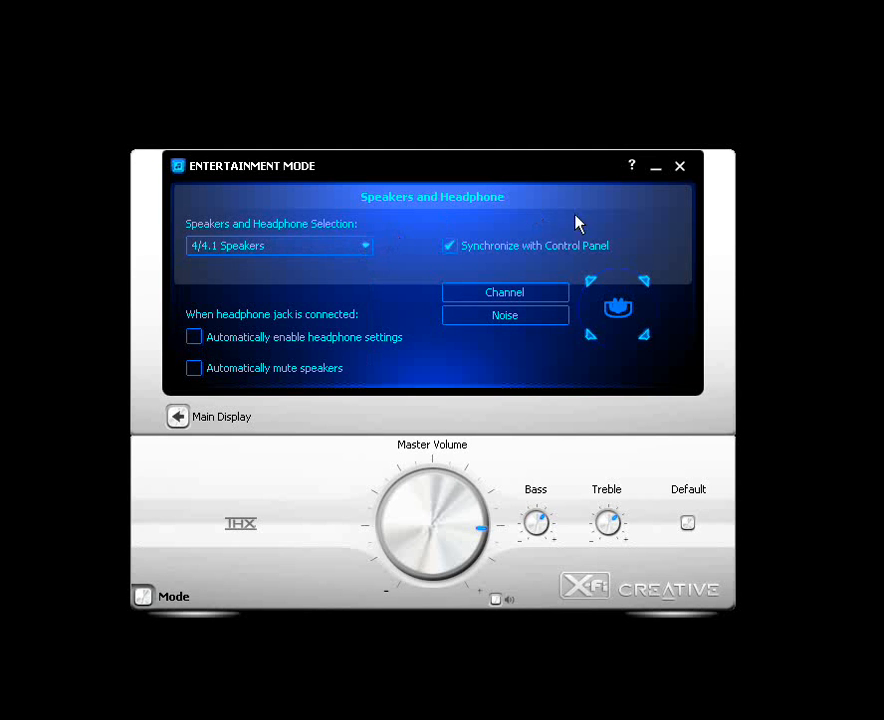
mouse_move(490, 270)
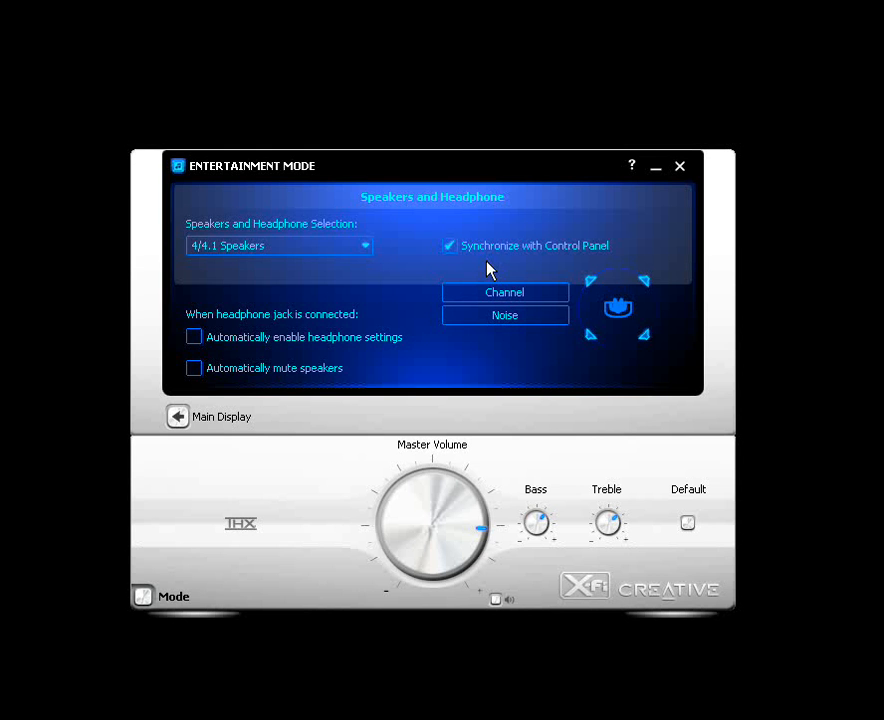
mouse_move(528, 263)
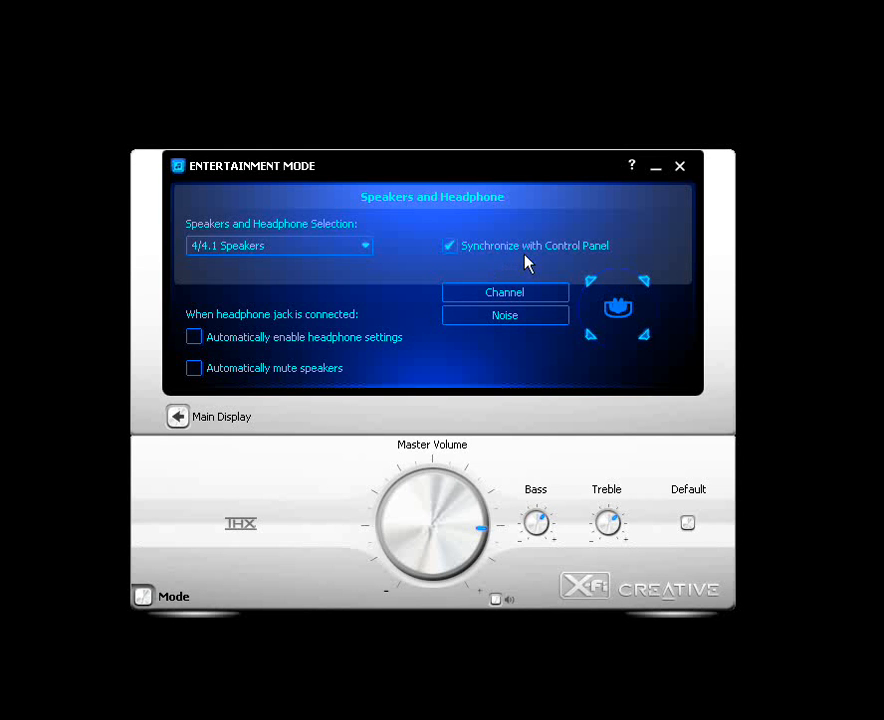
mouse_move(483, 262)
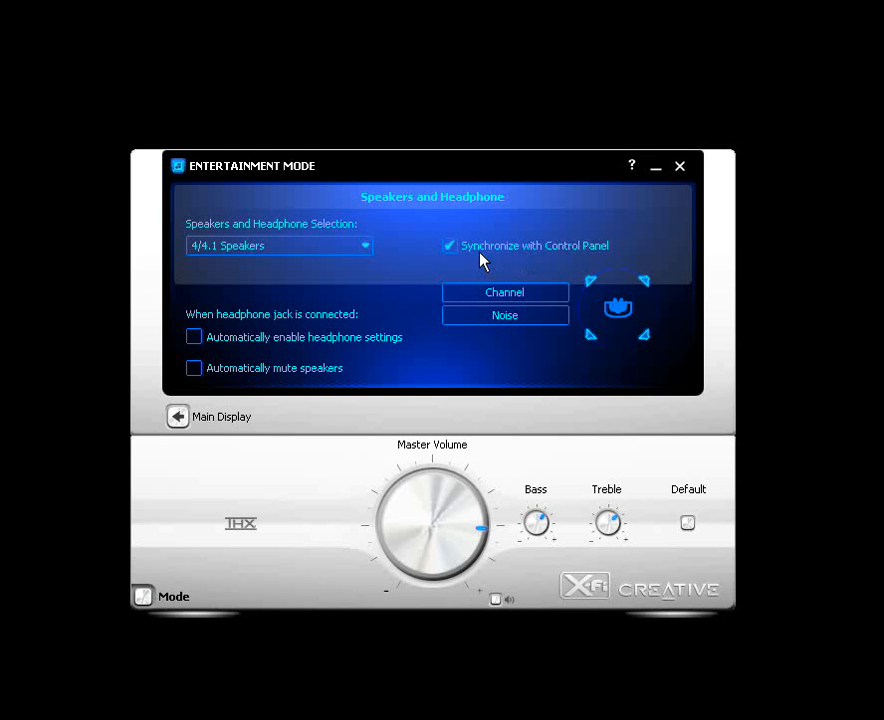
mouse_move(367, 253)
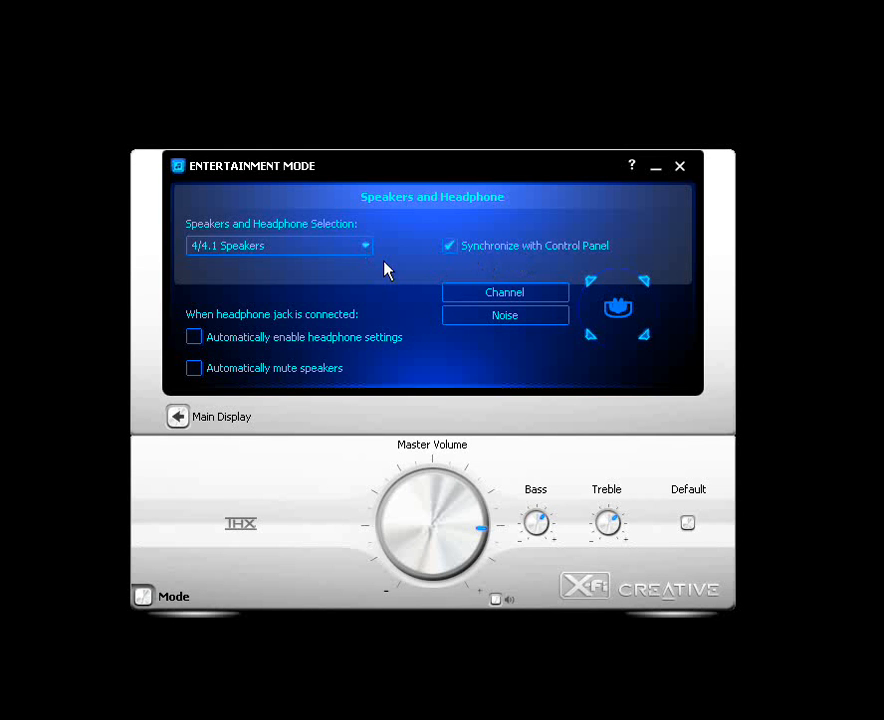
mouse_move(444, 387)
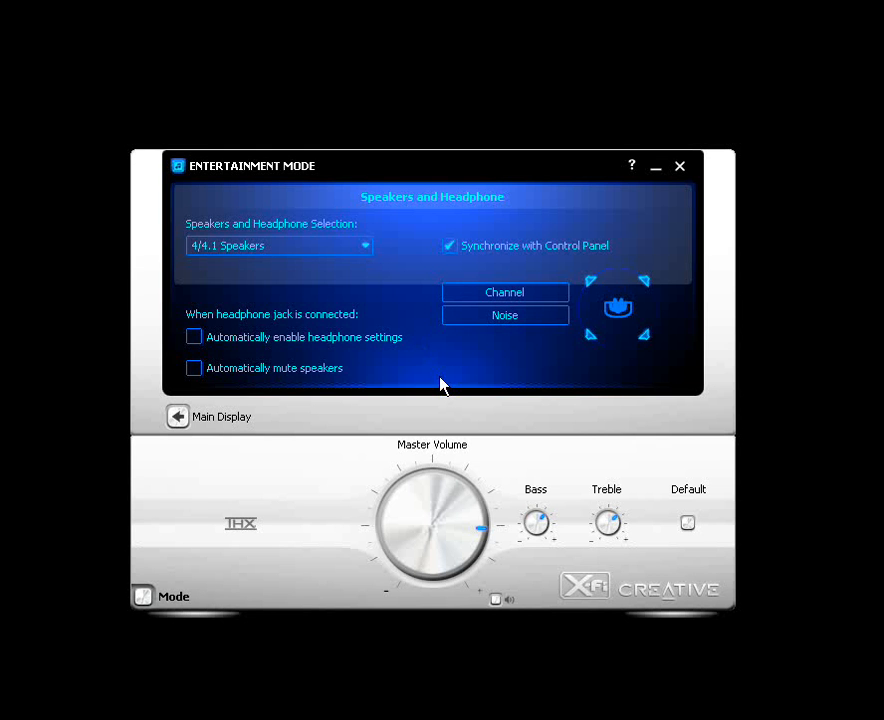
mouse_move(413, 357)
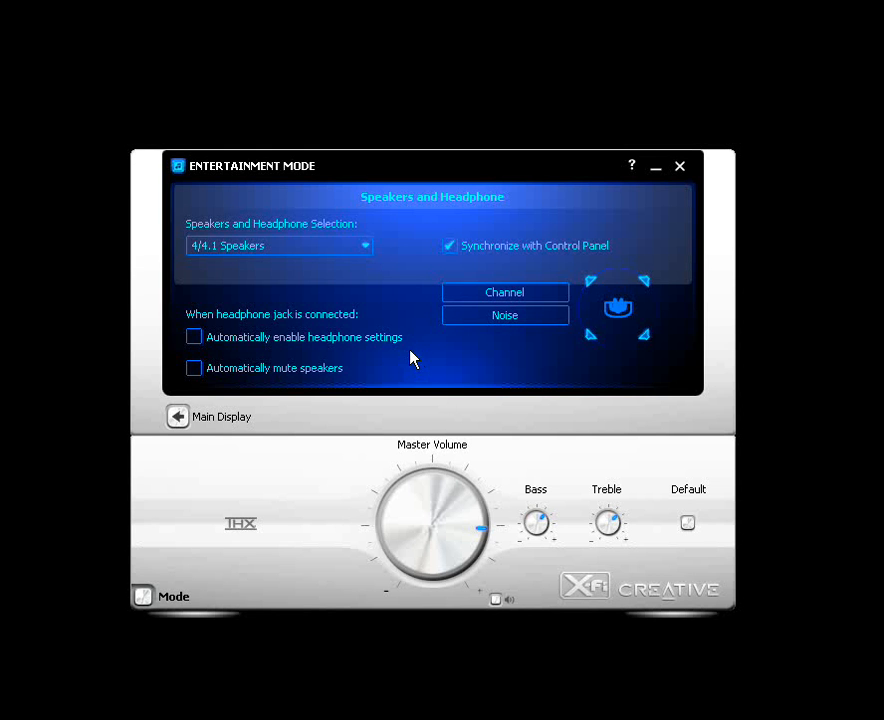
mouse_move(210, 327)
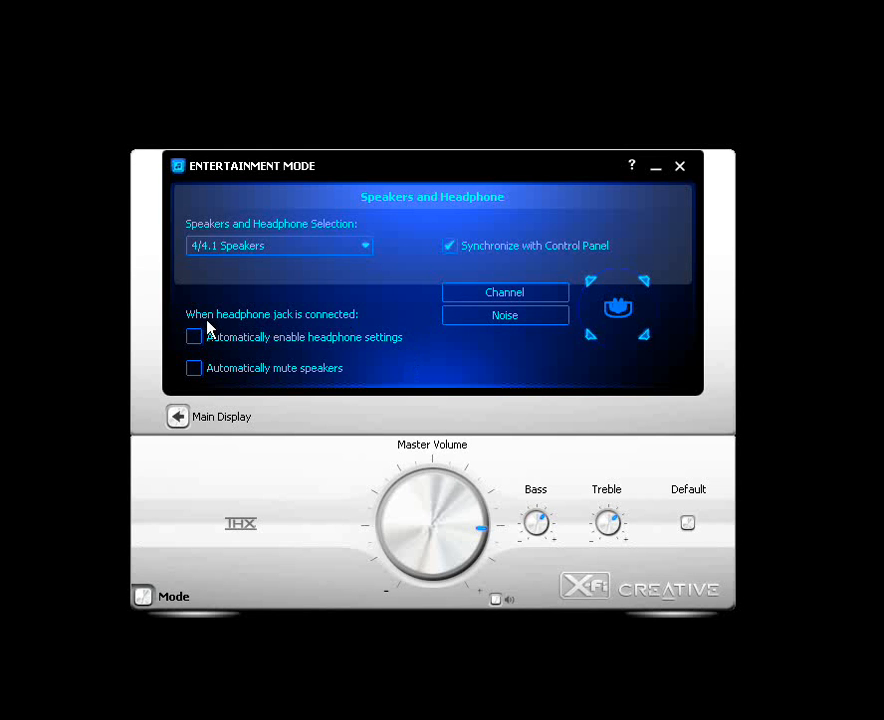
mouse_move(272, 353)
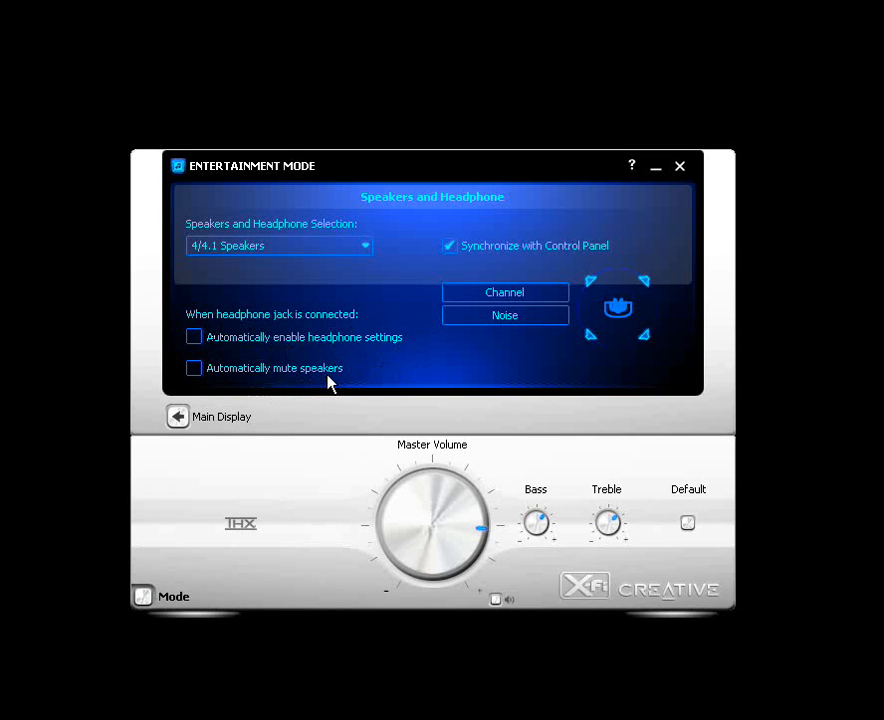
mouse_move(266, 378)
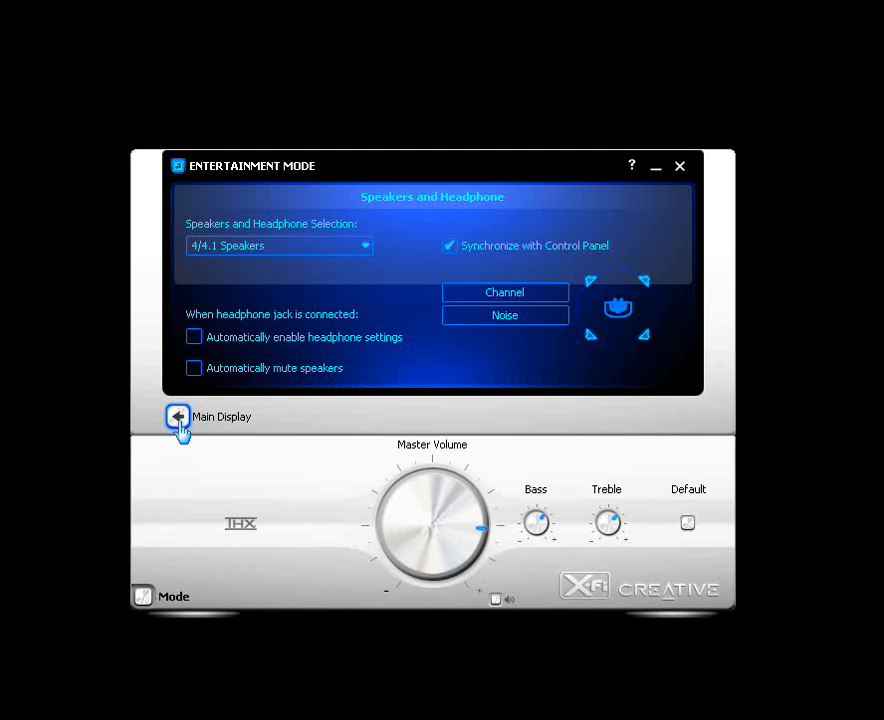
left_click(177, 417)
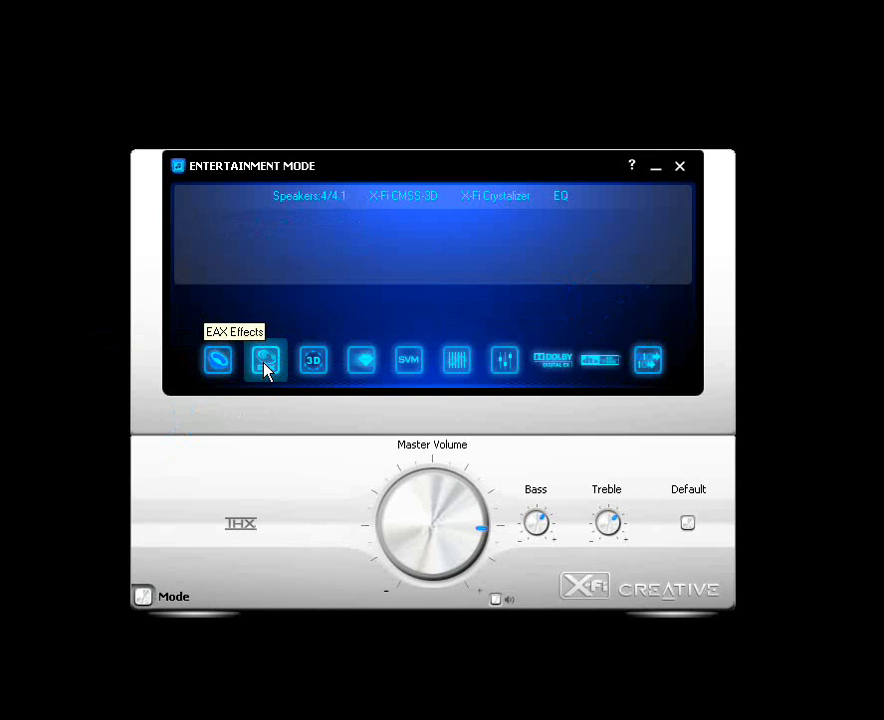
left_click(265, 360)
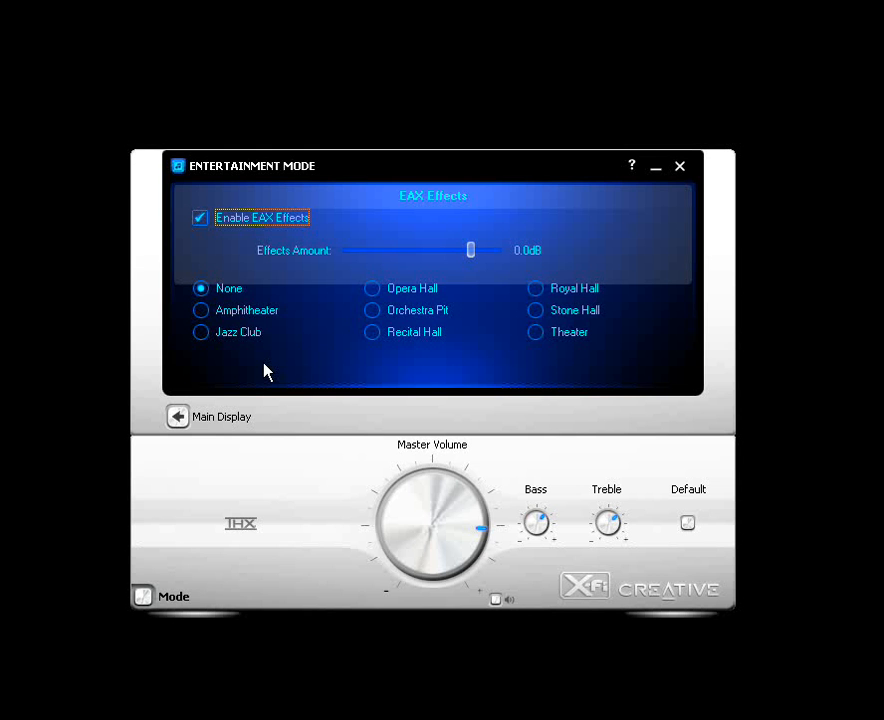
mouse_move(272, 368)
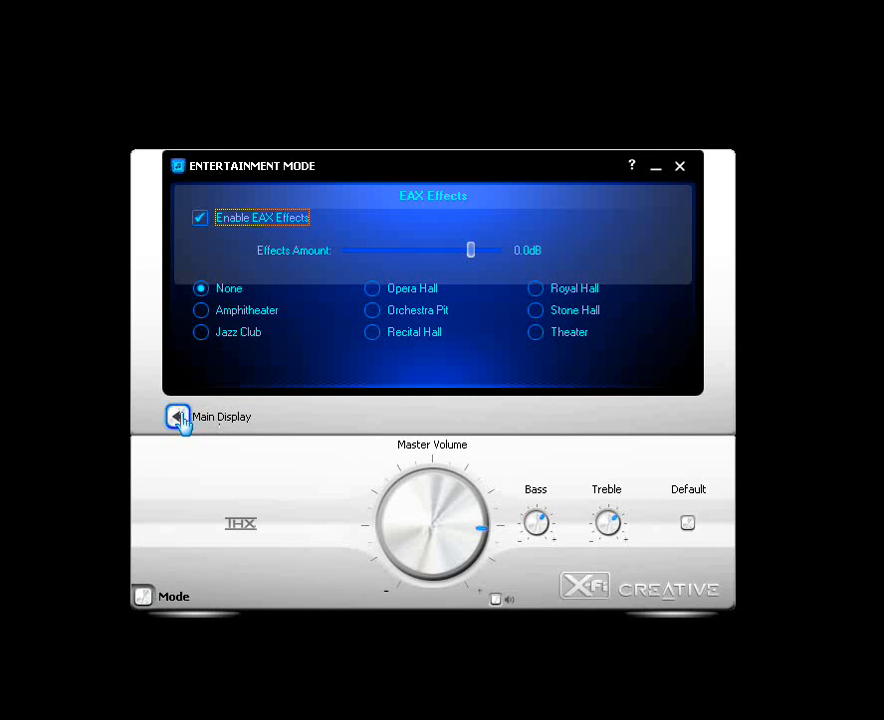
left_click(178, 417)
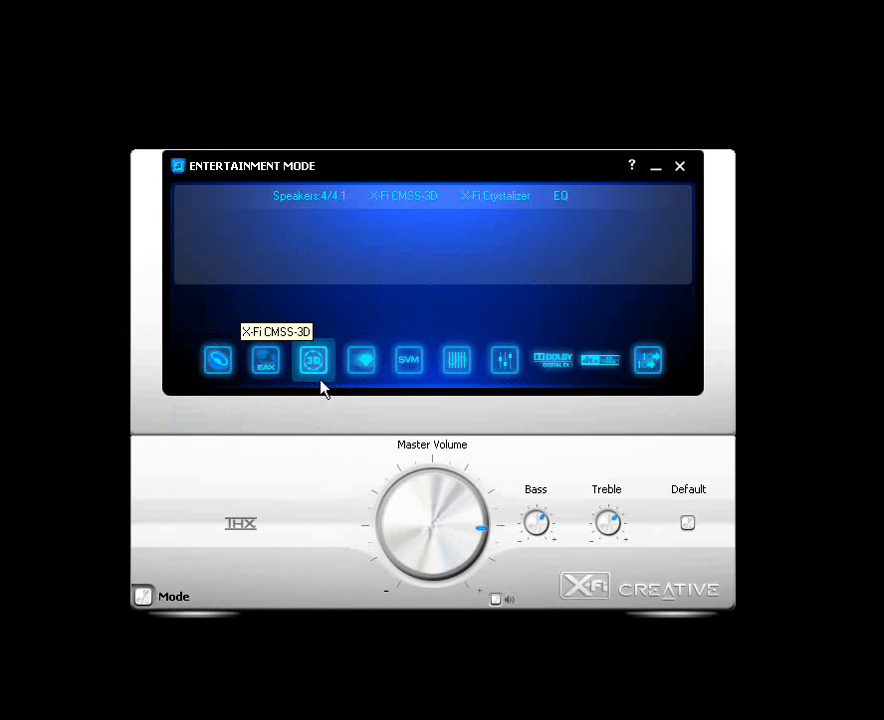
Open the X-Fi CMSS-3D panel and exit to the main display without changes
left_click(313, 360)
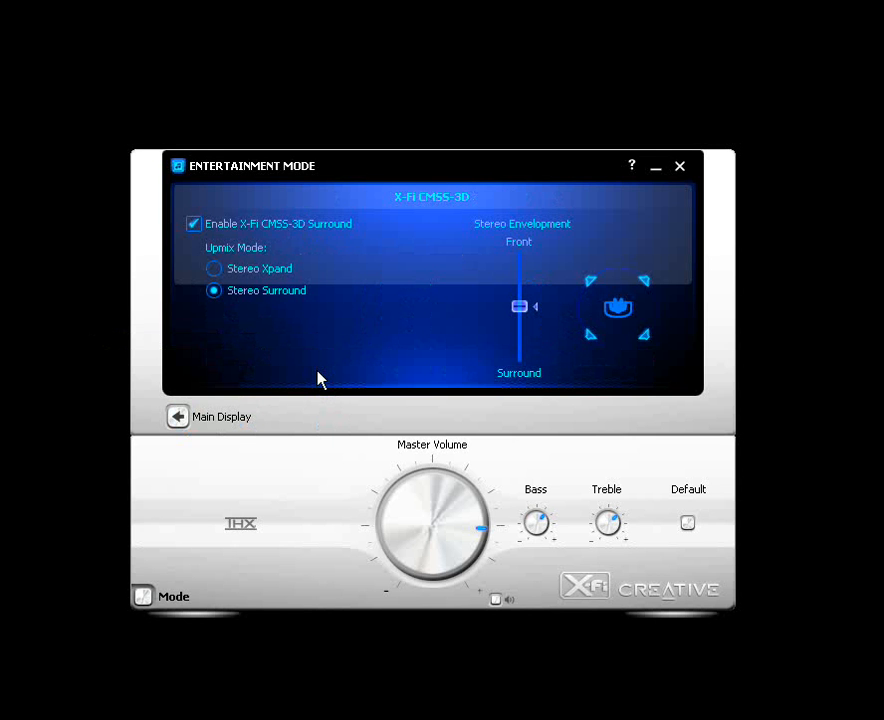
mouse_move(262, 246)
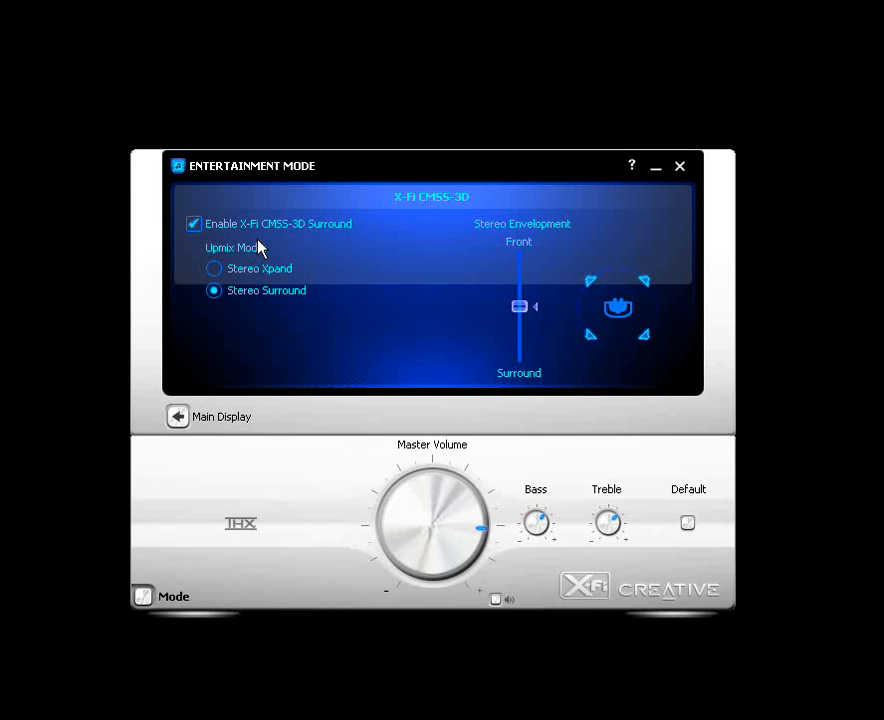
mouse_move(519, 275)
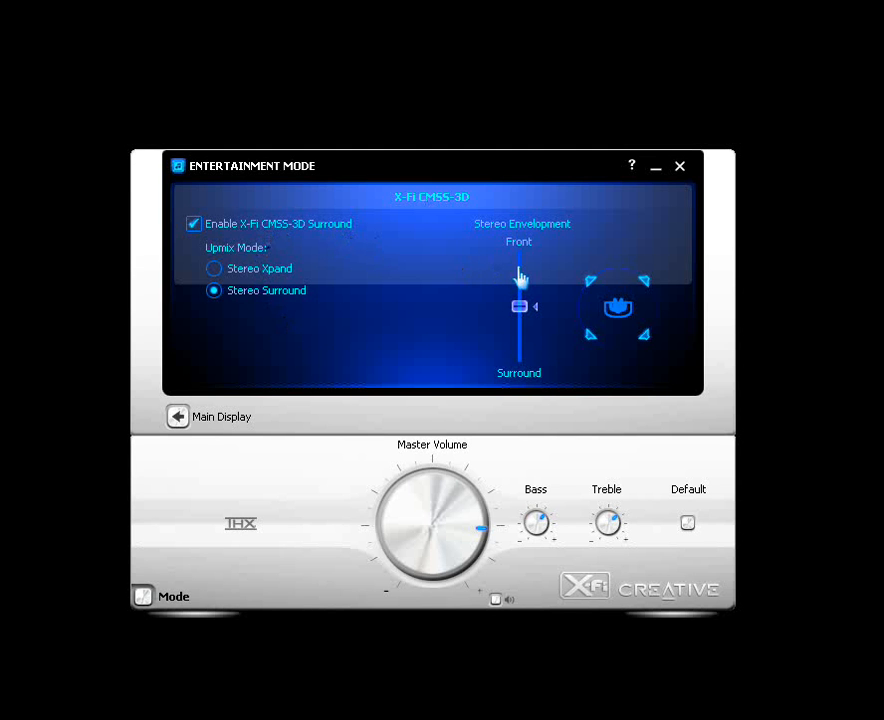
mouse_move(550, 320)
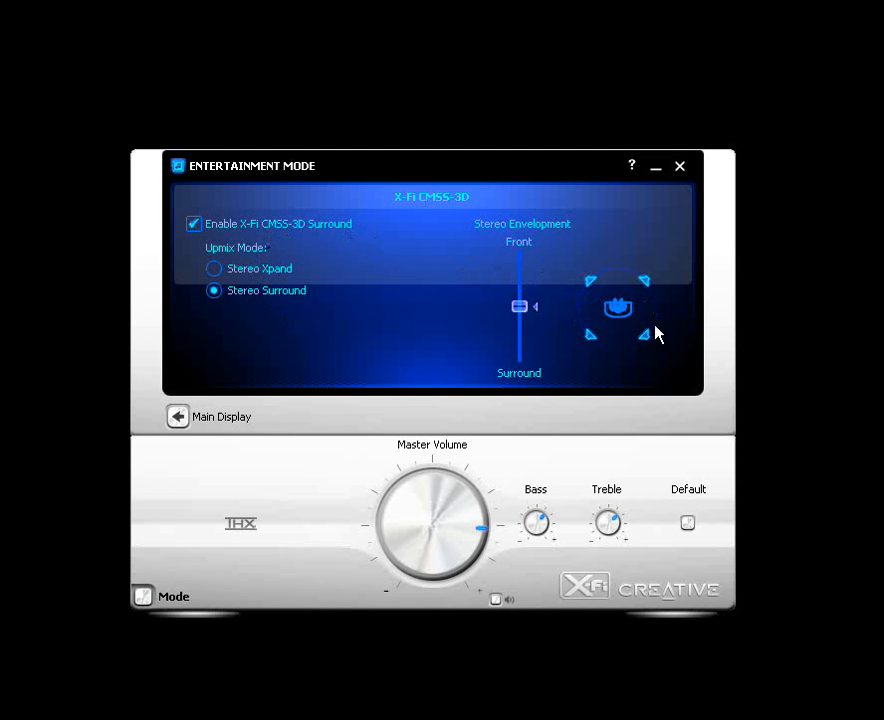
mouse_move(342, 345)
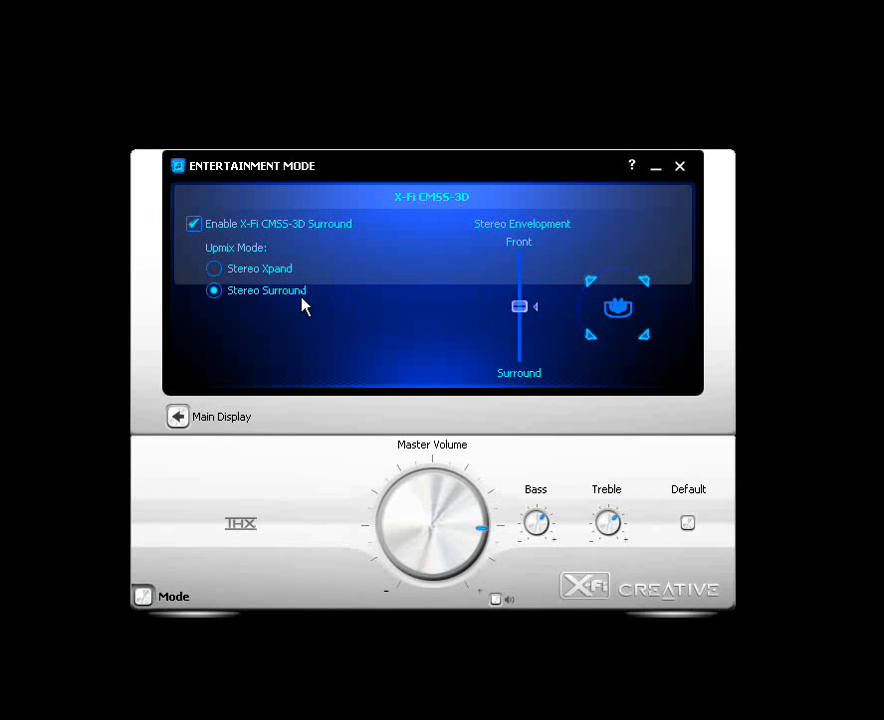
mouse_move(562, 336)
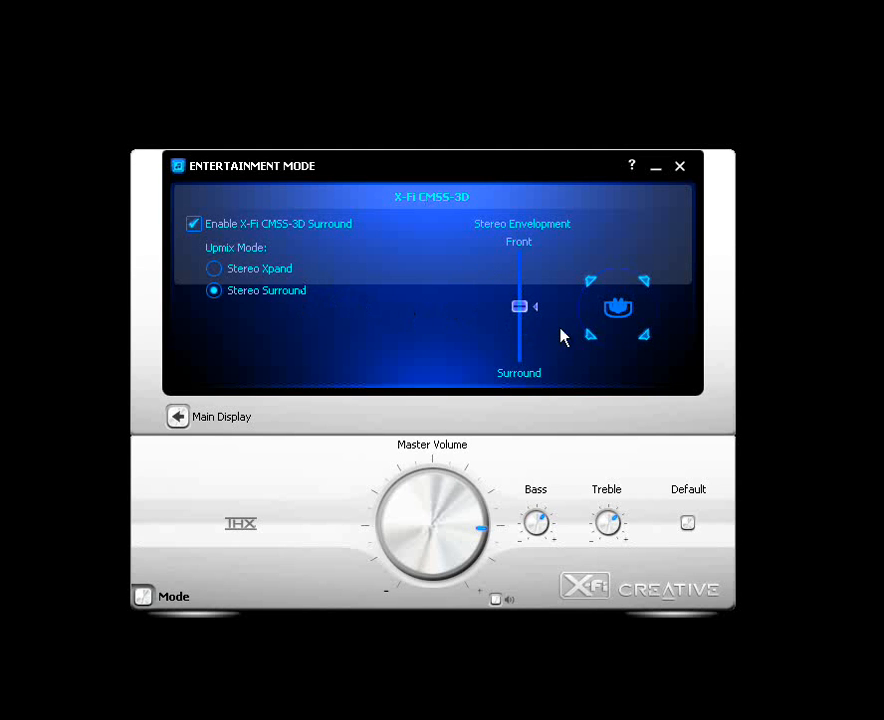
mouse_move(680, 337)
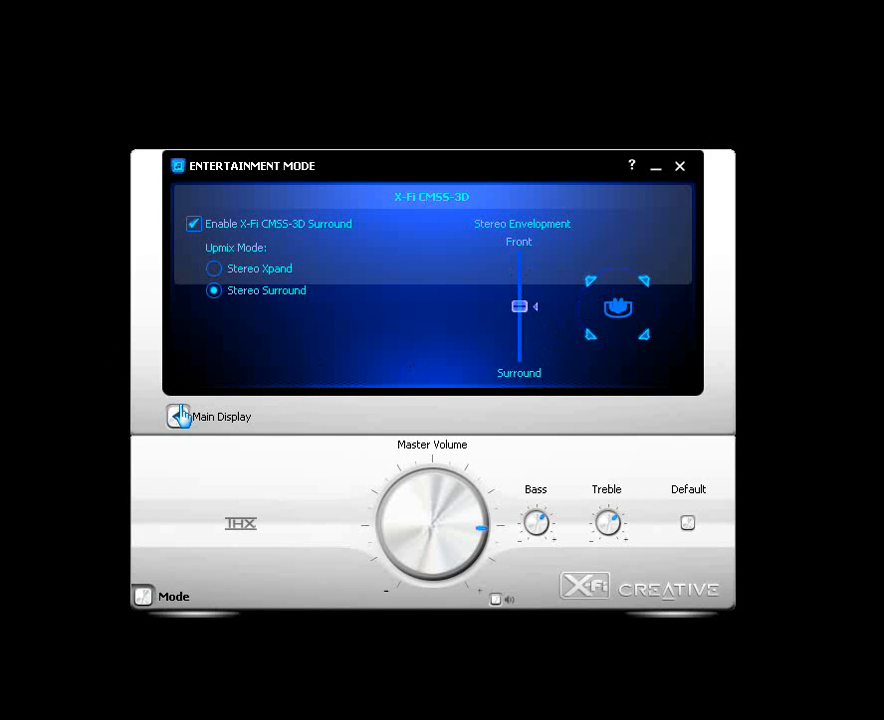
left_click(360, 360)
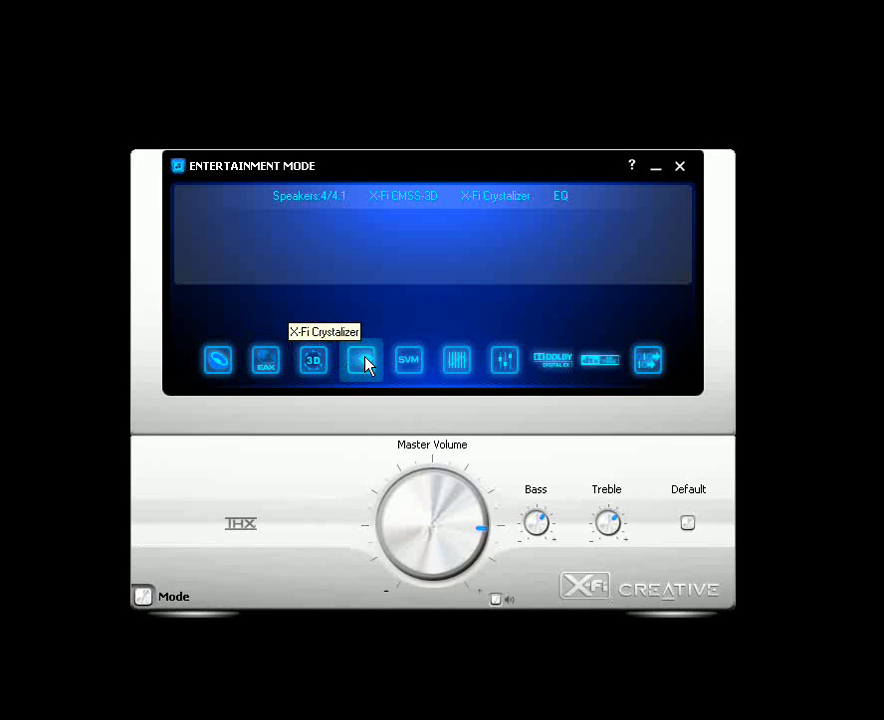
left_click(360, 360)
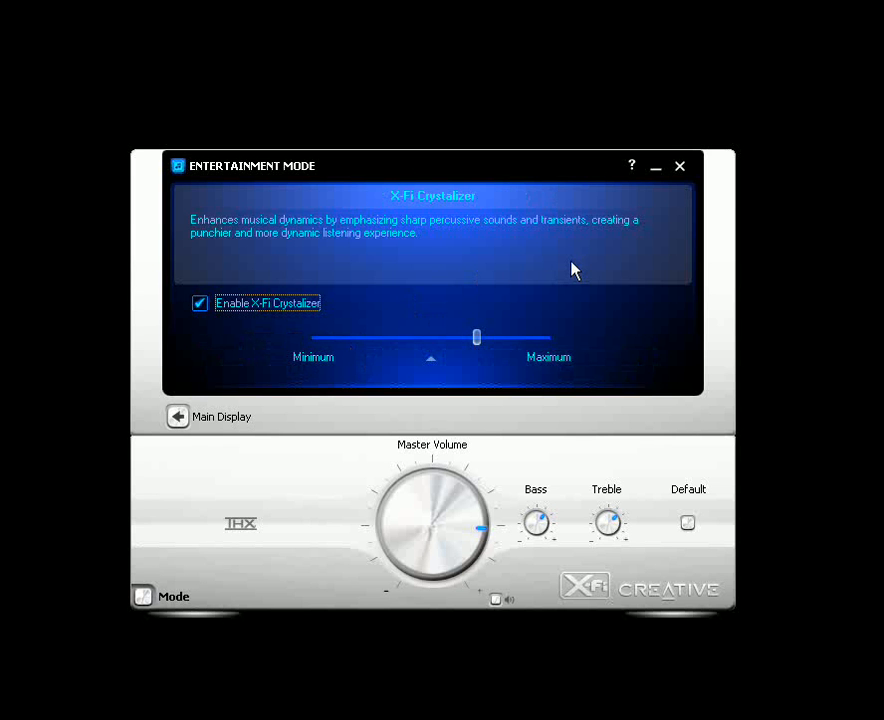
mouse_move(288, 360)
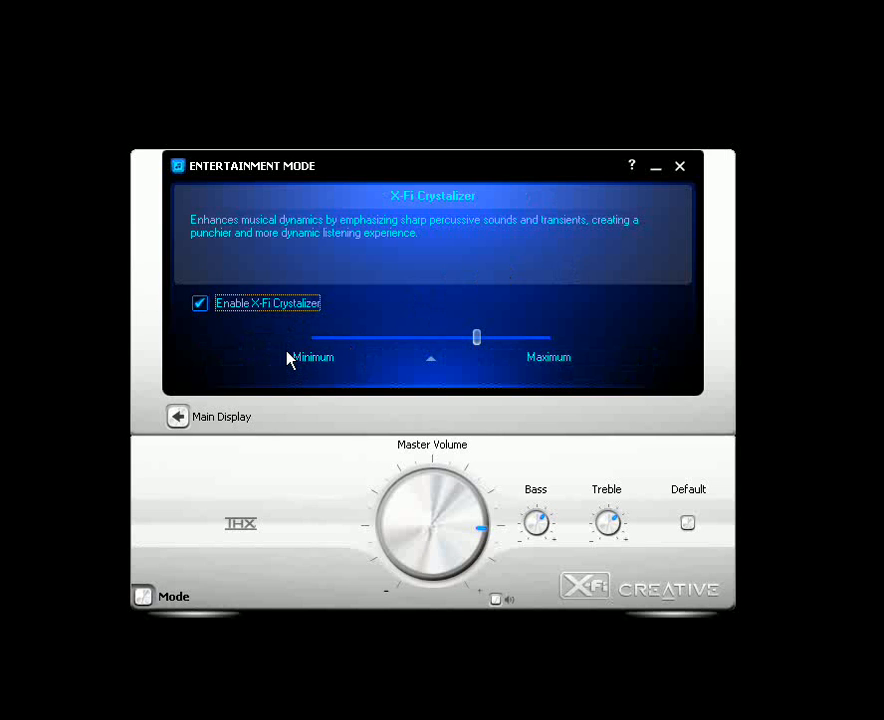
mouse_move(540, 287)
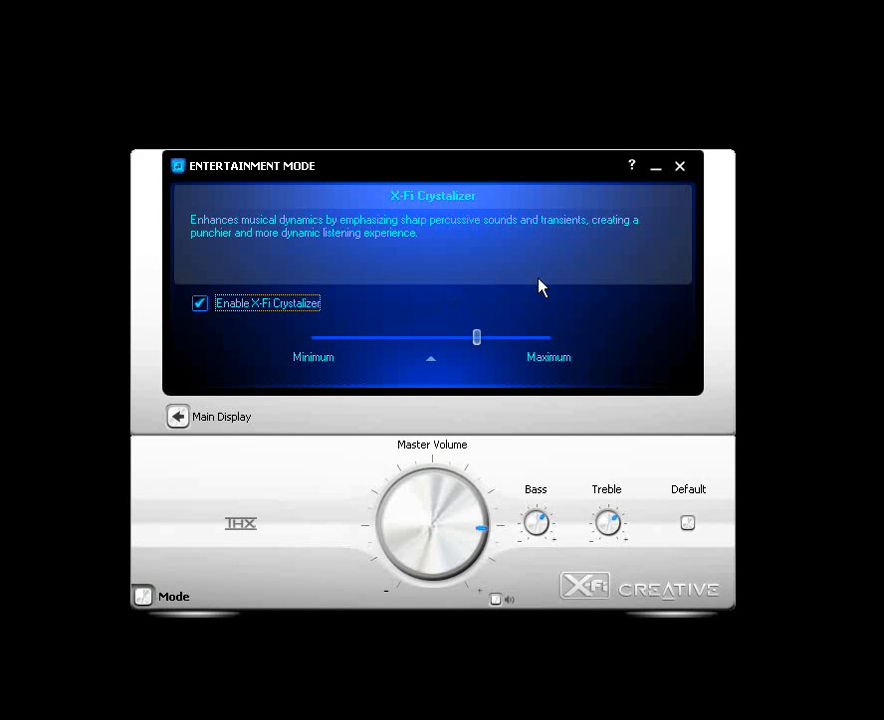
mouse_move(253, 327)
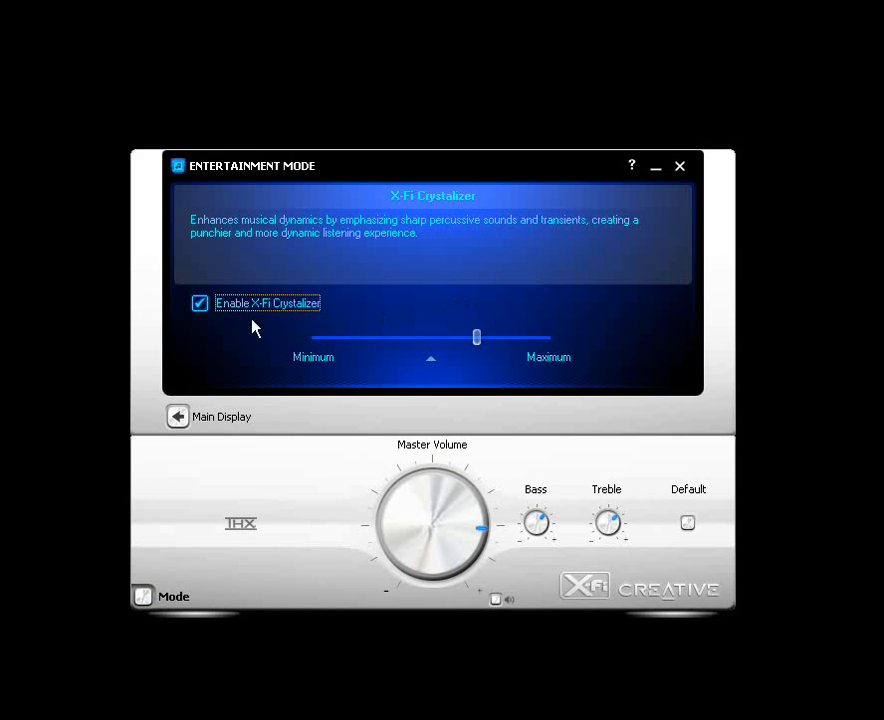
mouse_move(230, 337)
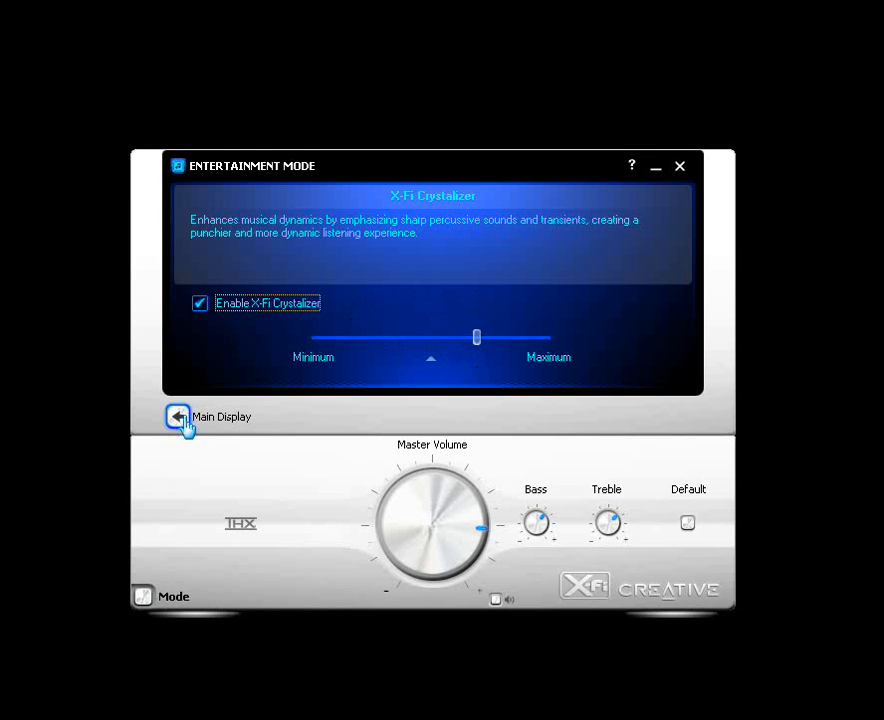
left_click(178, 417)
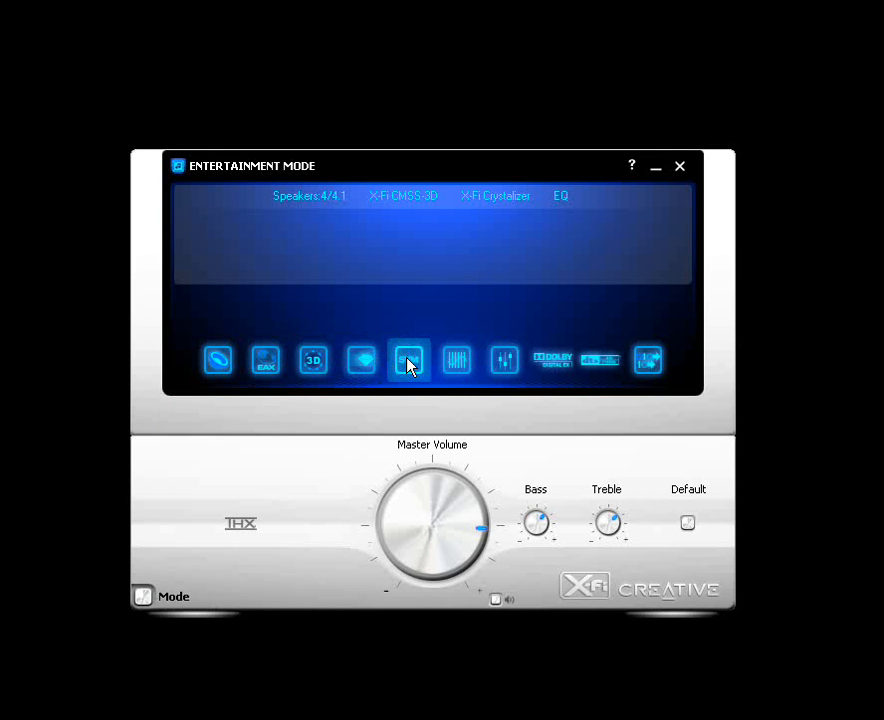
Open the Smart Volume Management panel, leaving SVM set to Off
left_click(408, 360)
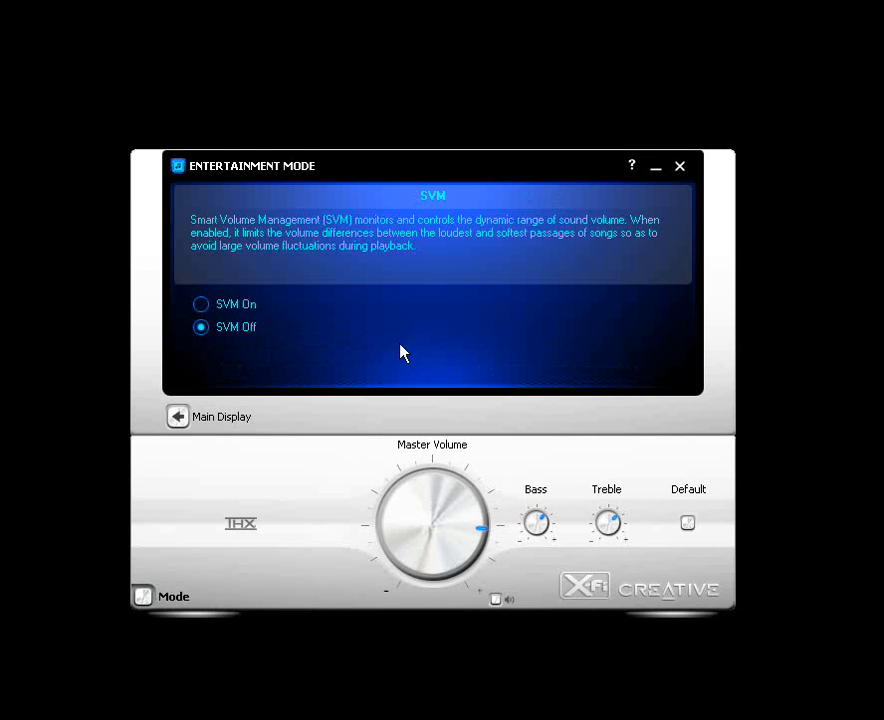
mouse_move(387, 338)
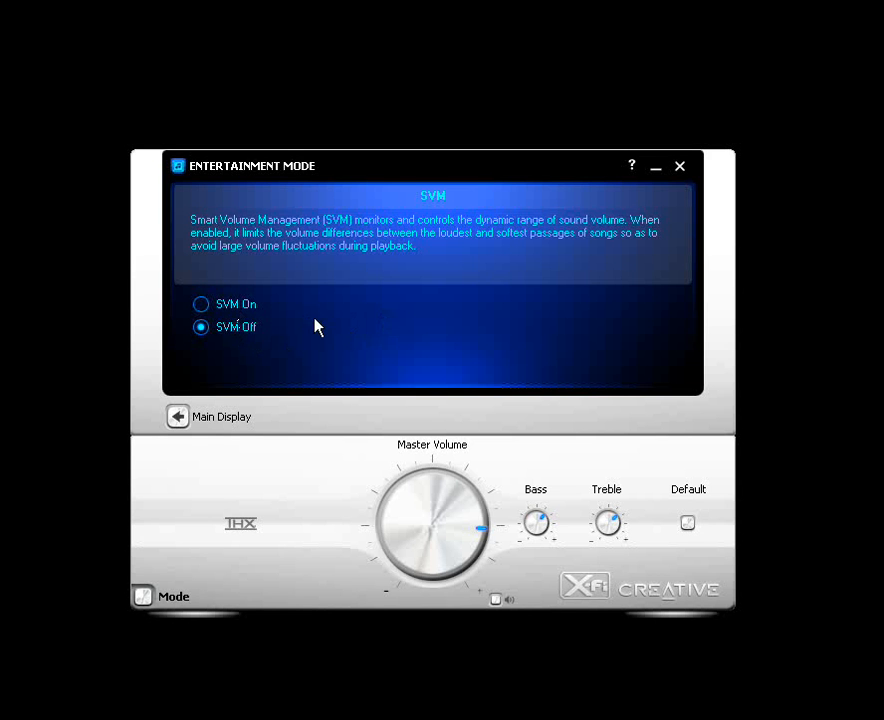
Leave the SVM panel for the main display and open the EQ panel
left_click(178, 417)
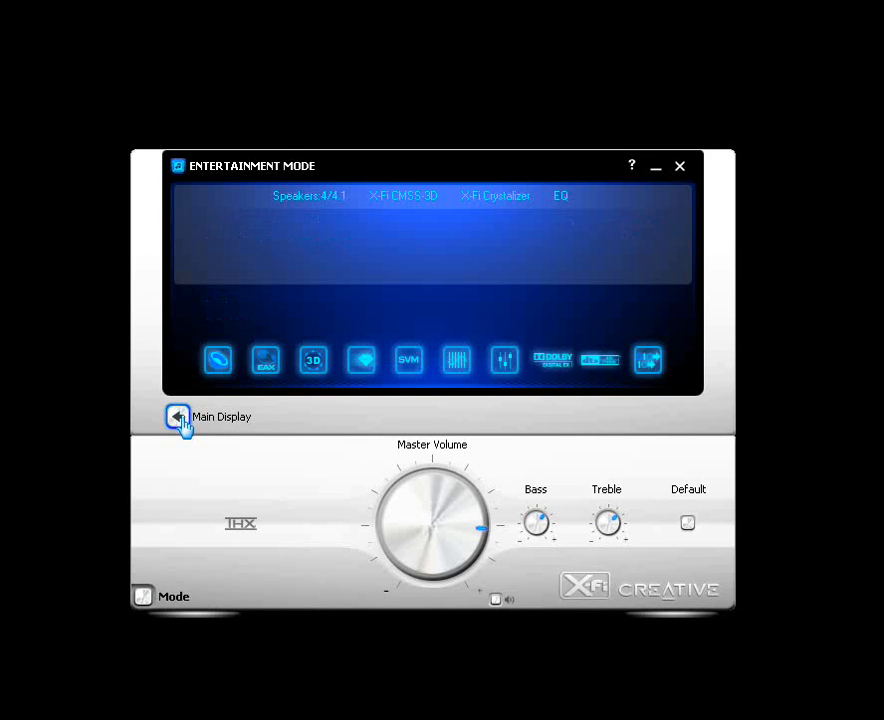
mouse_move(435, 410)
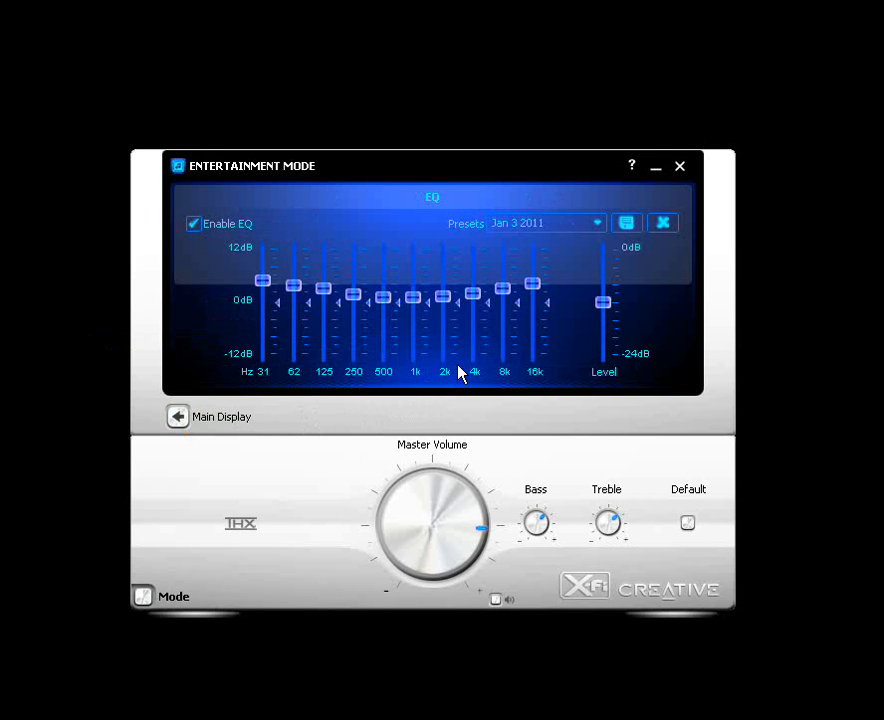
mouse_move(437, 371)
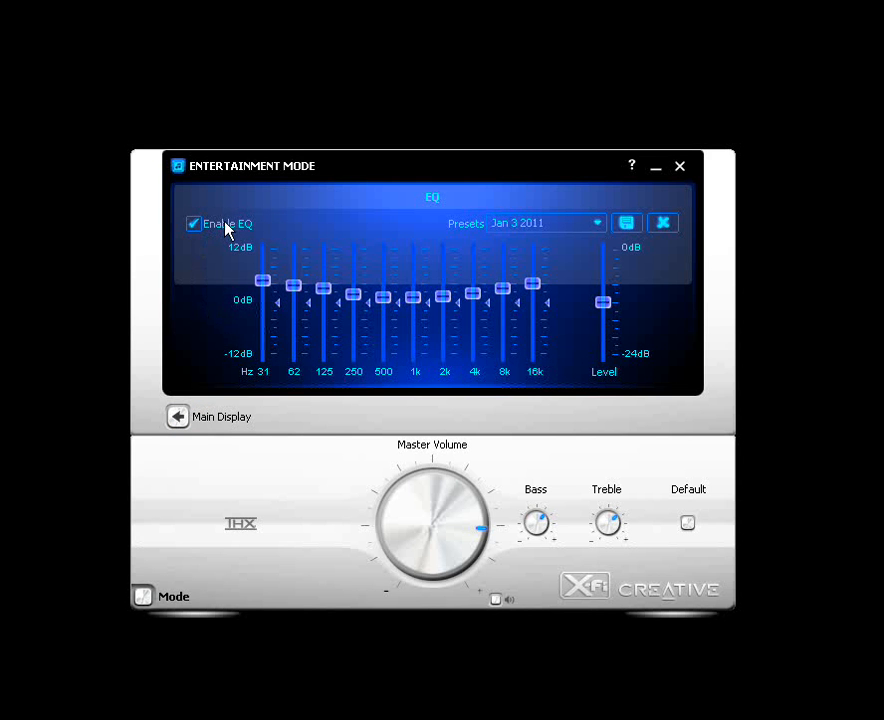
mouse_move(218, 243)
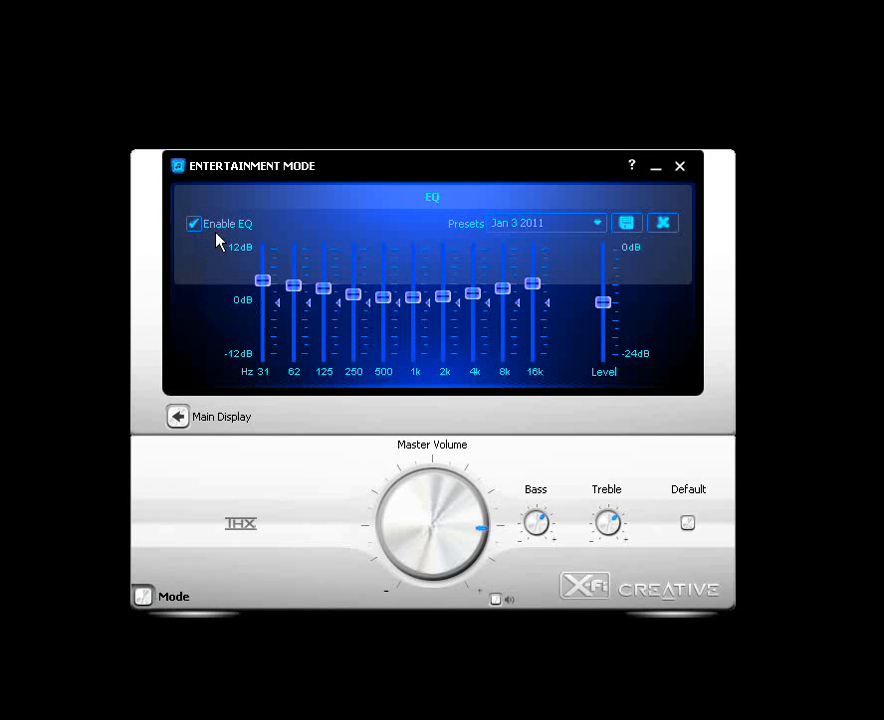
mouse_move(368, 236)
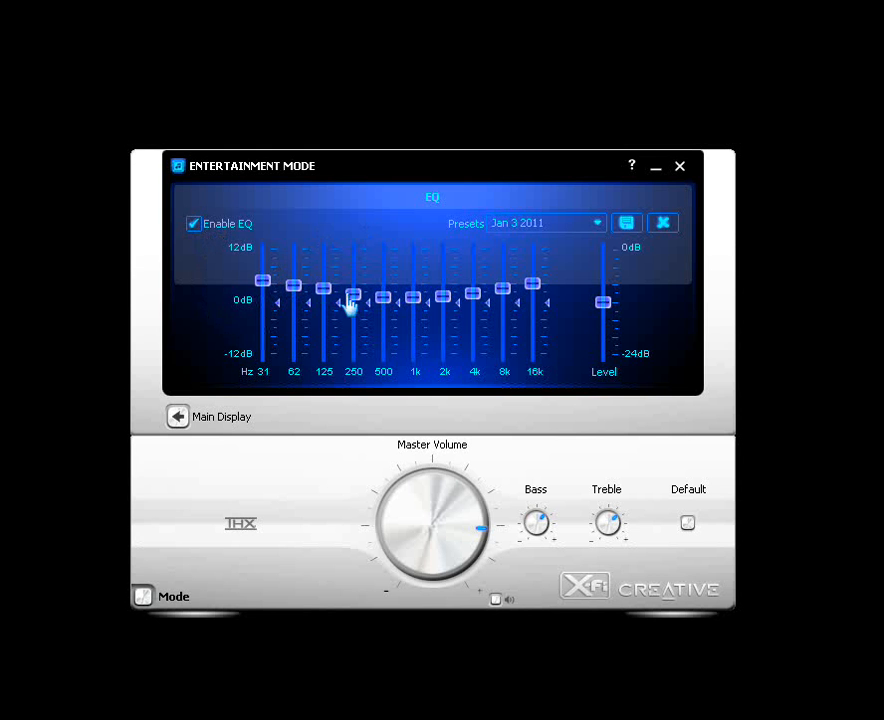
mouse_move(540, 298)
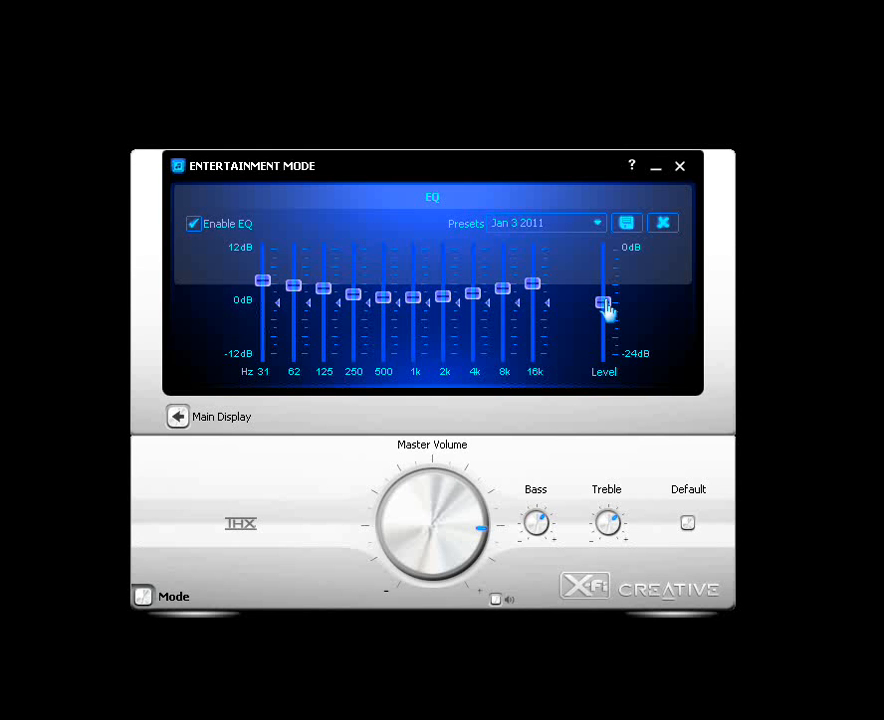
mouse_move(343, 325)
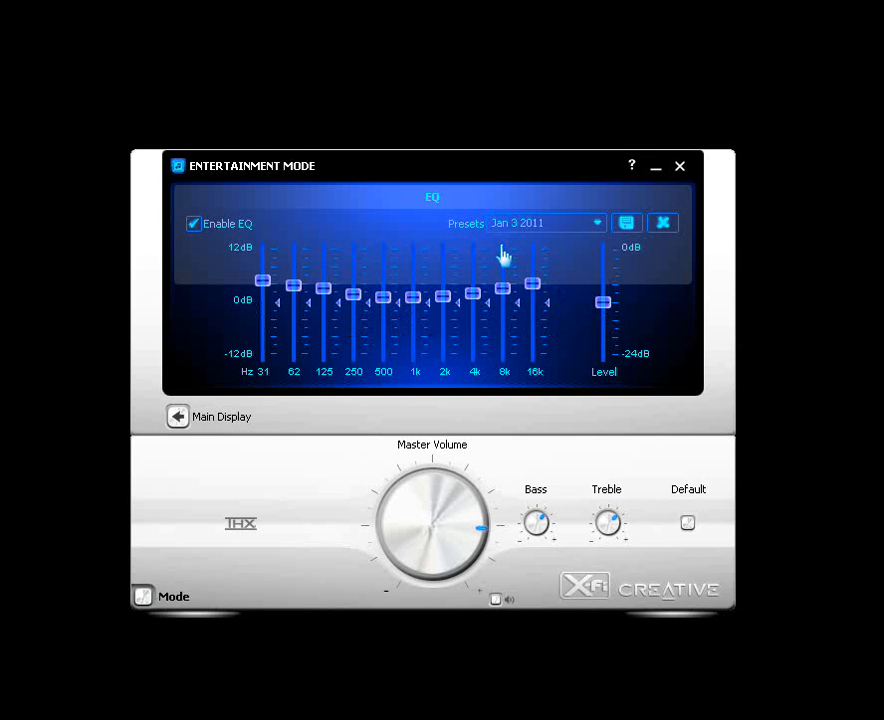
mouse_move(598, 233)
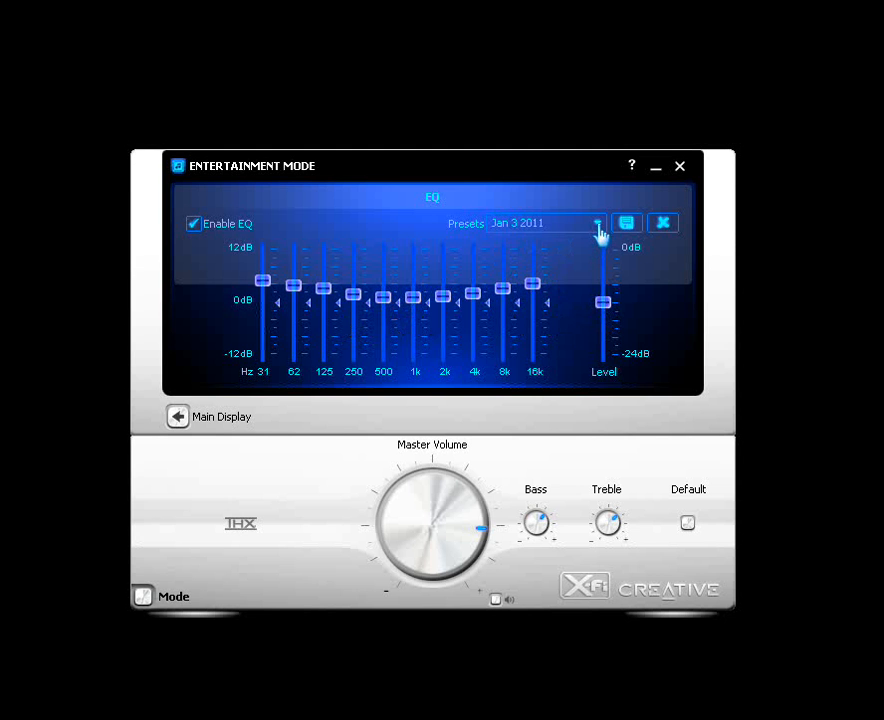
left_click(598, 223)
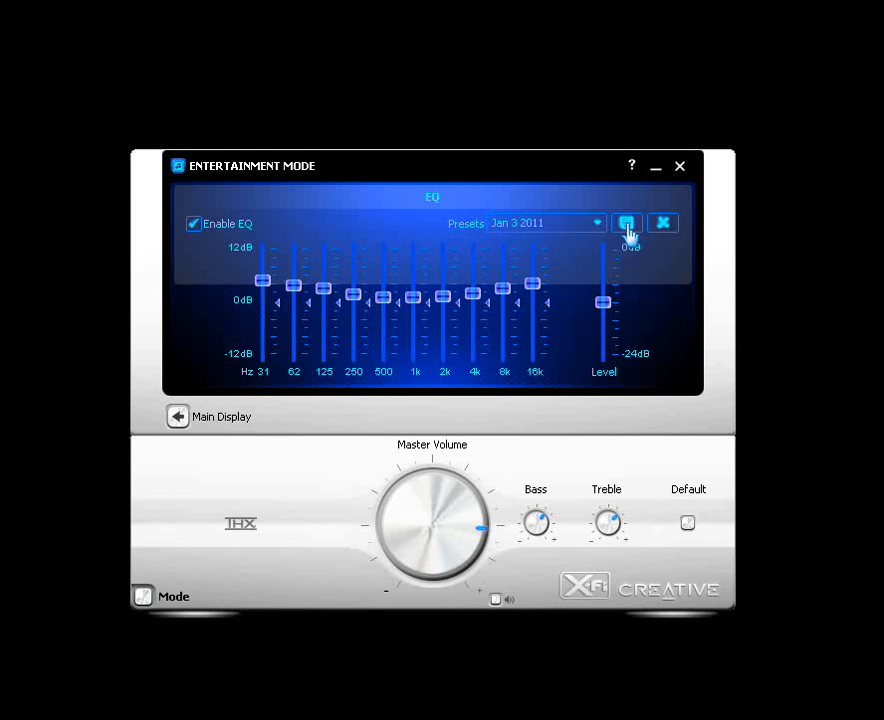
Save the EQ settings under the existing preset name 'Jan 3 2011', confirming the overwrite
left_click(626, 223)
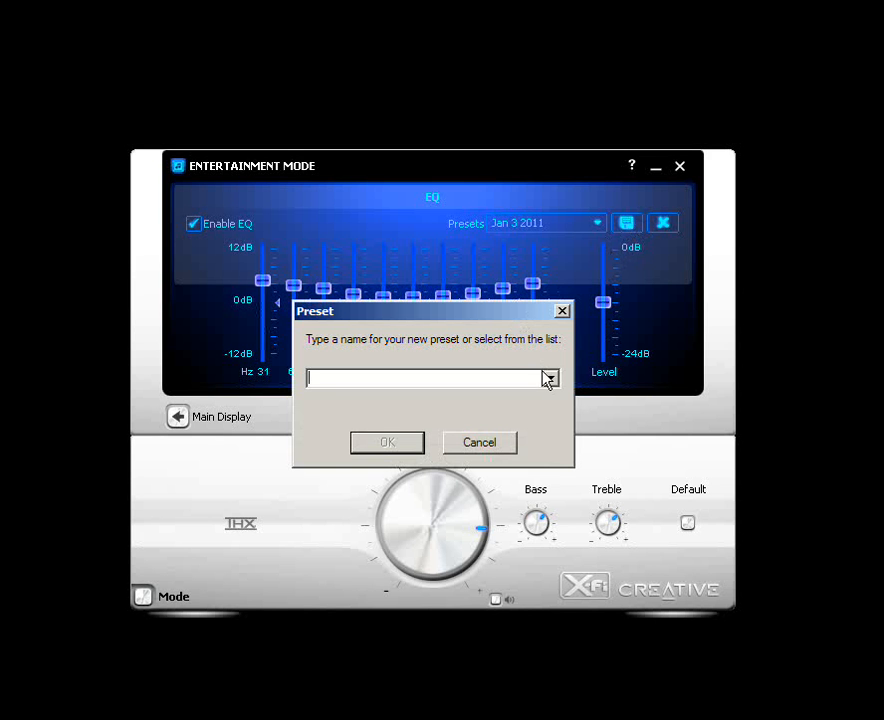
left_click(549, 378)
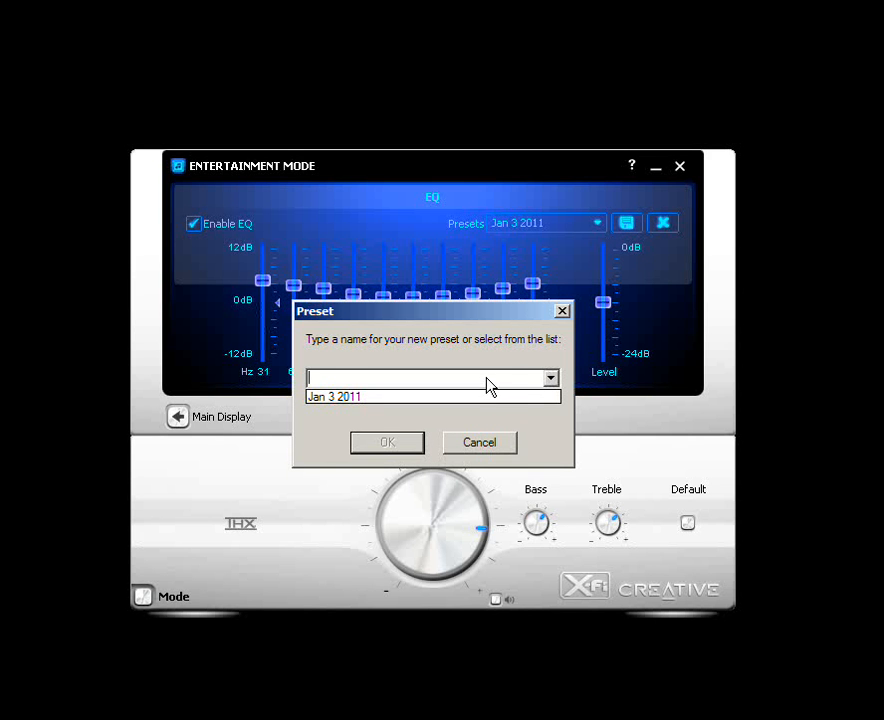
left_click(387, 442)
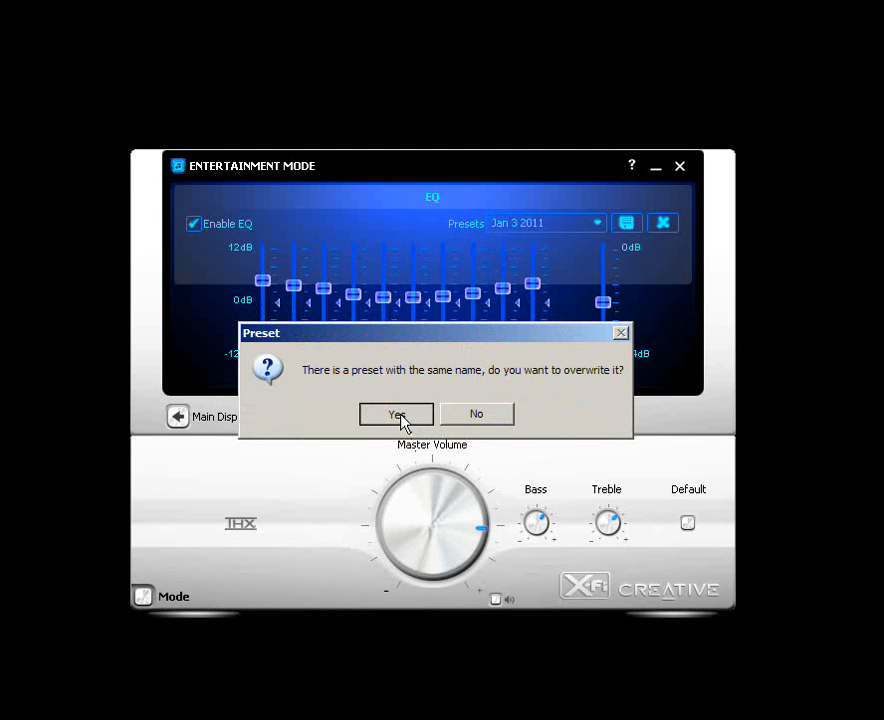
left_click(396, 413)
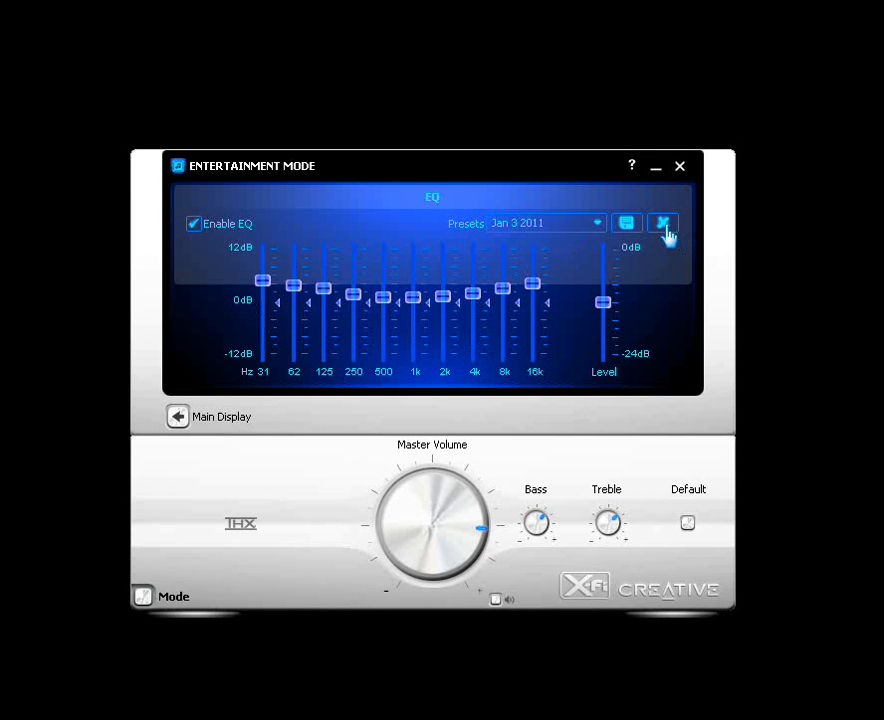
mouse_move(673, 281)
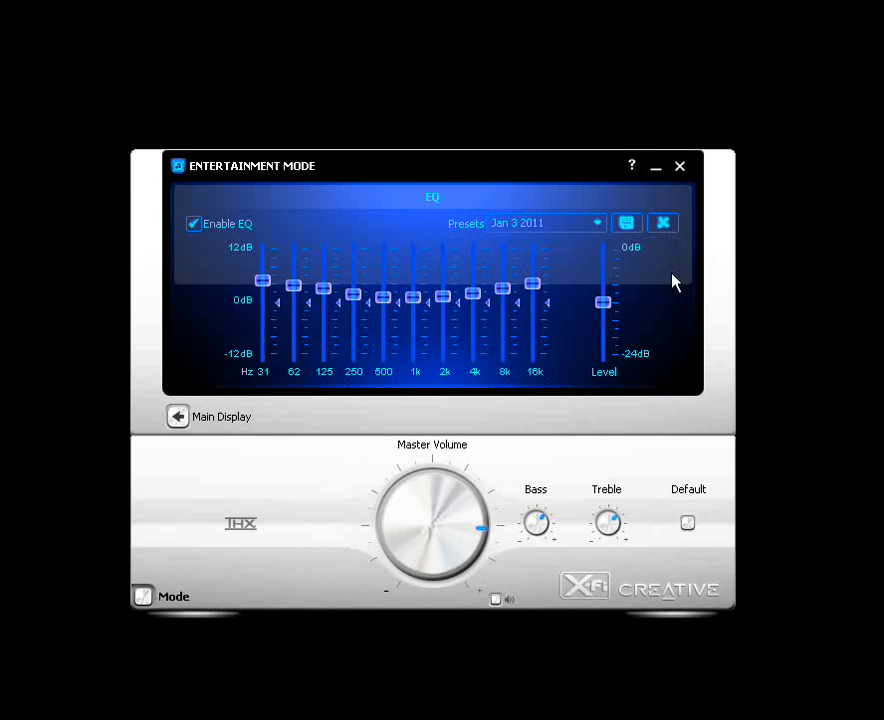
mouse_move(661, 258)
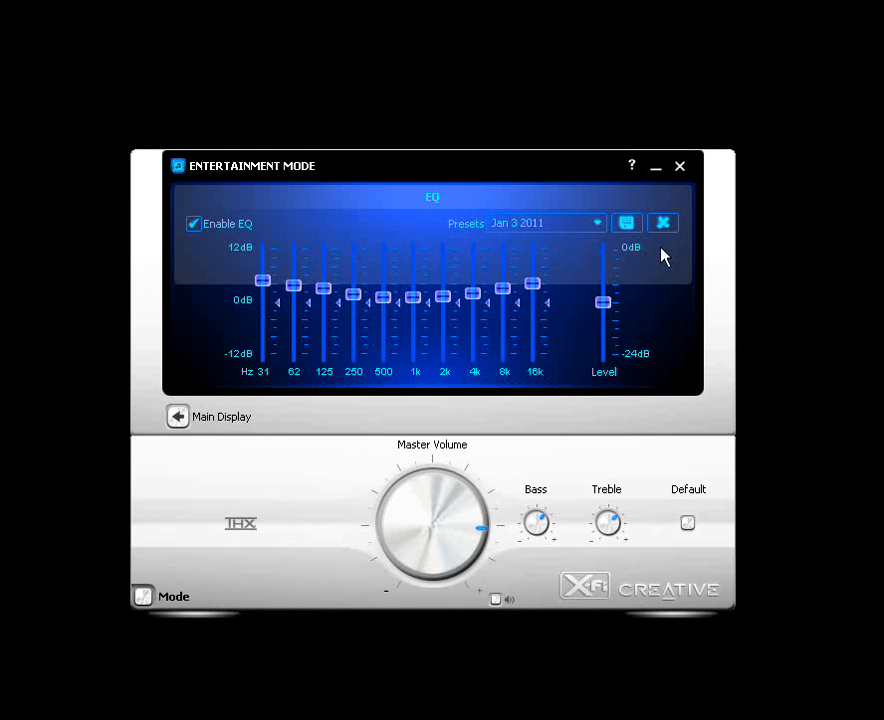
mouse_move(336, 419)
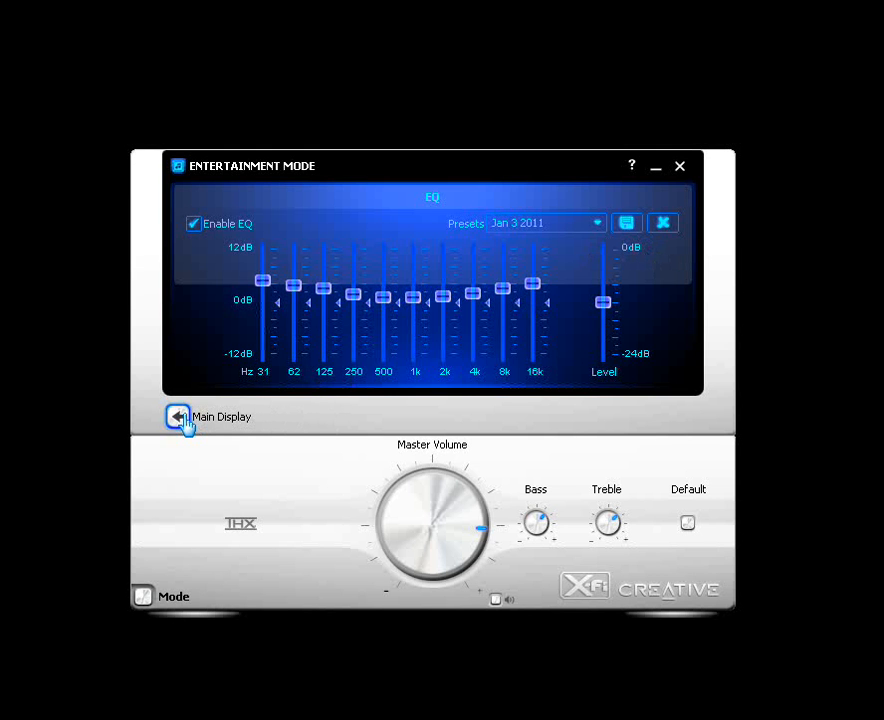
left_click(178, 416)
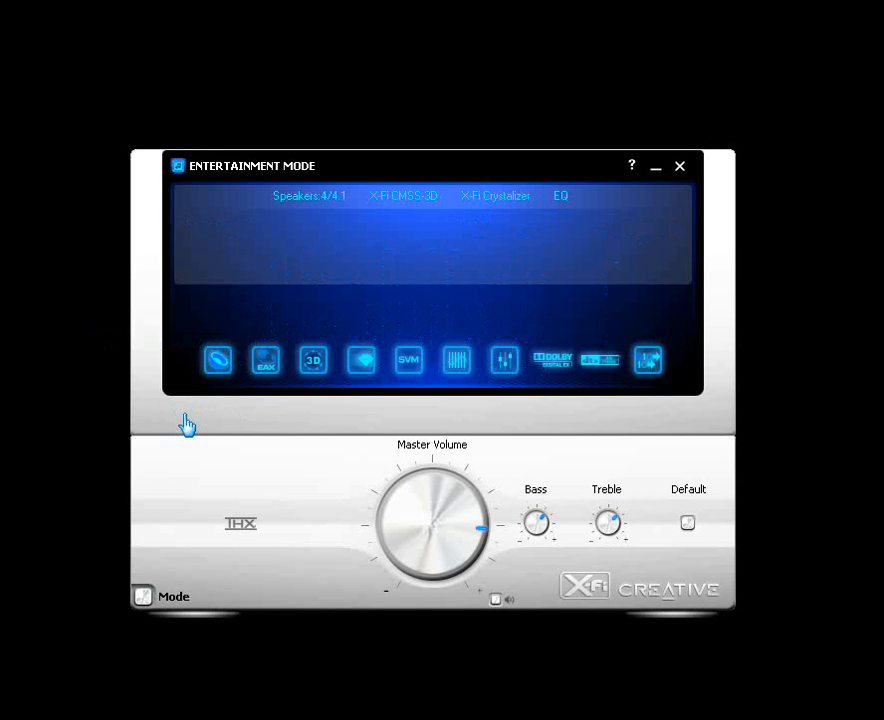
mouse_move(456, 360)
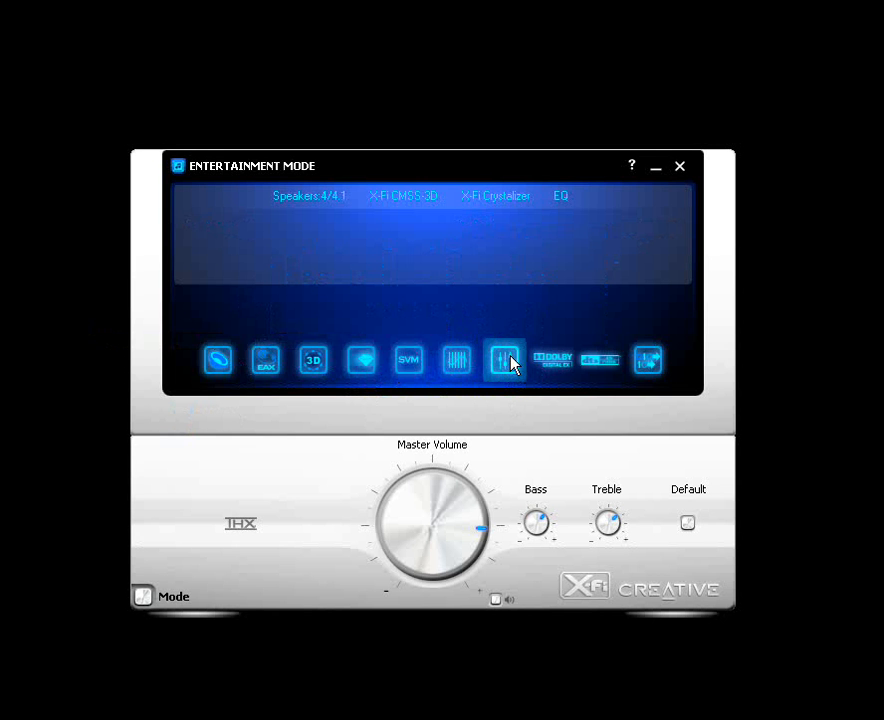
left_click(500, 360)
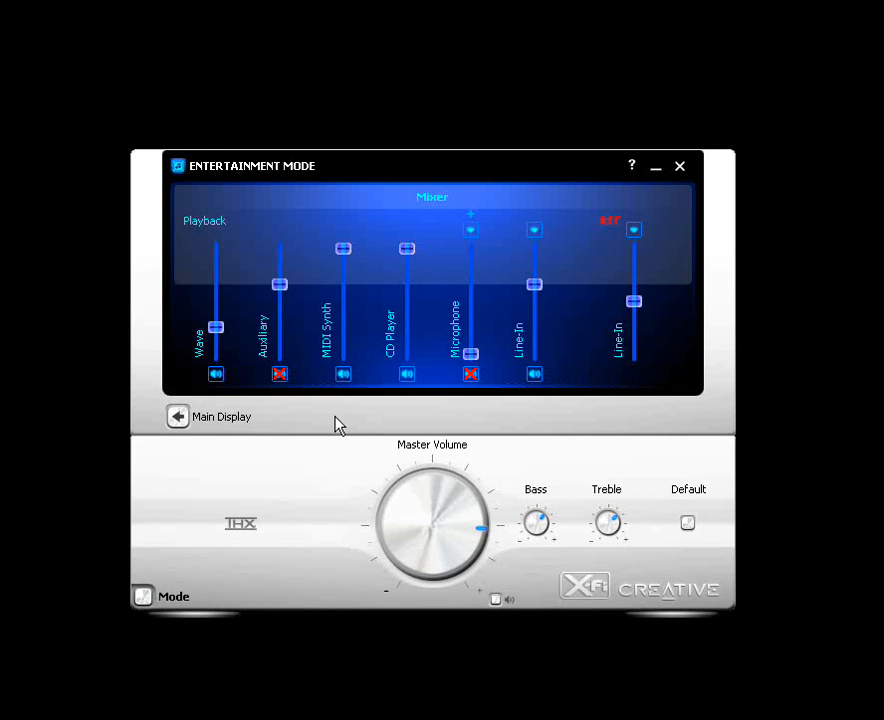
mouse_move(348, 423)
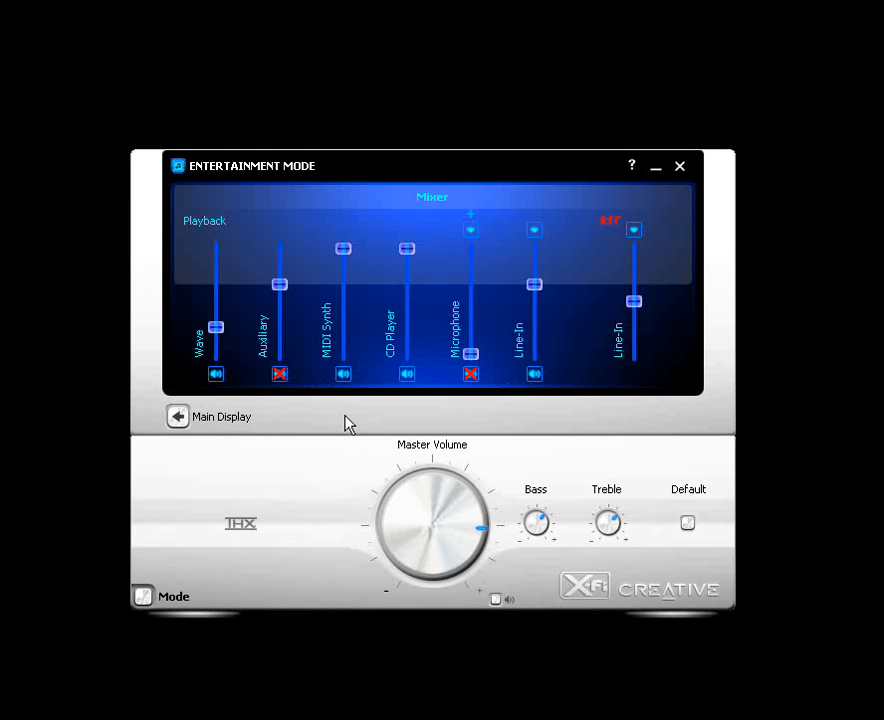
mouse_move(248, 416)
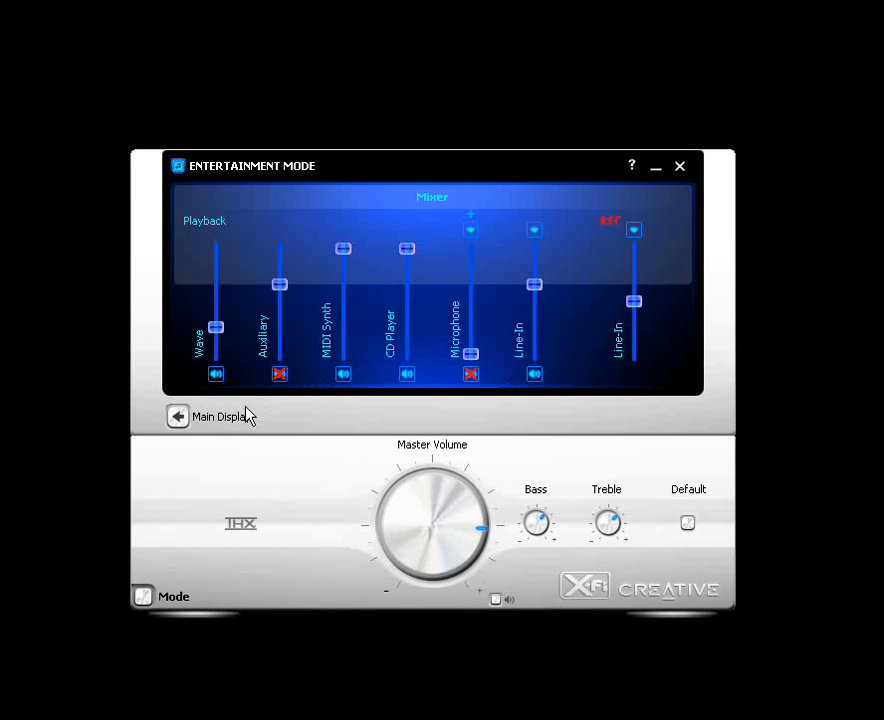
mouse_move(237, 418)
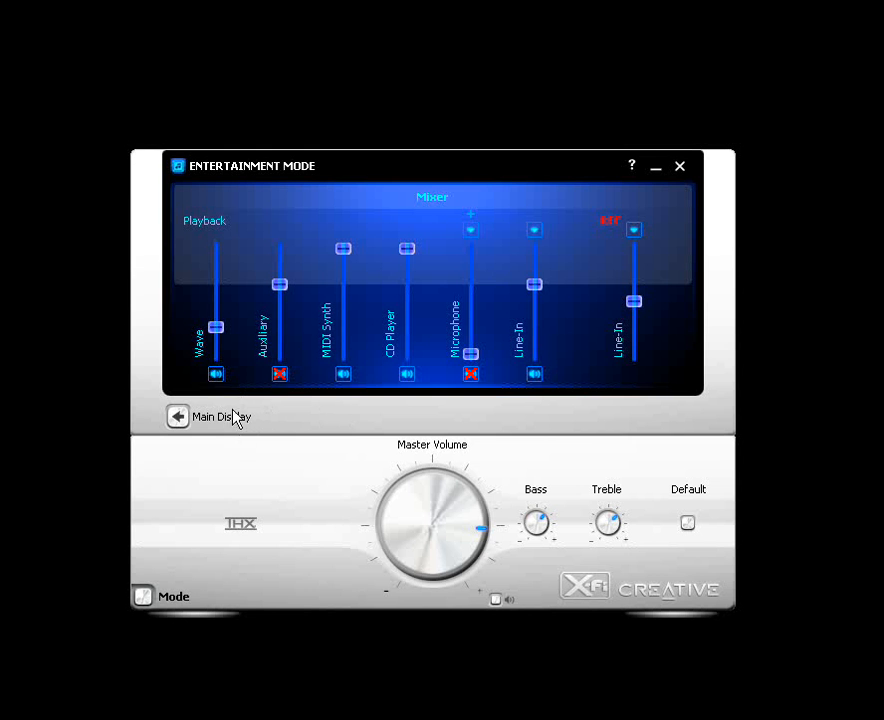
mouse_move(275, 418)
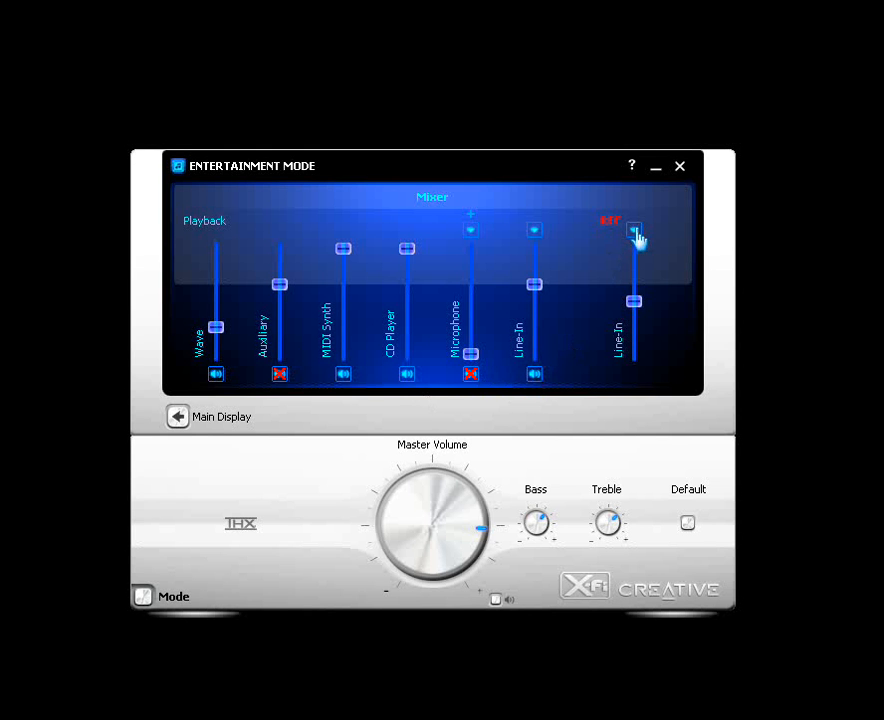
mouse_move(638, 330)
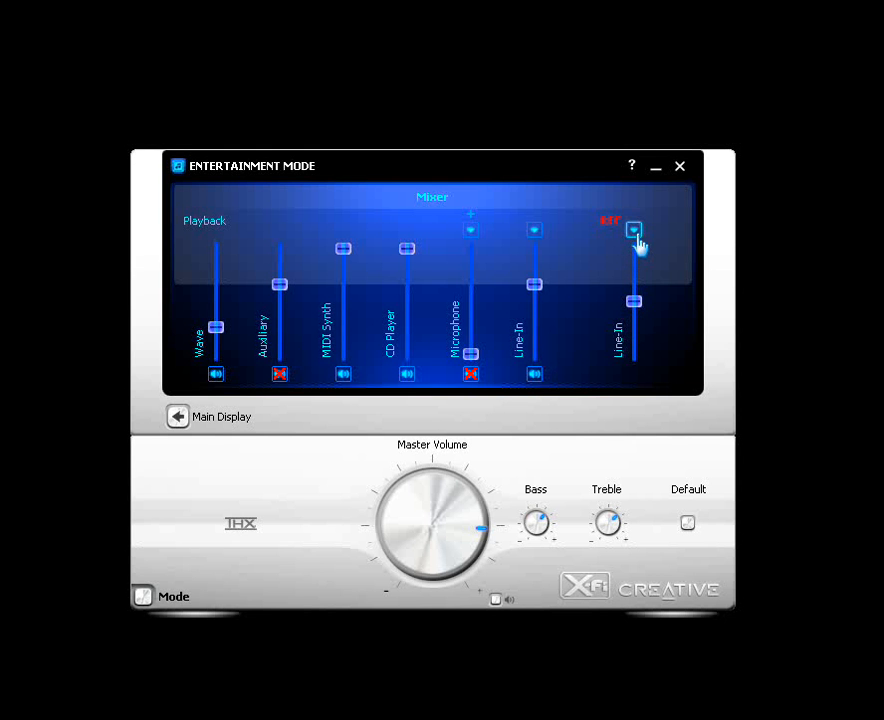
left_click(634, 231)
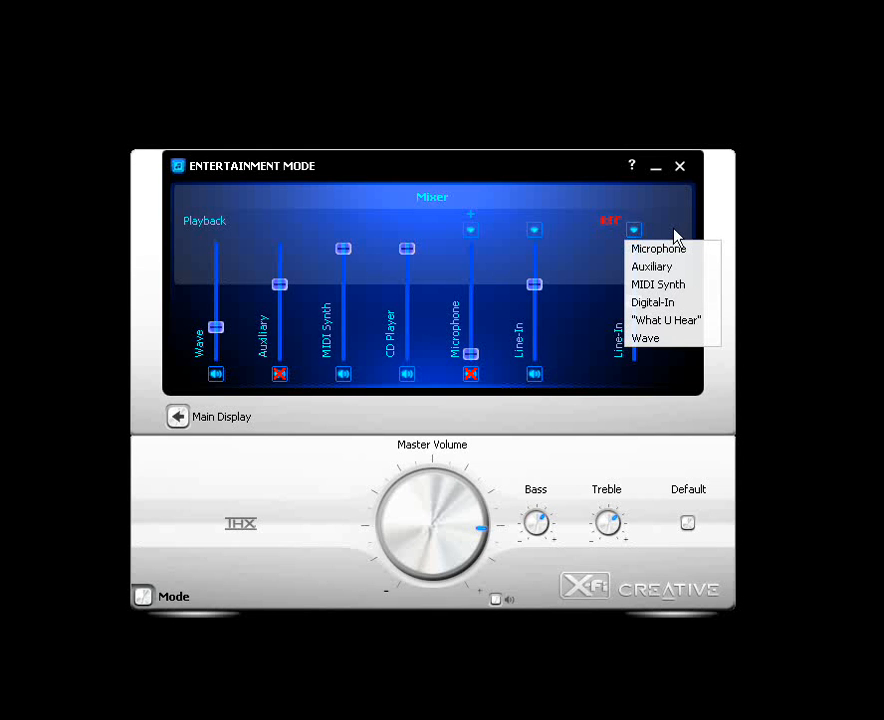
mouse_move(684, 238)
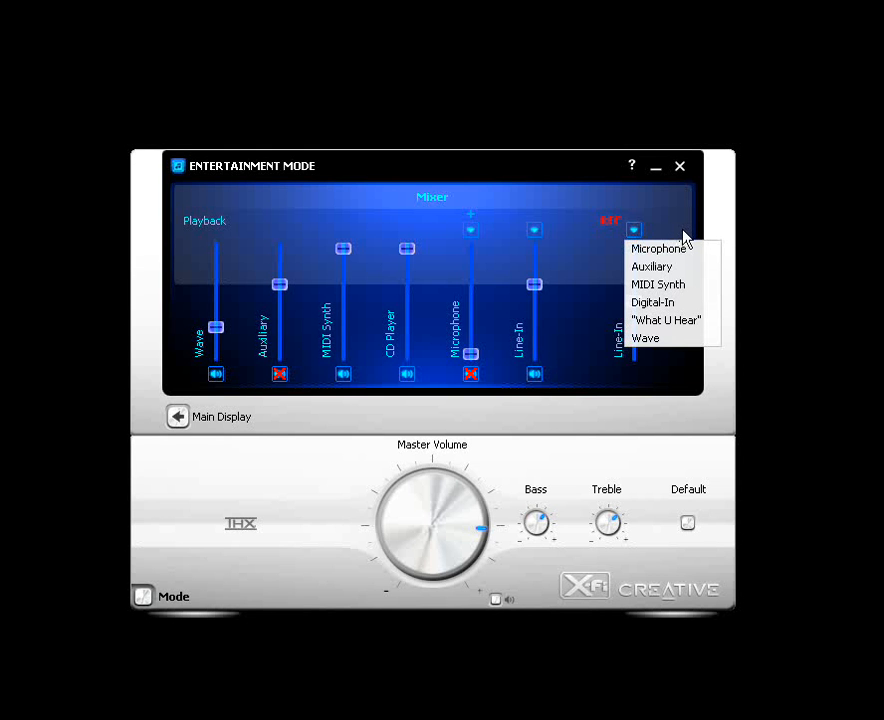
mouse_move(658, 248)
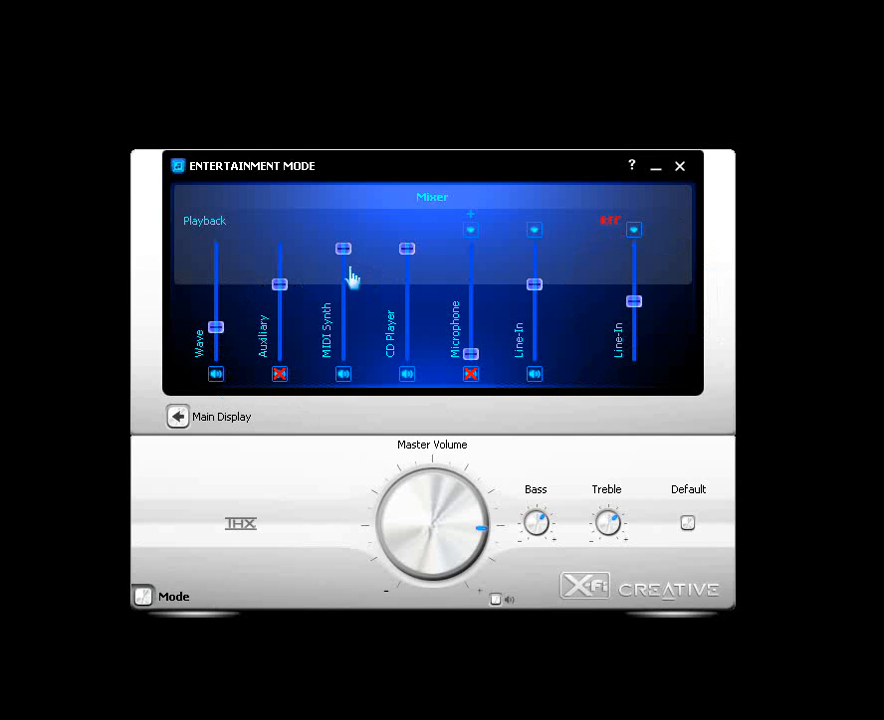
mouse_move(358, 343)
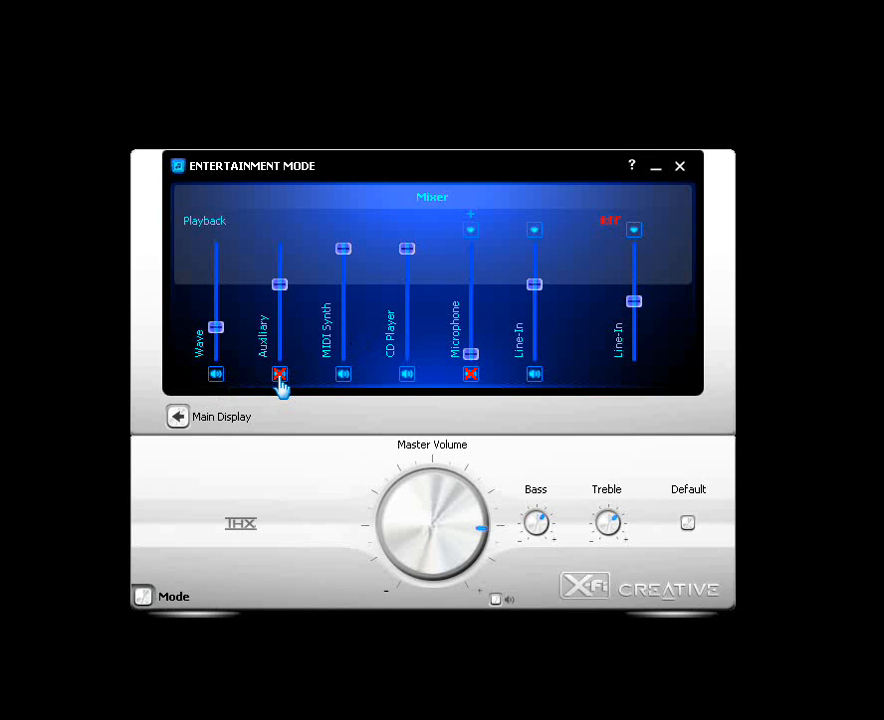
left_click(279, 373)
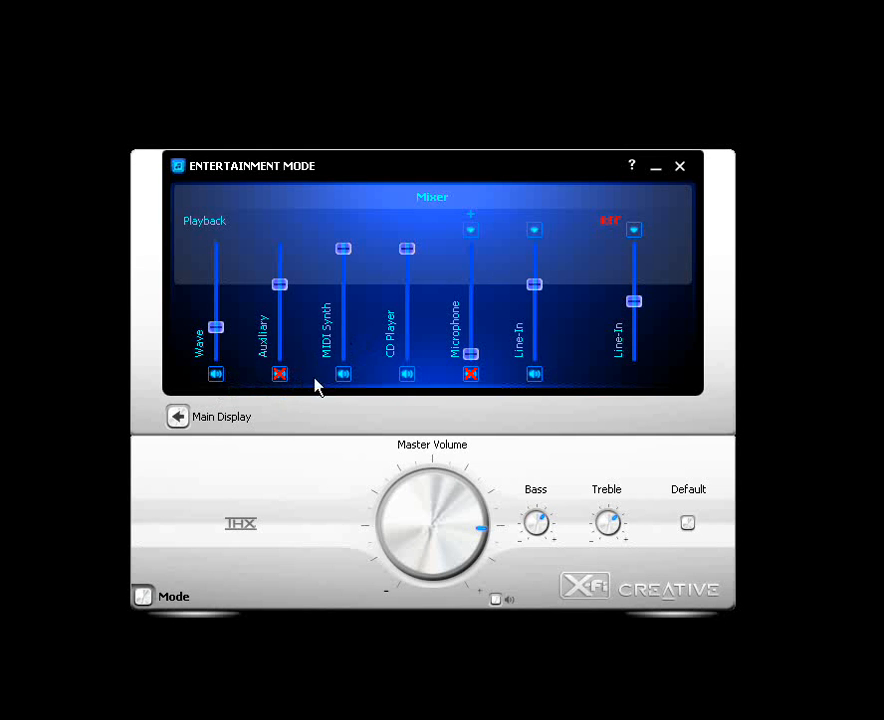
mouse_move(465, 350)
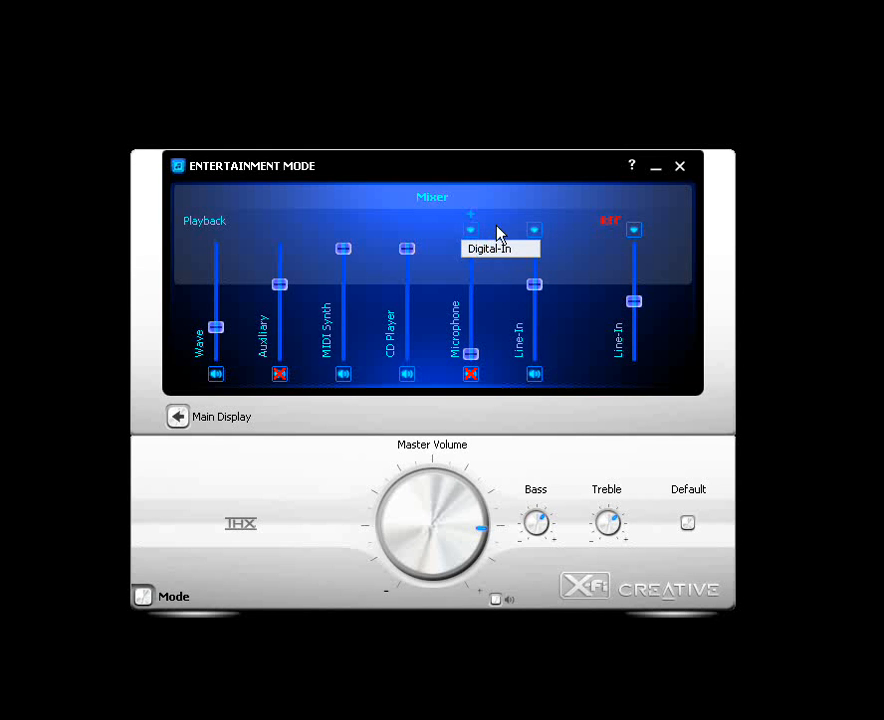
mouse_move(470, 226)
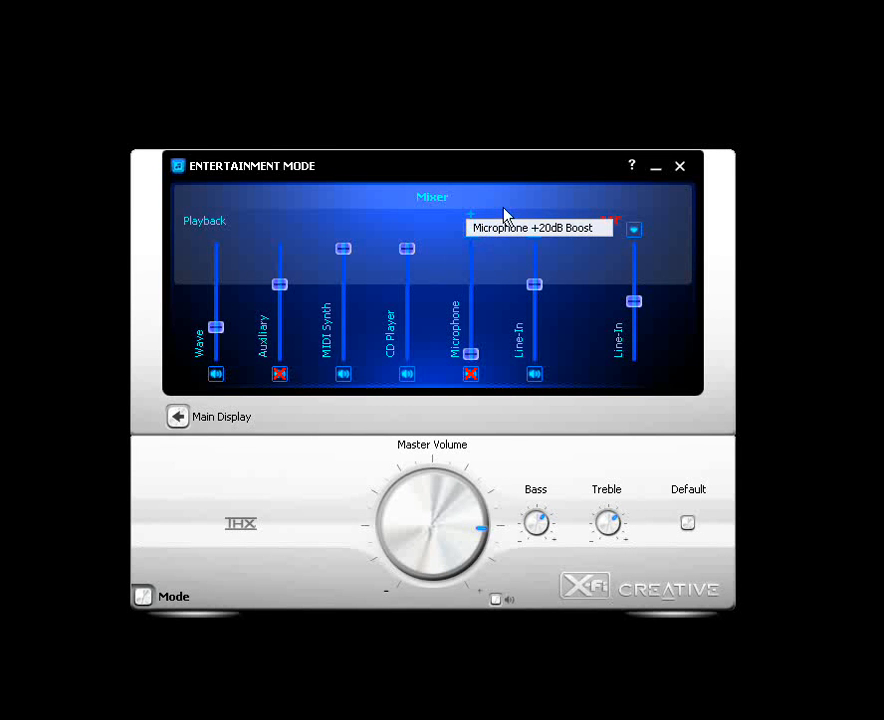
mouse_move(491, 320)
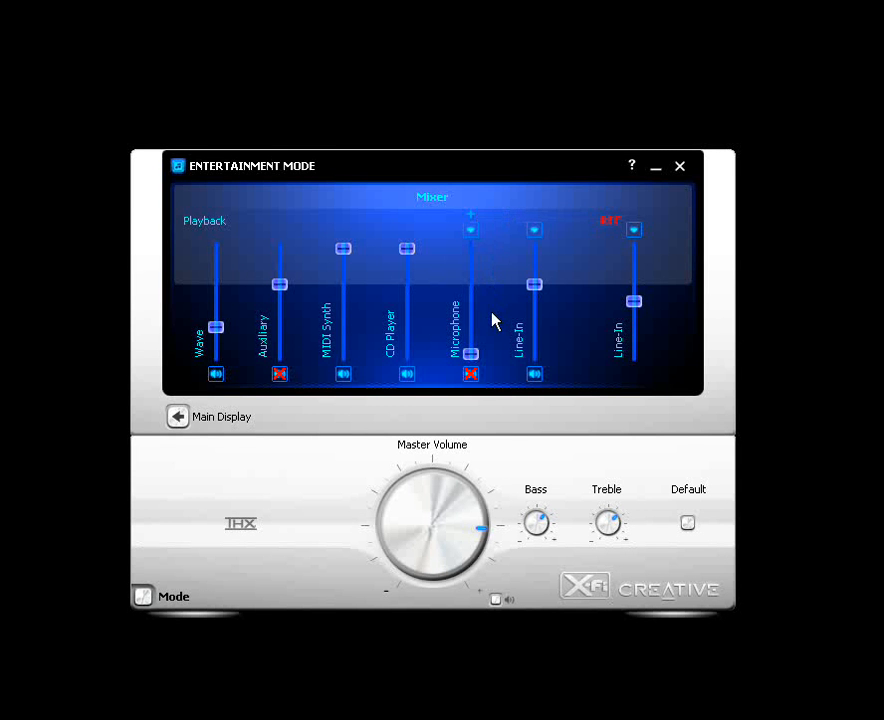
mouse_move(358, 423)
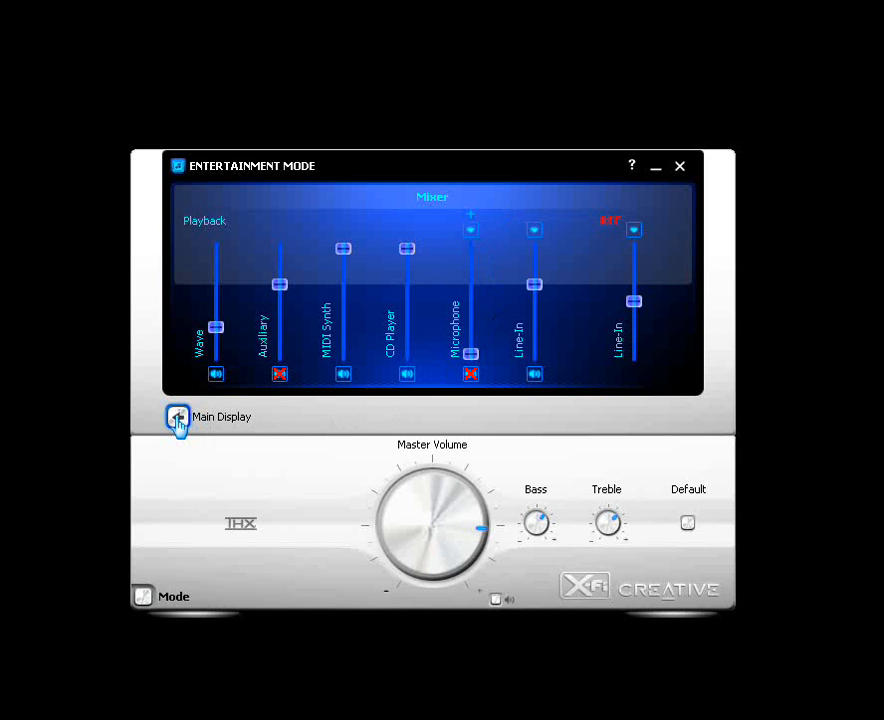
left_click(177, 417)
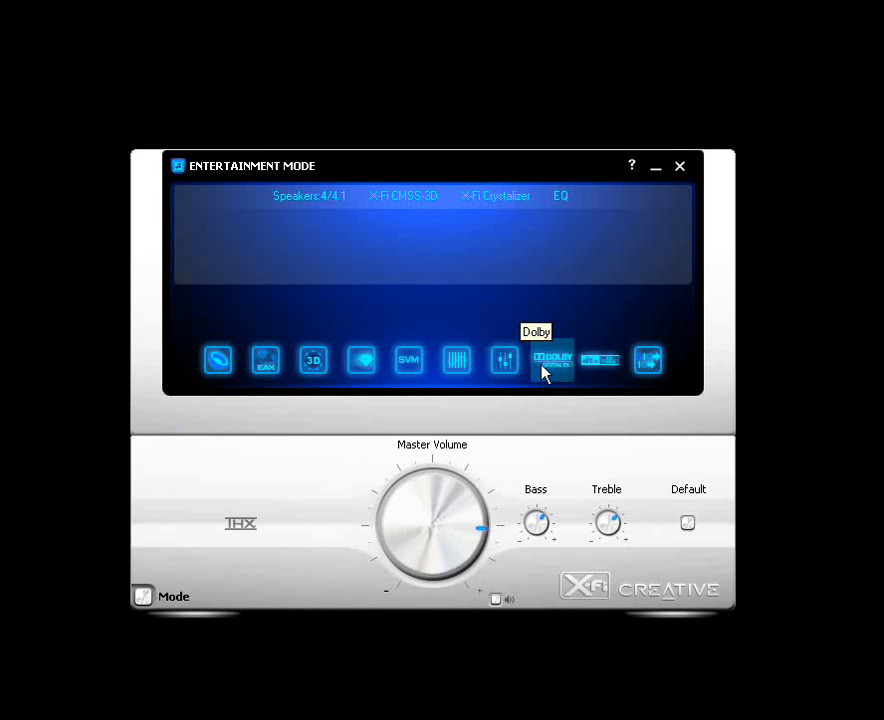
Review the Dolby panel and its surround channel mapping choices, then return to the main display
left_click(553, 360)
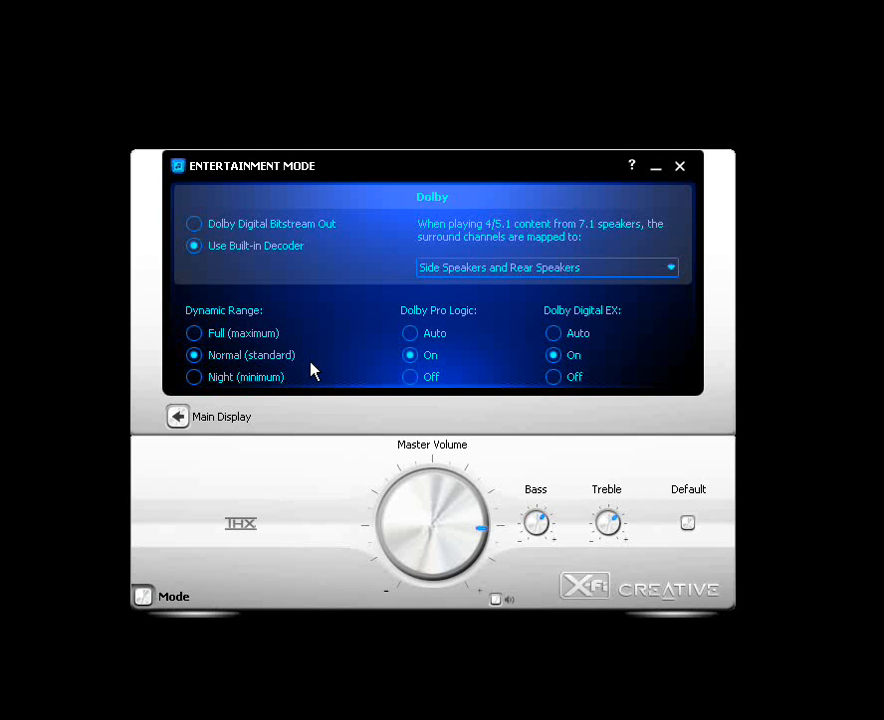
mouse_move(303, 294)
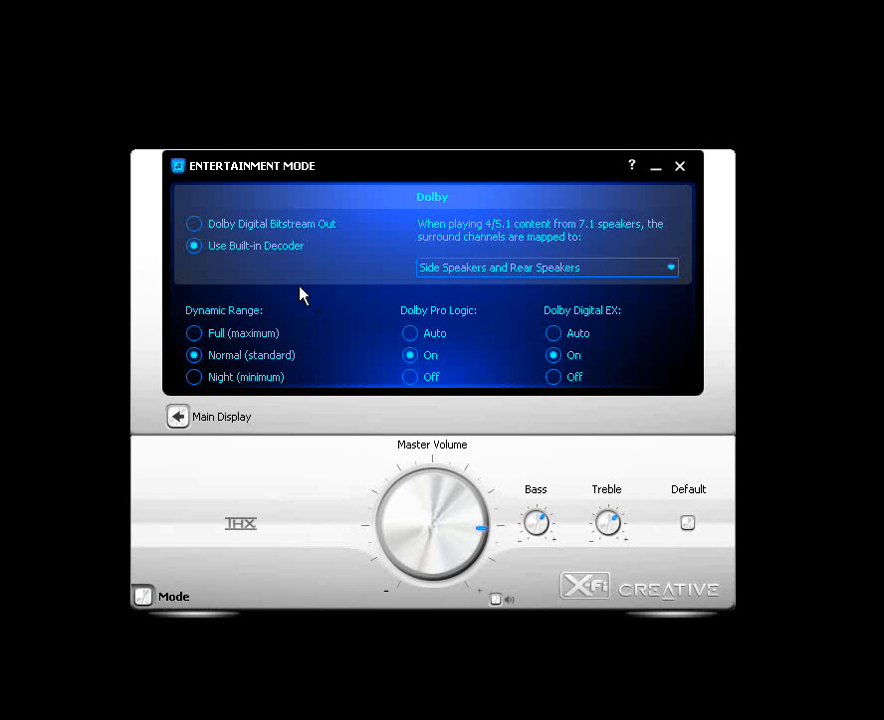
mouse_move(267, 233)
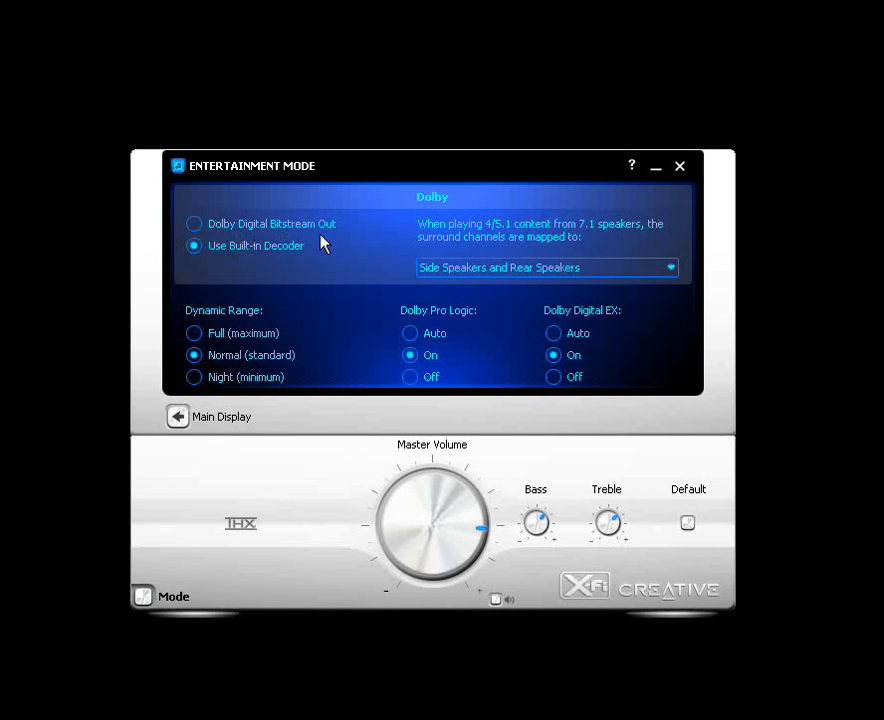
mouse_move(270, 264)
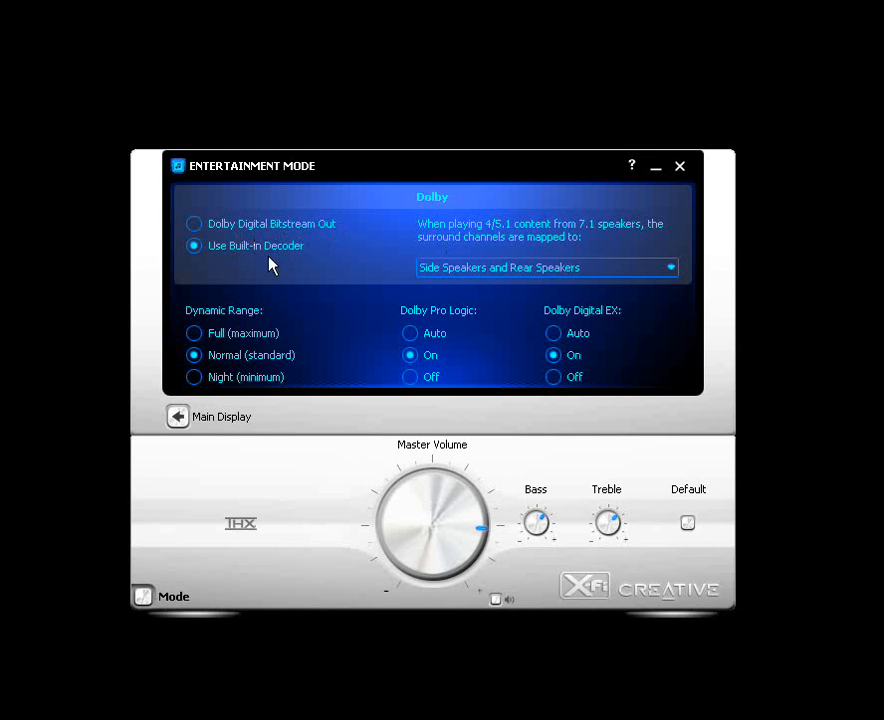
mouse_move(331, 340)
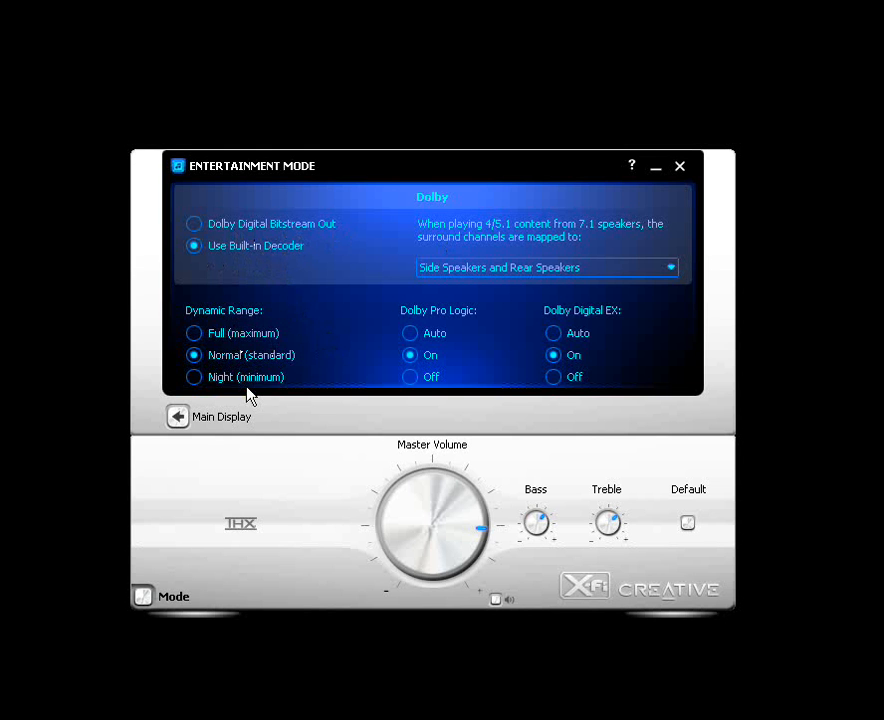
mouse_move(257, 345)
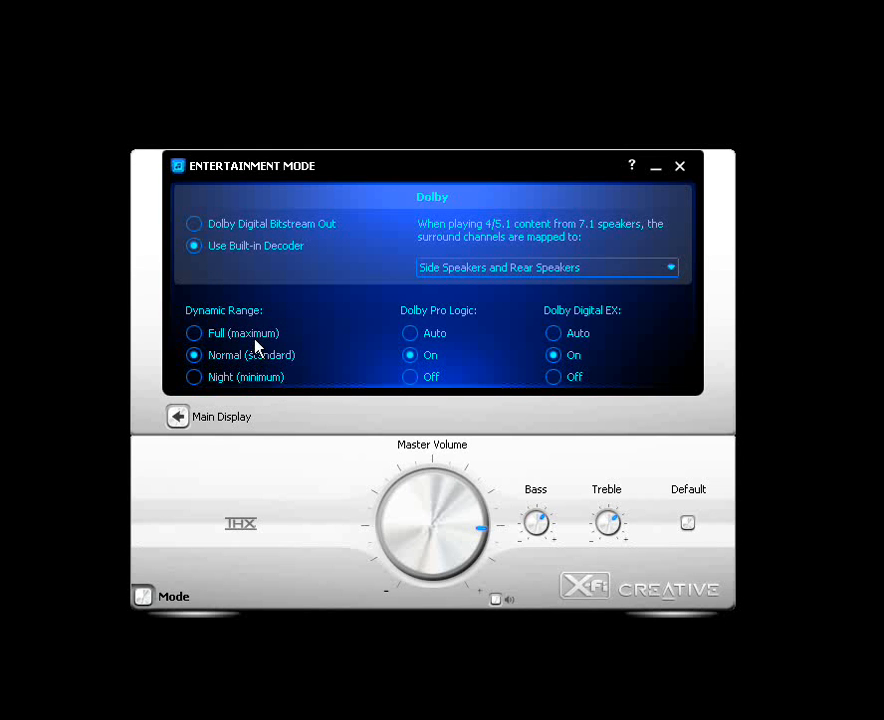
mouse_move(268, 340)
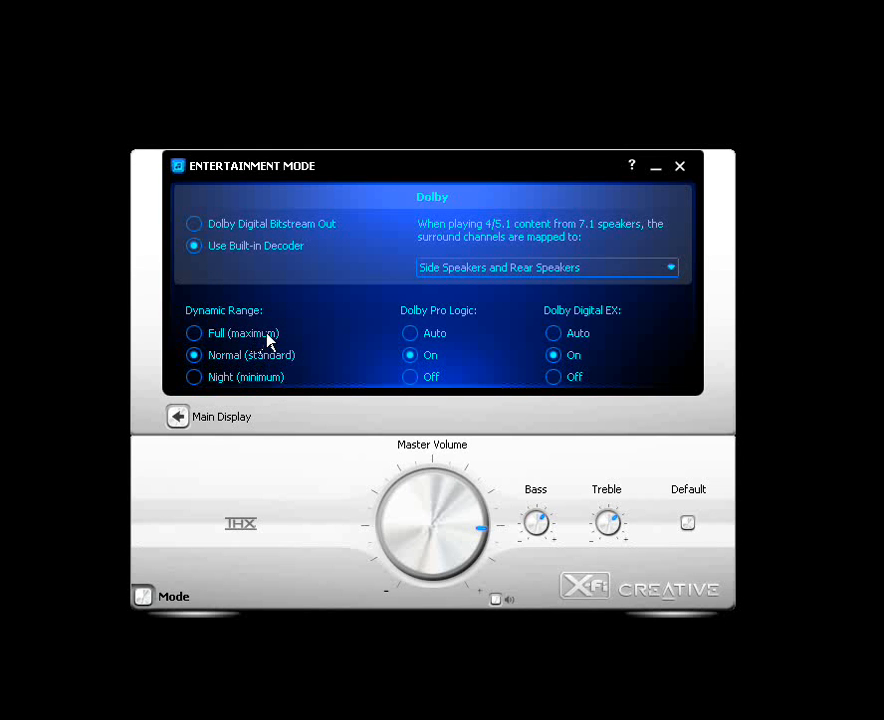
mouse_move(470, 335)
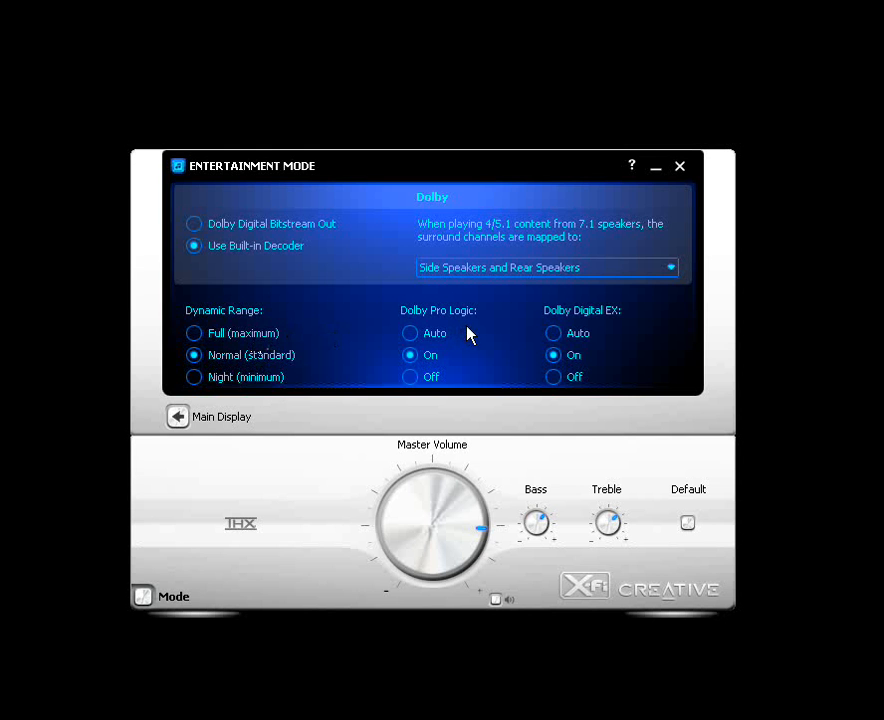
mouse_move(560, 318)
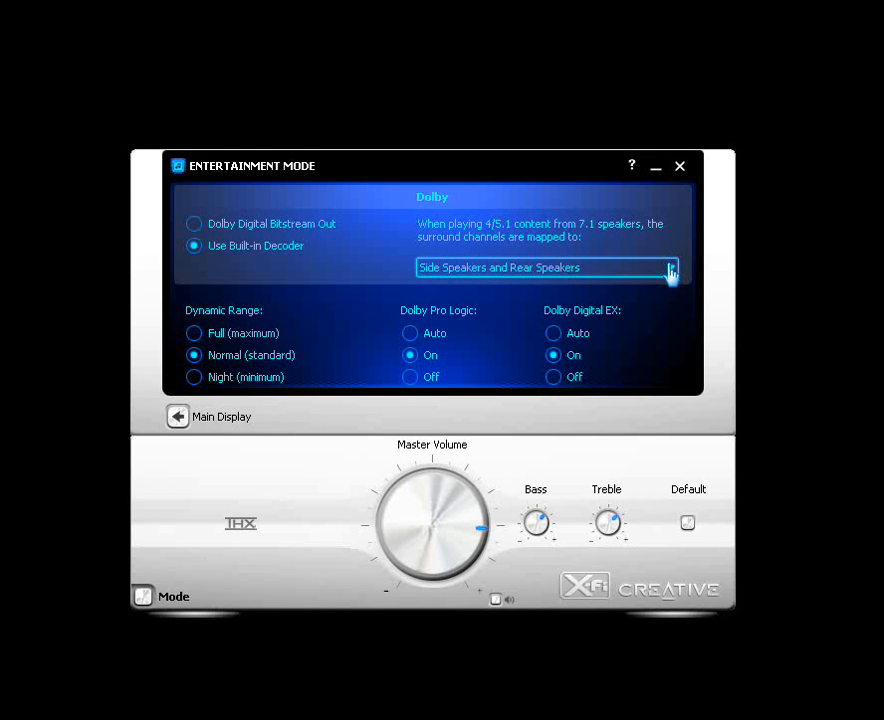
left_click(669, 267)
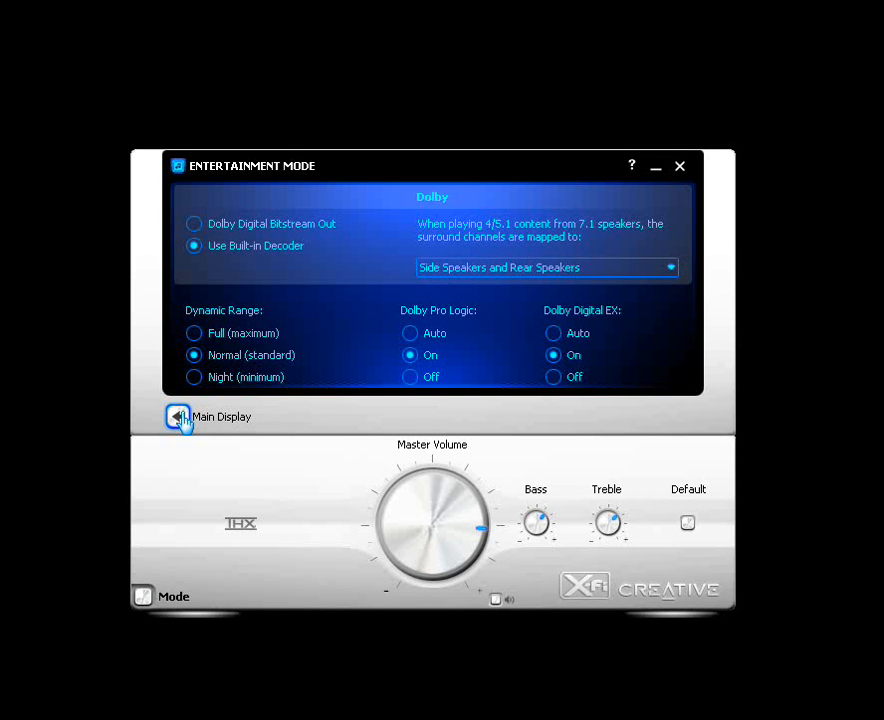
left_click(178, 416)
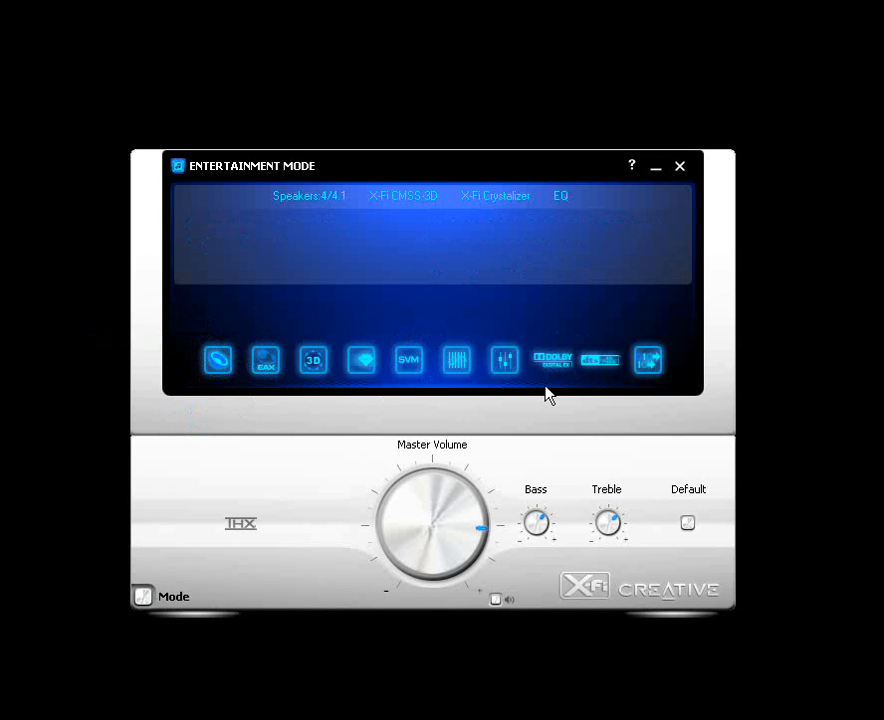
left_click(599, 360)
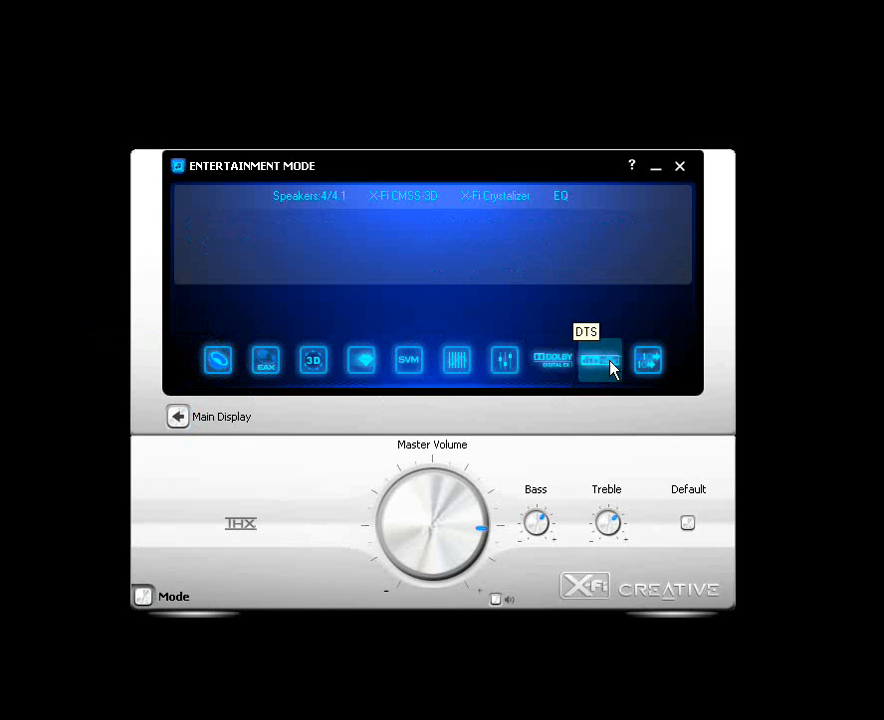
left_click(599, 360)
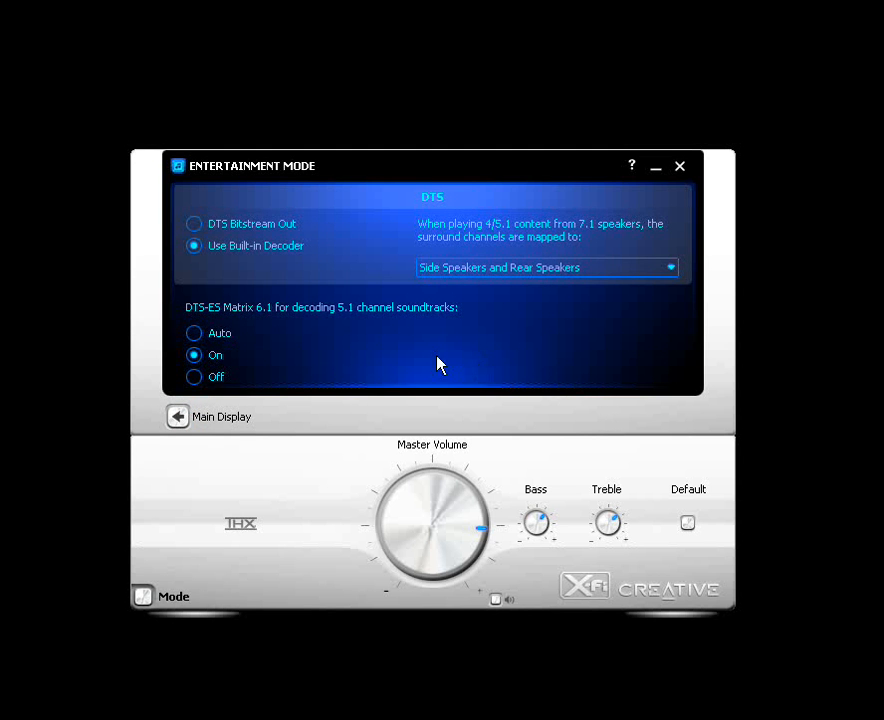
mouse_move(307, 269)
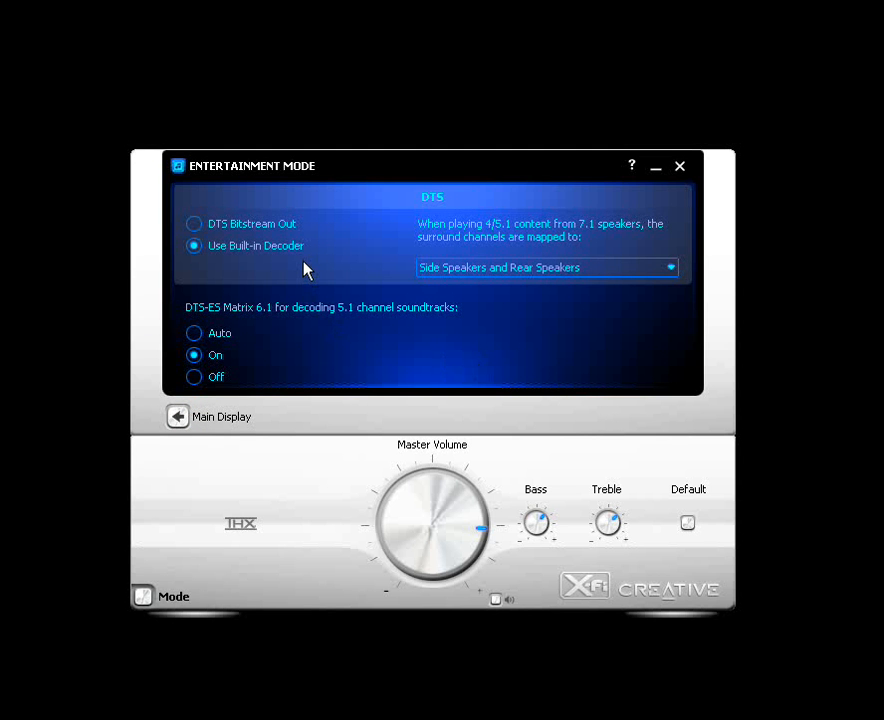
mouse_move(298, 261)
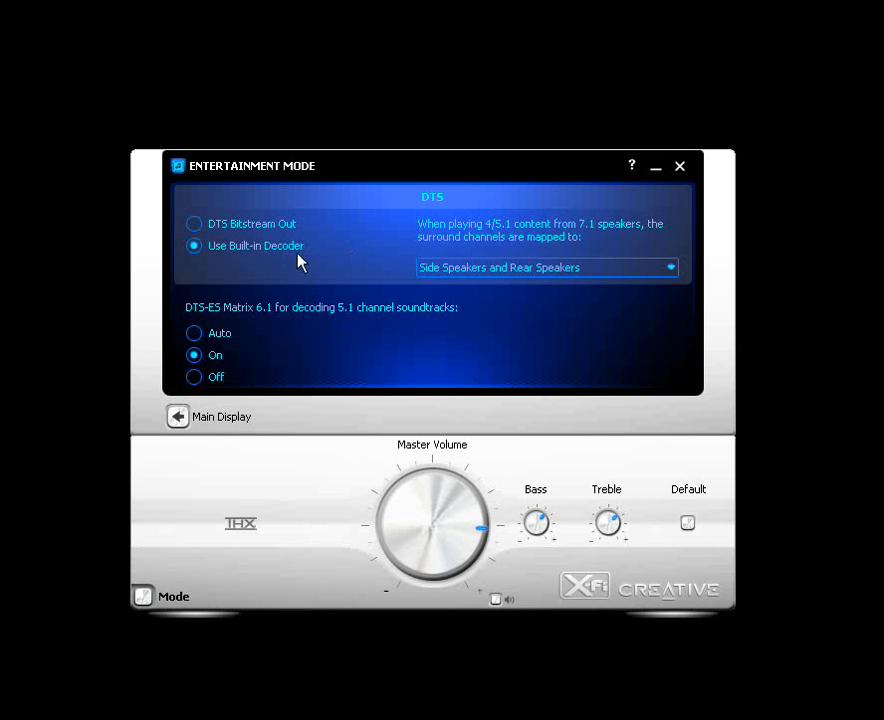
mouse_move(595, 263)
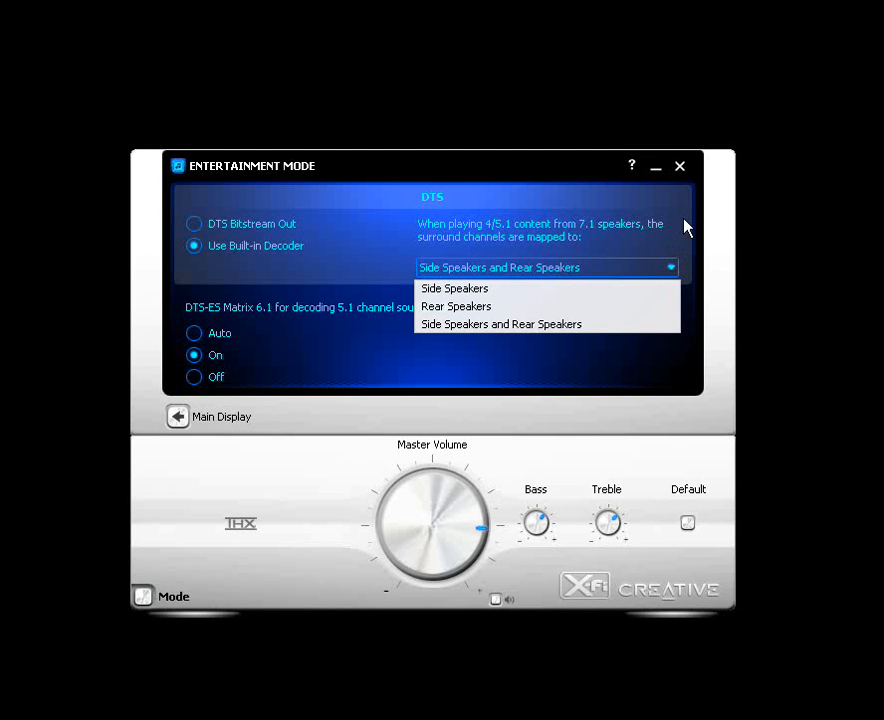
left_click(500, 323)
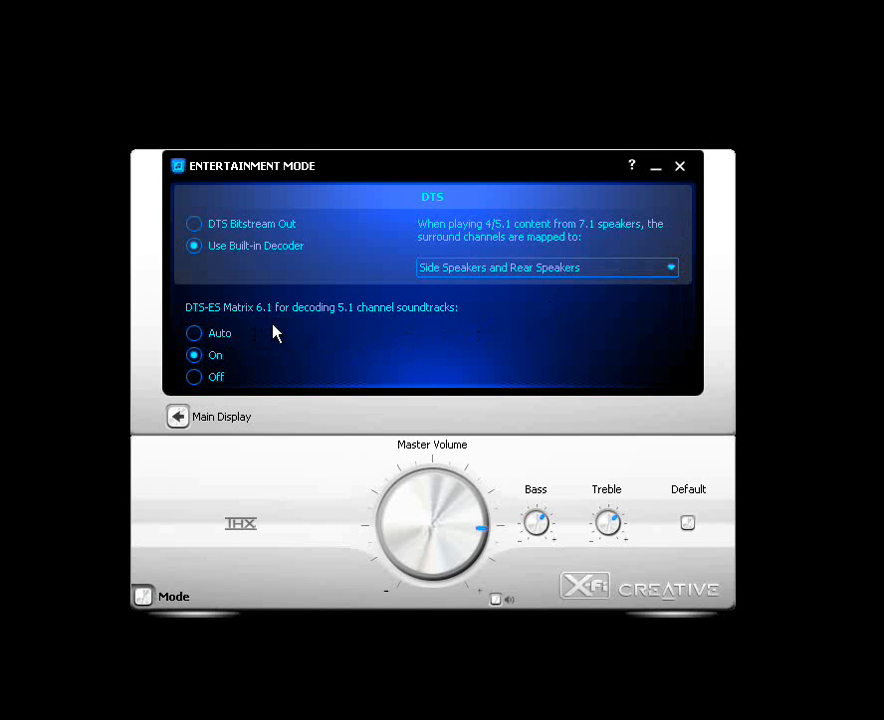
mouse_move(373, 327)
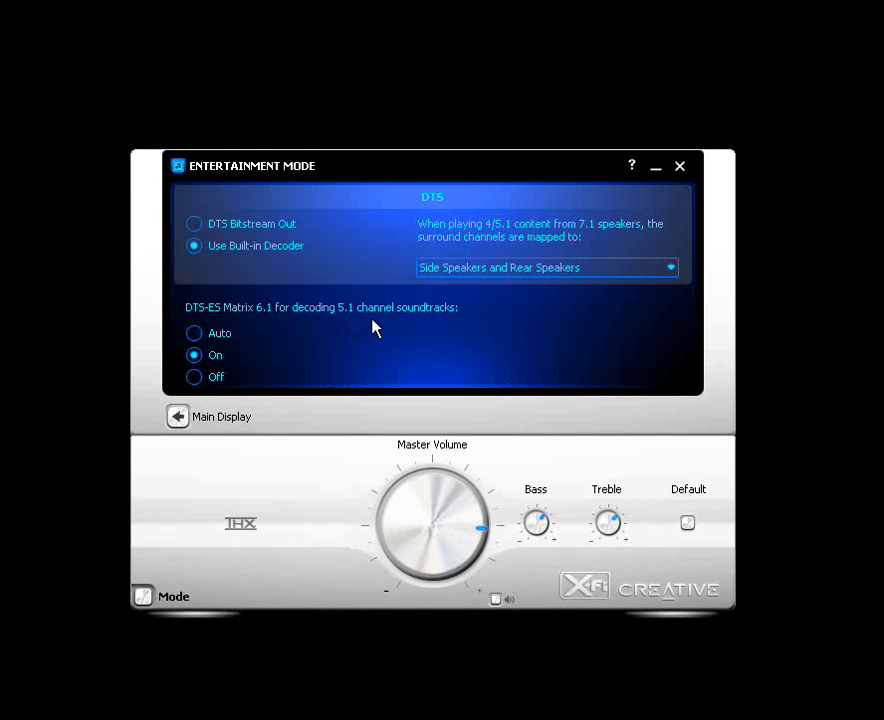
mouse_move(360, 340)
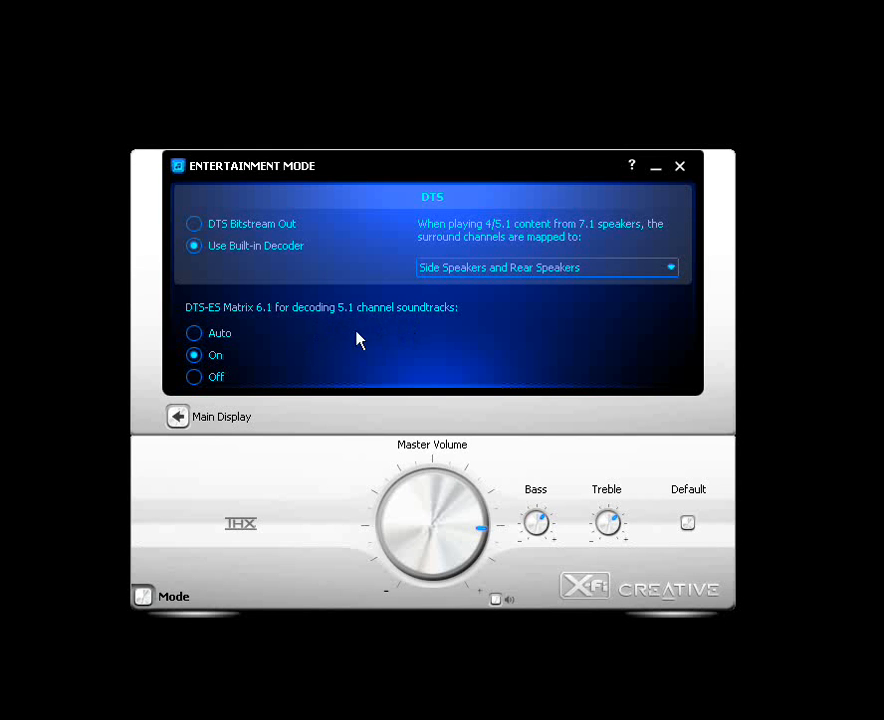
mouse_move(198, 396)
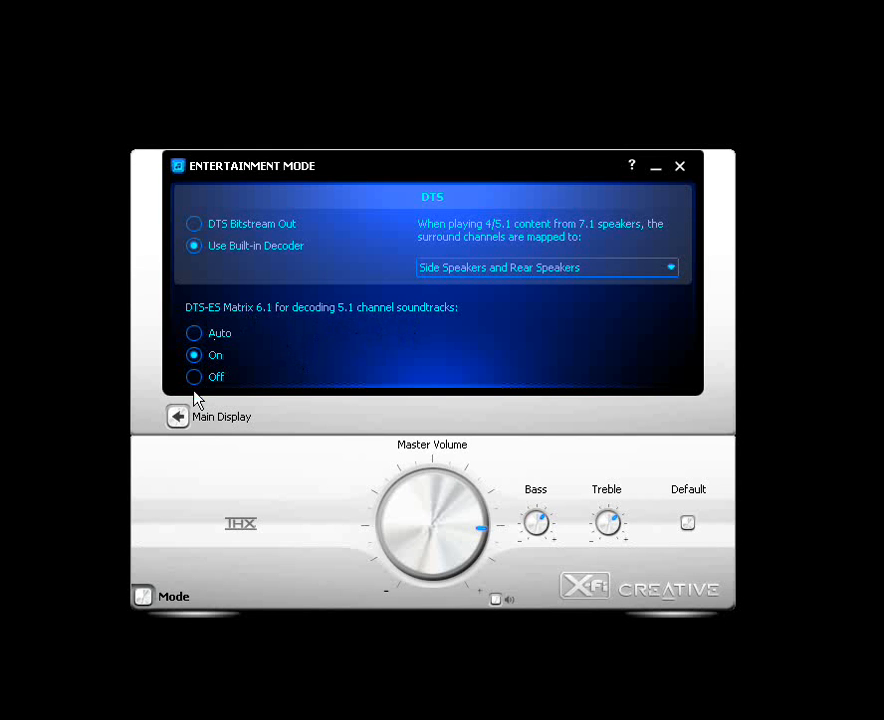
mouse_move(178, 417)
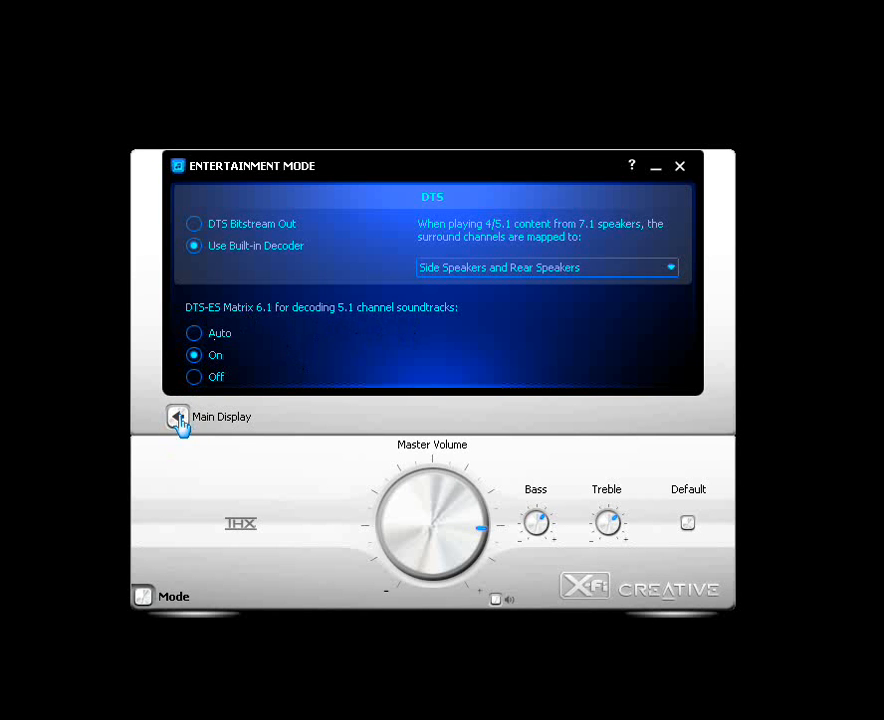
left_click(177, 417)
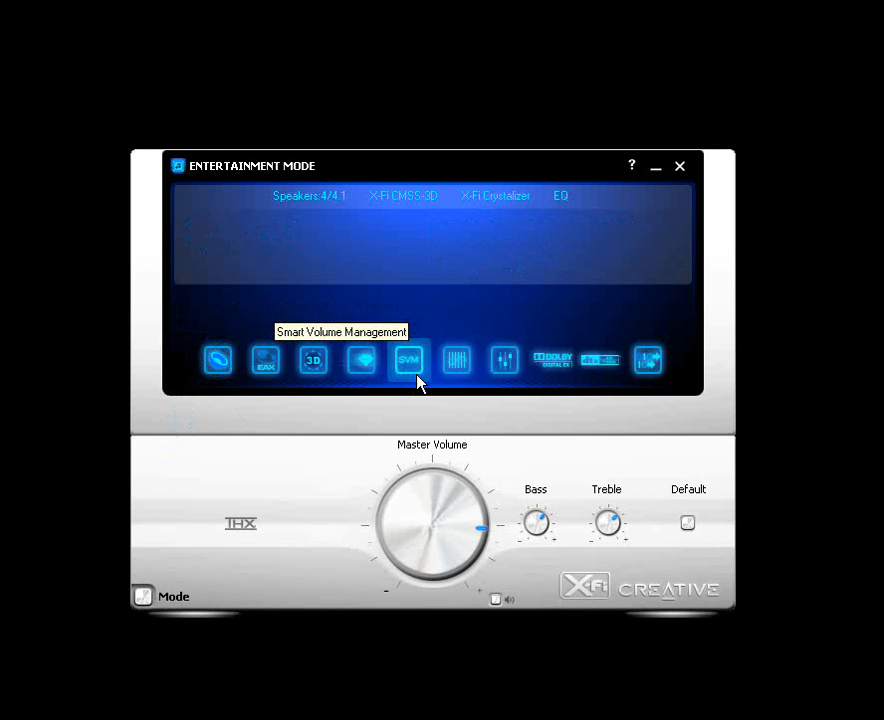
mouse_move(648, 361)
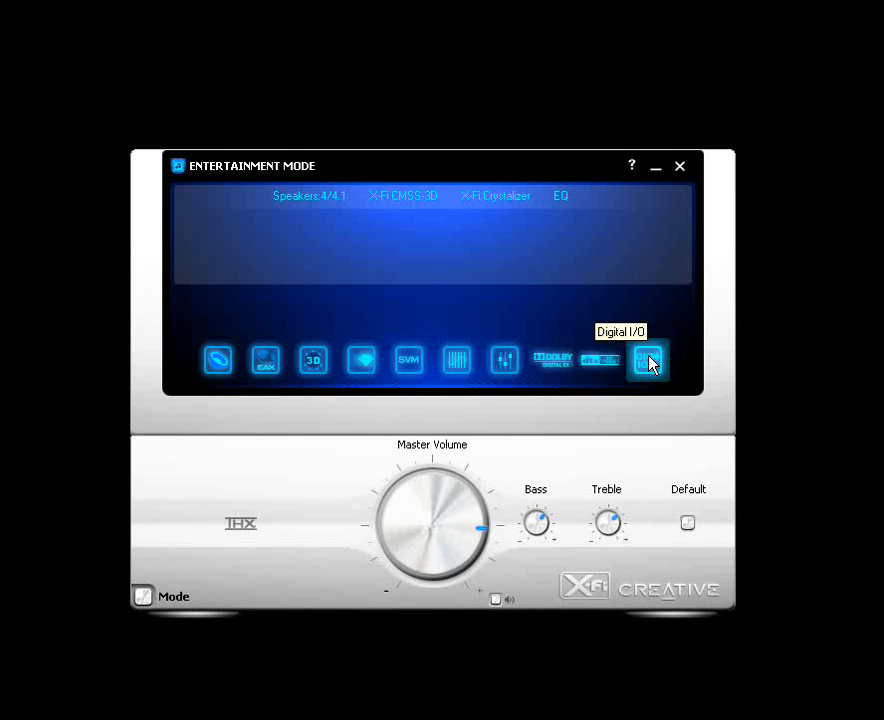
left_click(647, 360)
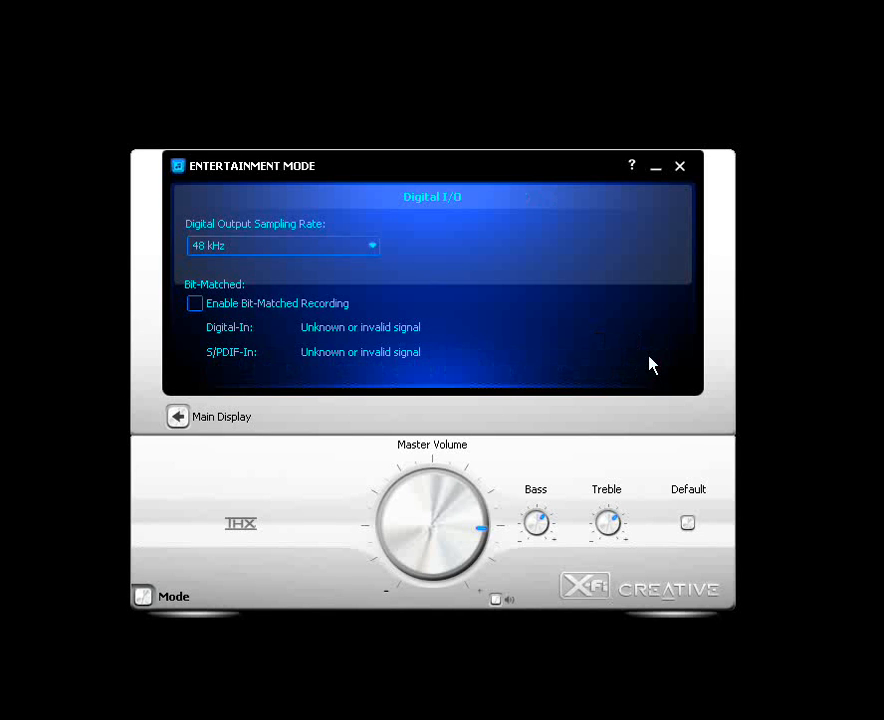
mouse_move(491, 323)
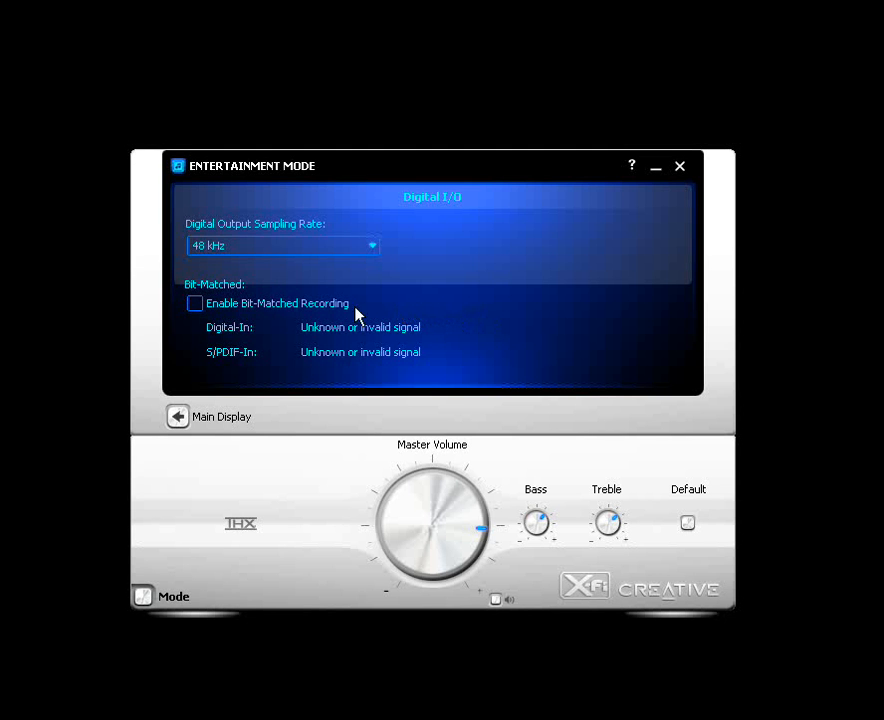
mouse_move(291, 318)
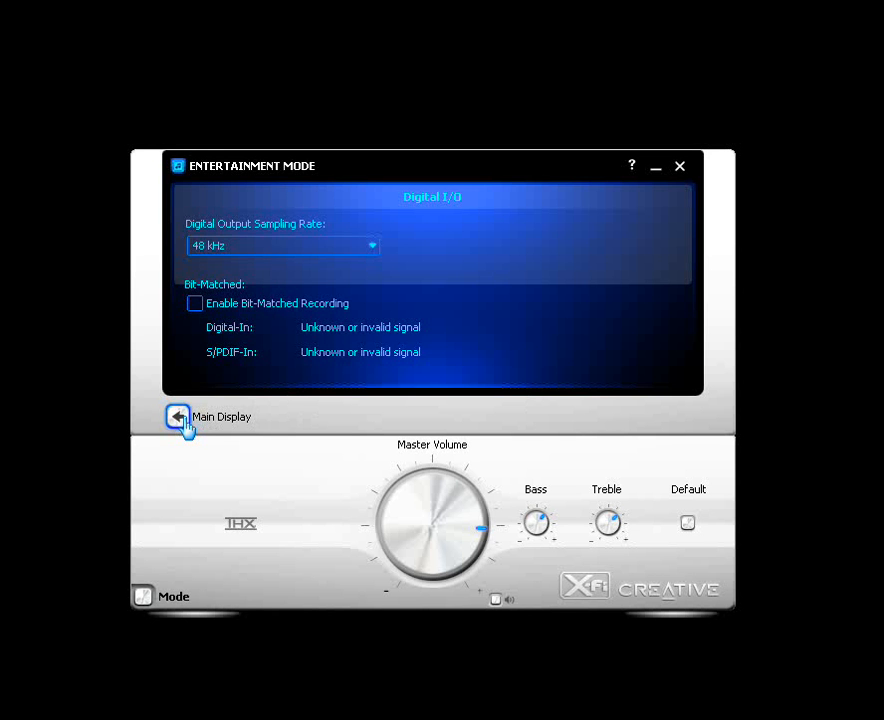
left_click(178, 417)
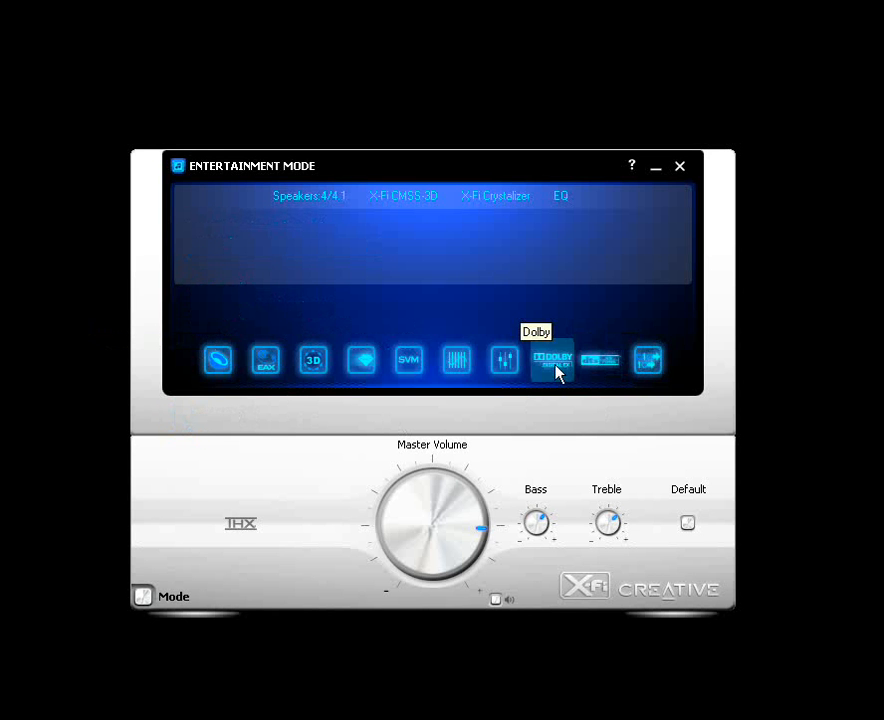
Open the DTS decoding panel, which shows the built-in decoder selected
left_click(551, 360)
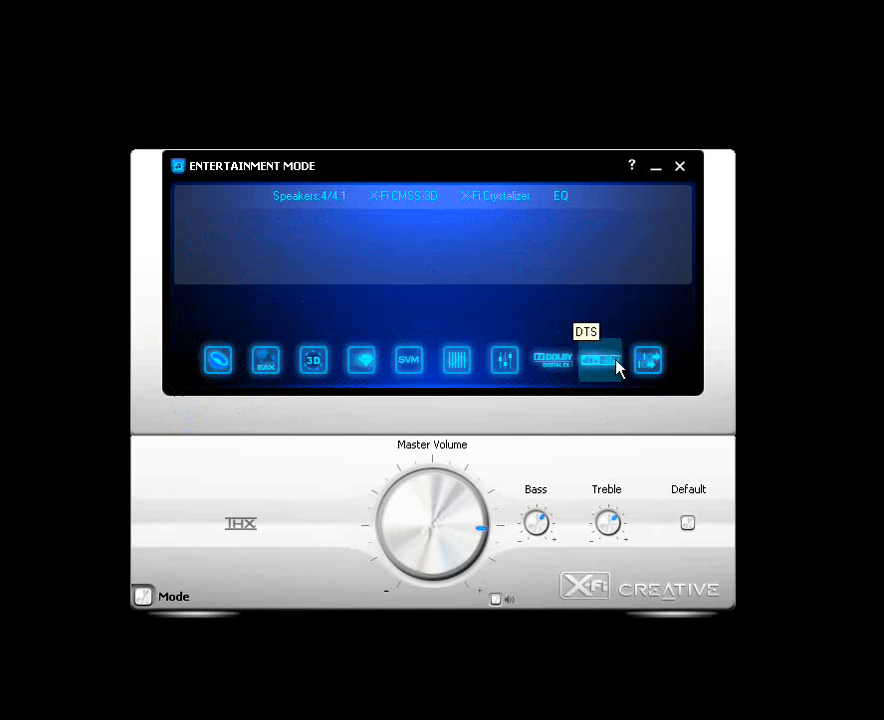
left_click(598, 360)
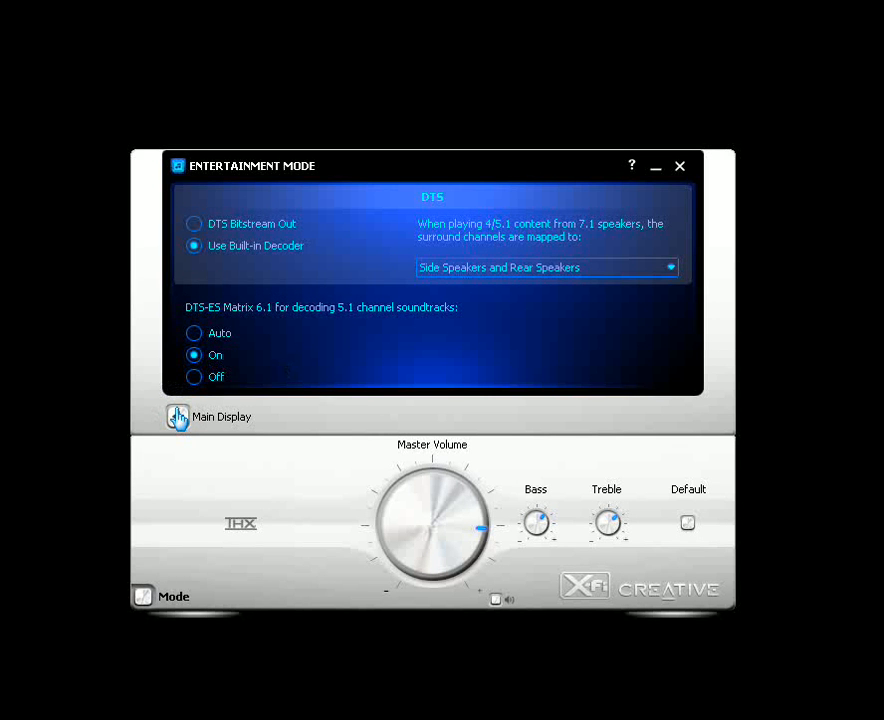
mouse_move(198, 408)
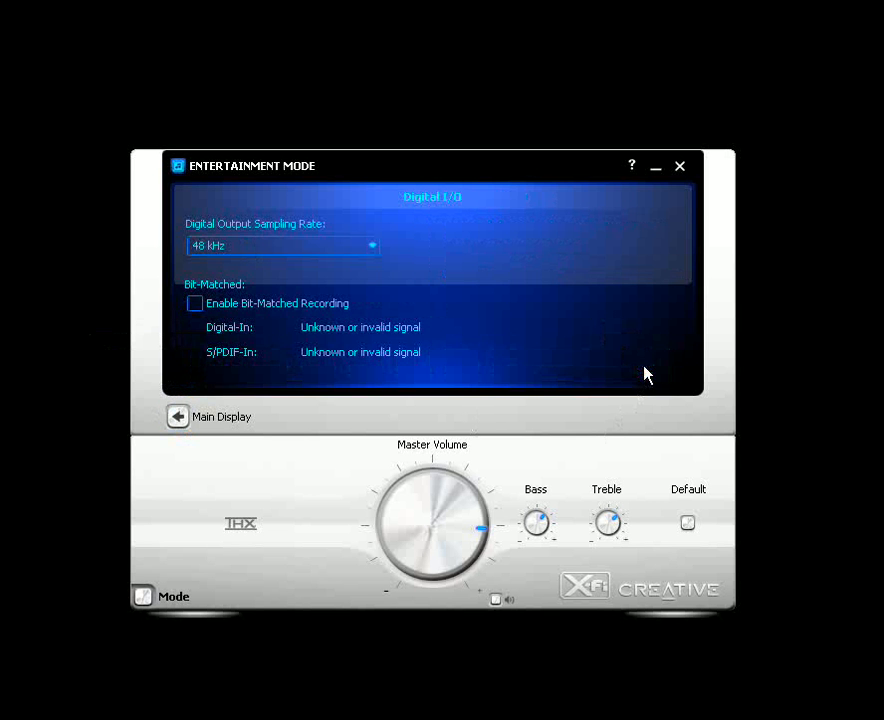
mouse_move(366, 337)
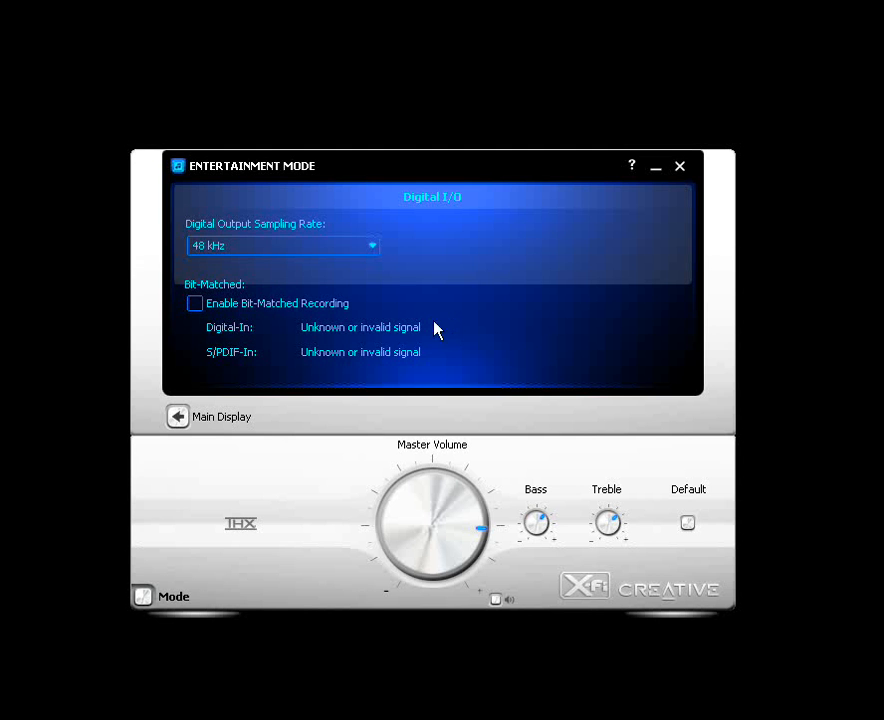
mouse_move(372, 268)
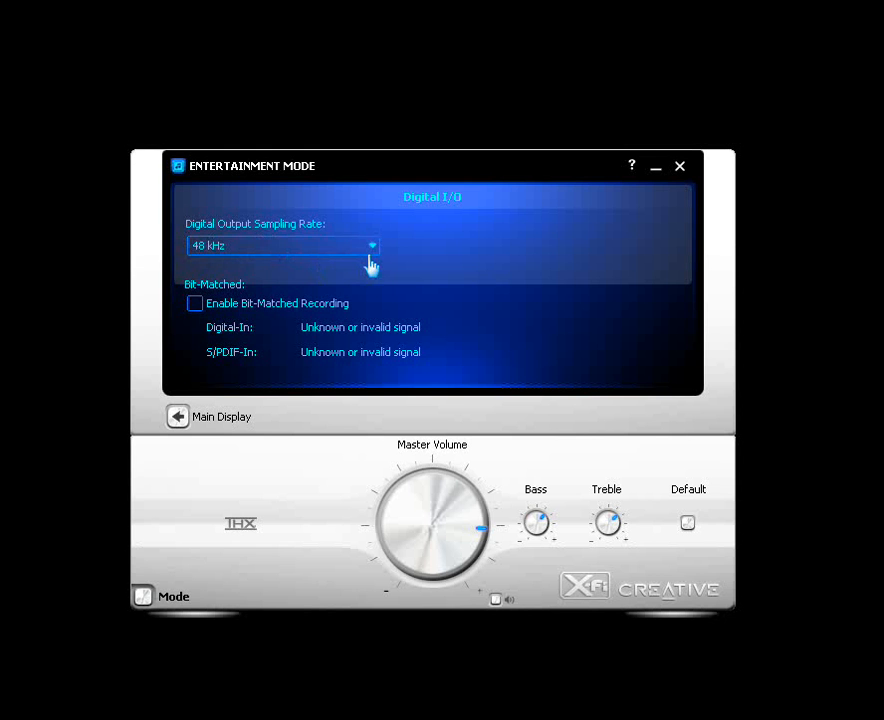
mouse_move(371, 262)
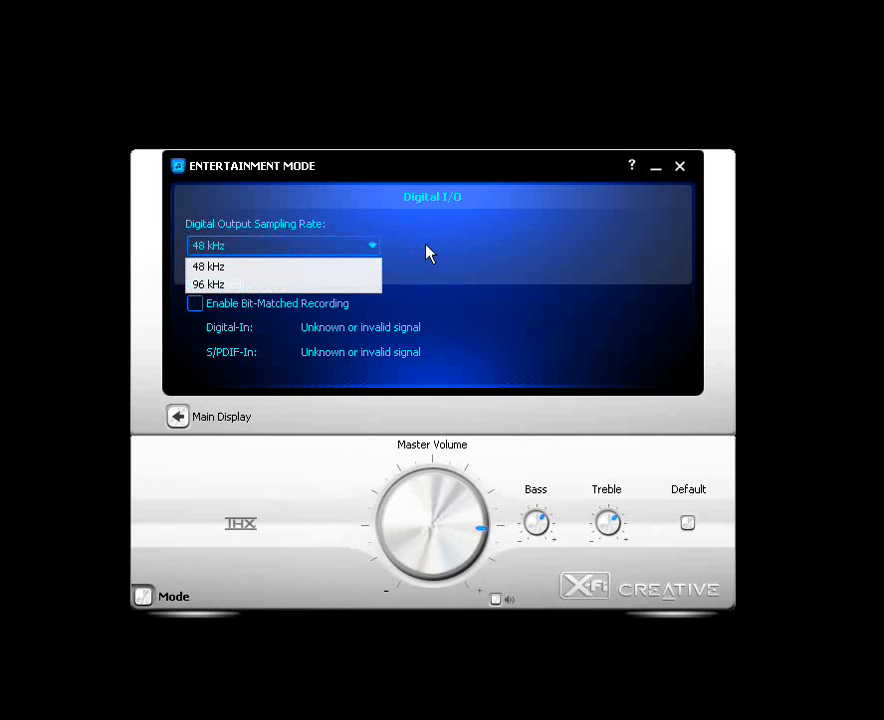
mouse_move(491, 252)
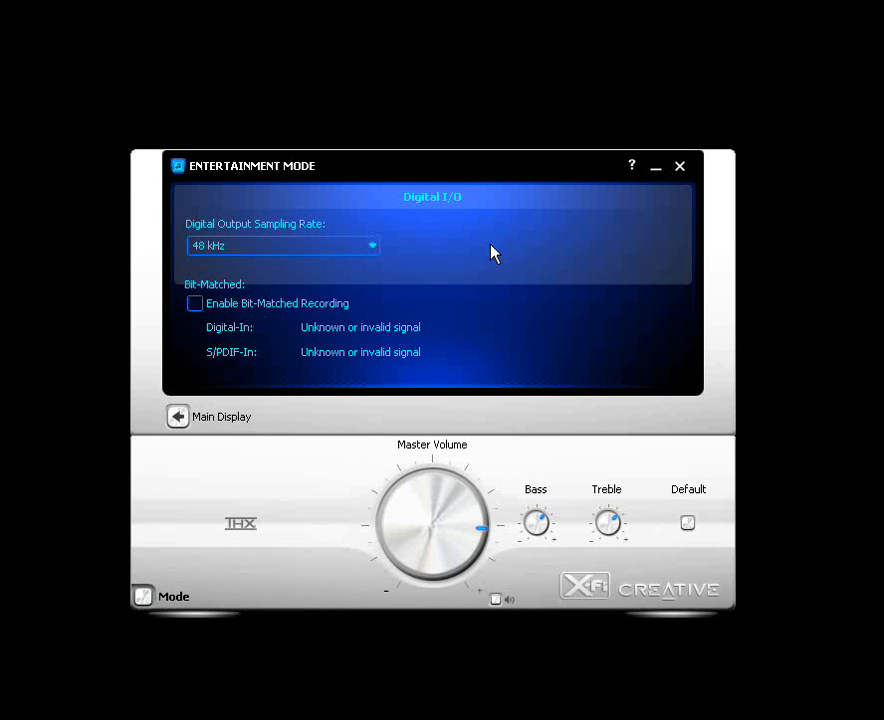
mouse_move(232, 420)
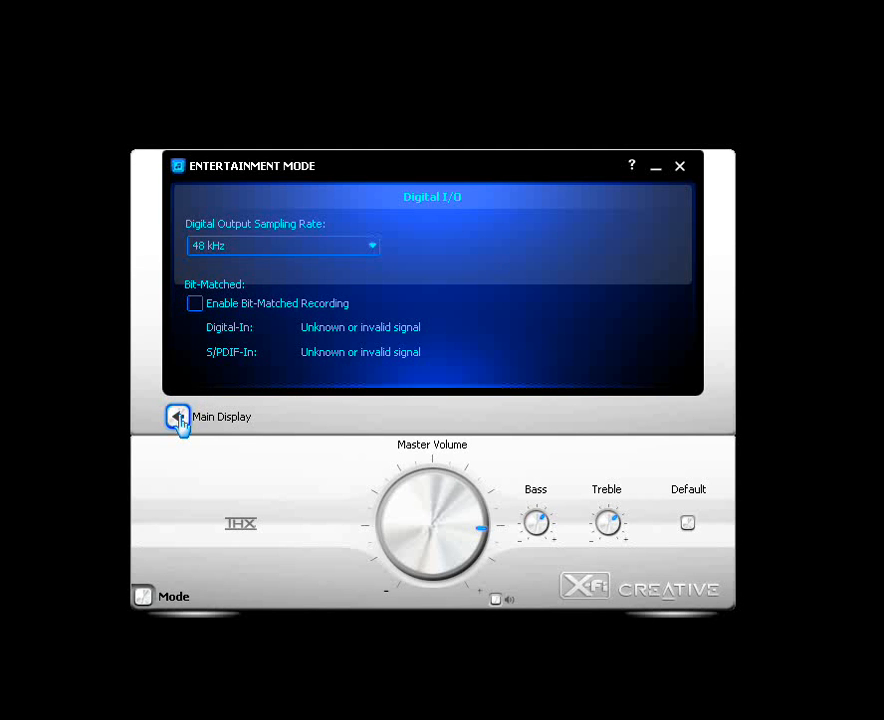
Close the Digital I/O panel with 48 kHz output sampling kept
left_click(177, 417)
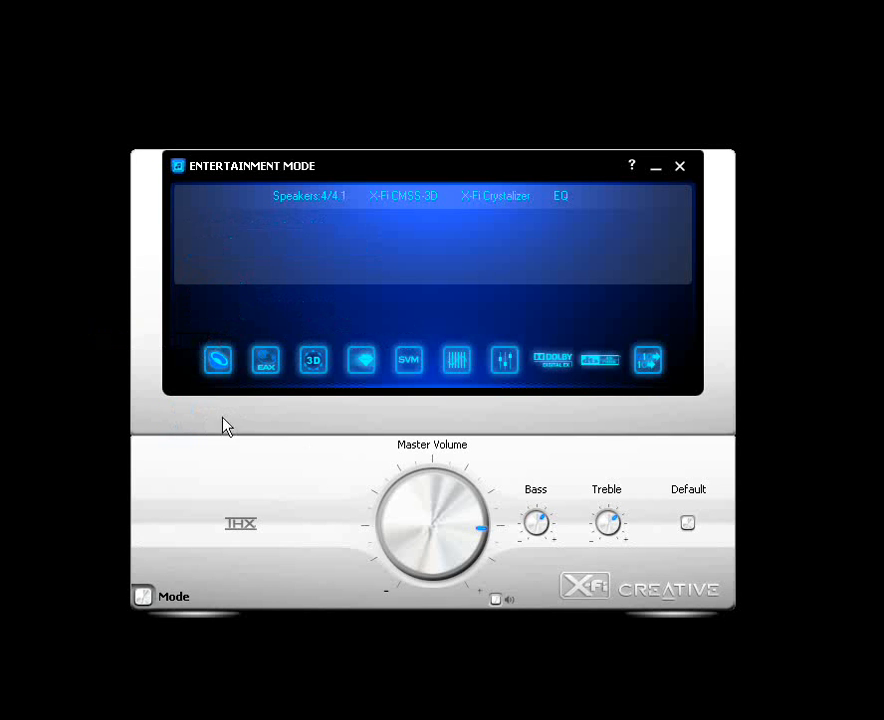
mouse_move(302, 452)
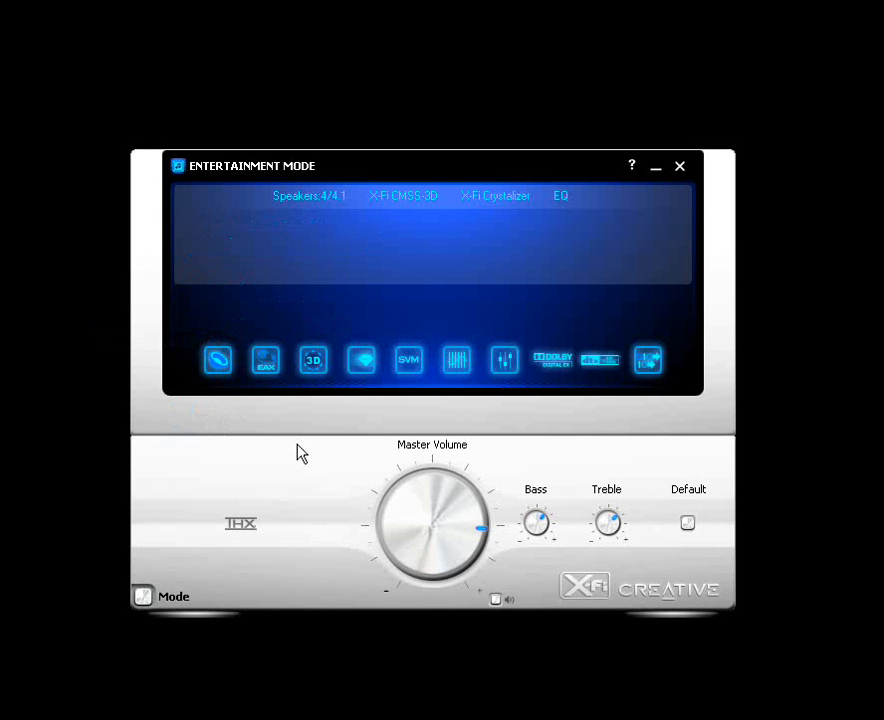
mouse_move(318, 477)
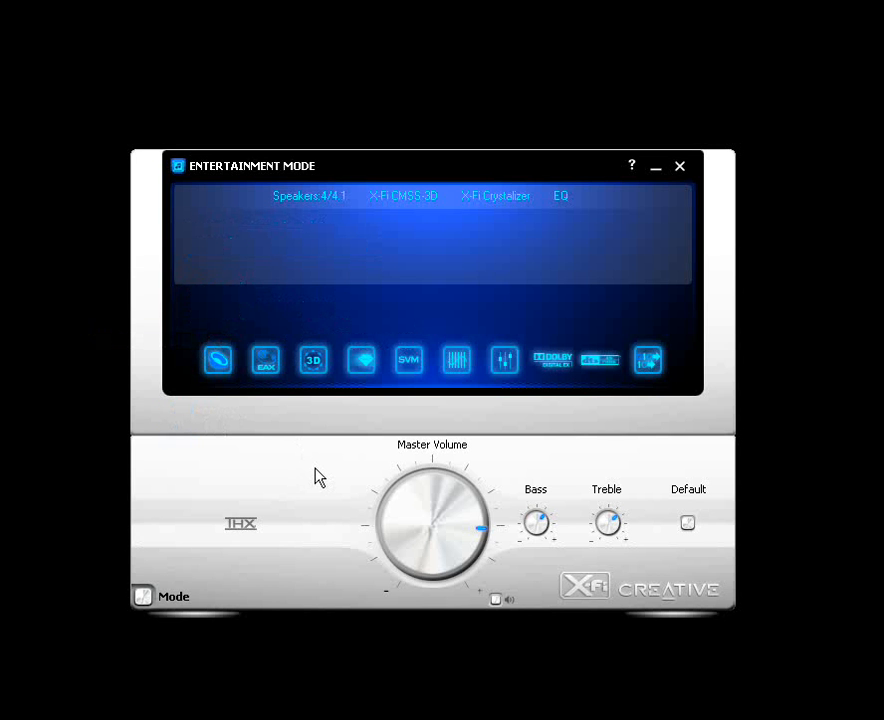